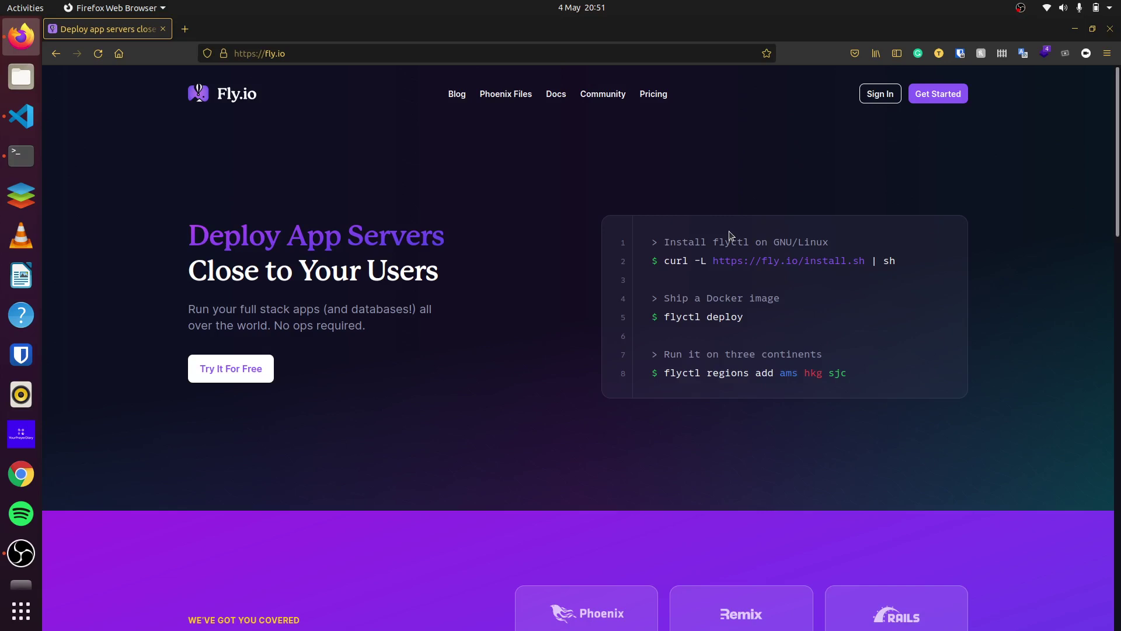
mouse_move(800, 276)
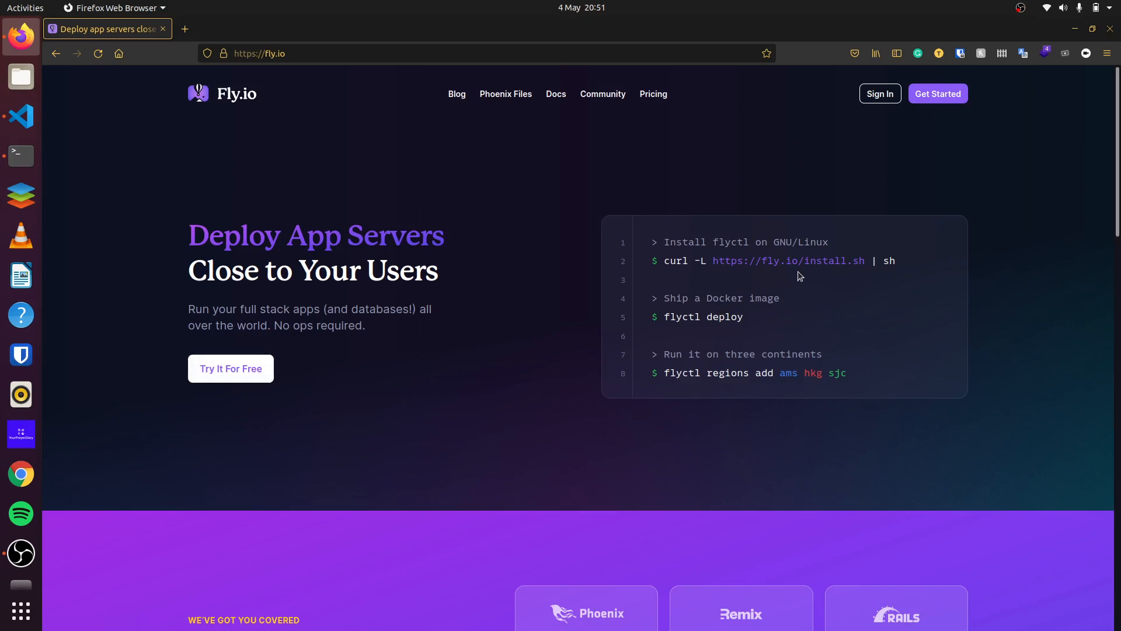
mouse_move(881, 93)
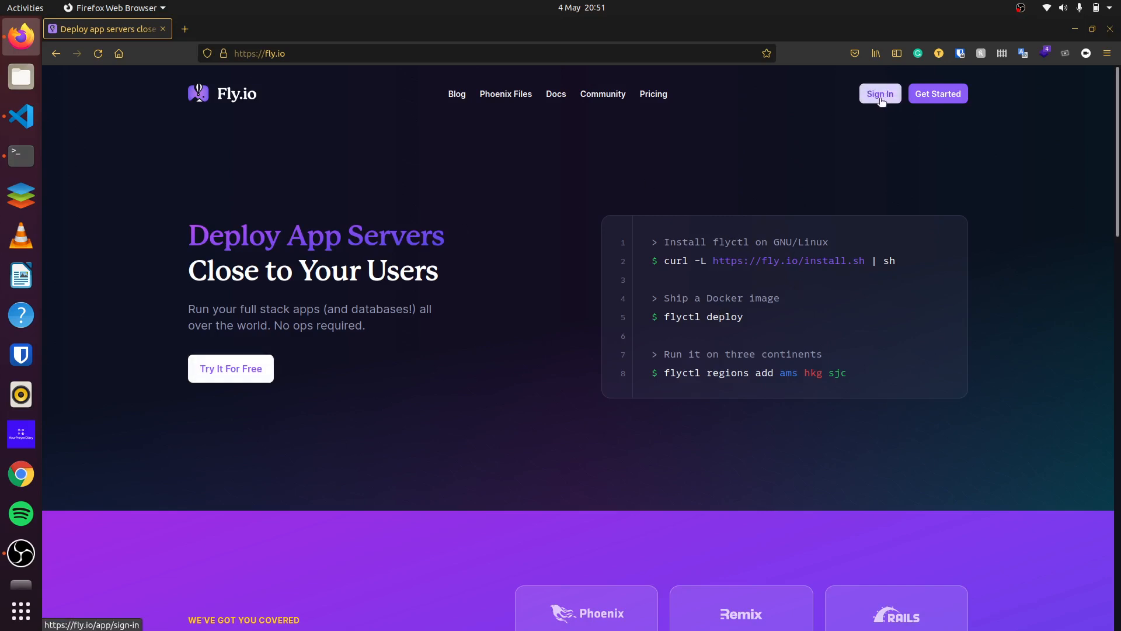
mouse_move(848, 252)
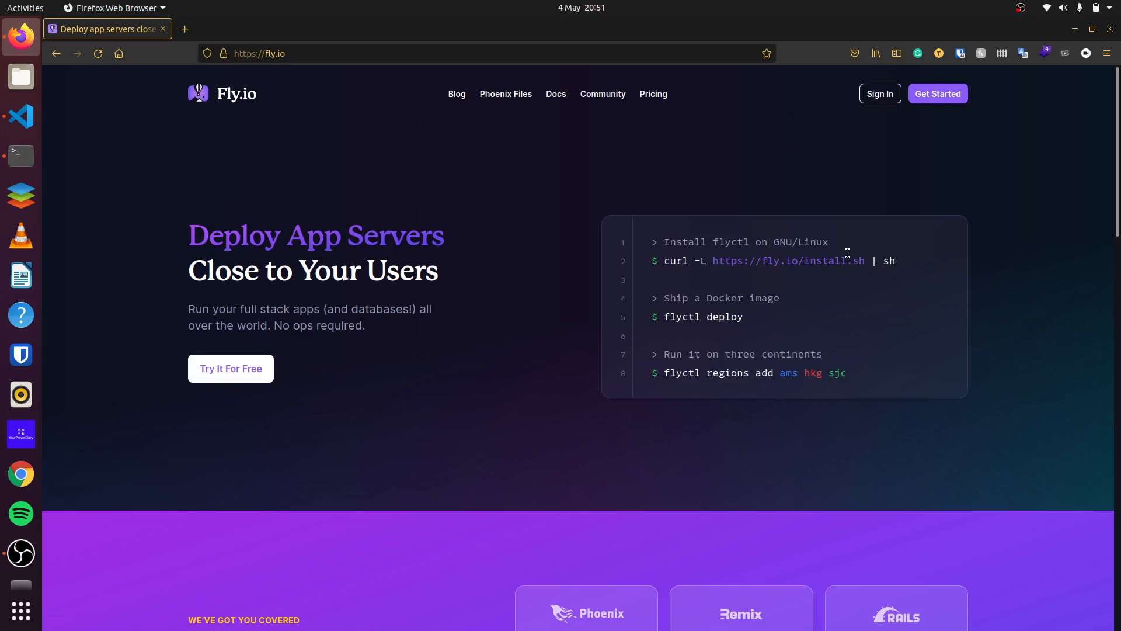
mouse_move(652, 291)
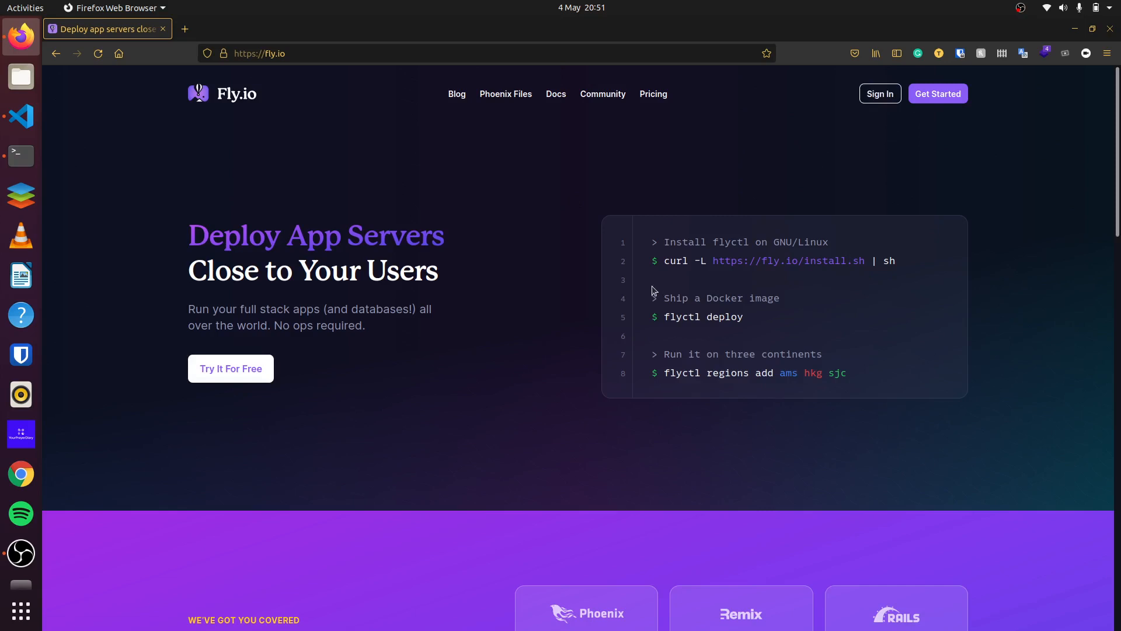
- In the integrated terminal, enter rails g scaffold article name content:text
left_click_drag(651, 241, 895, 261)
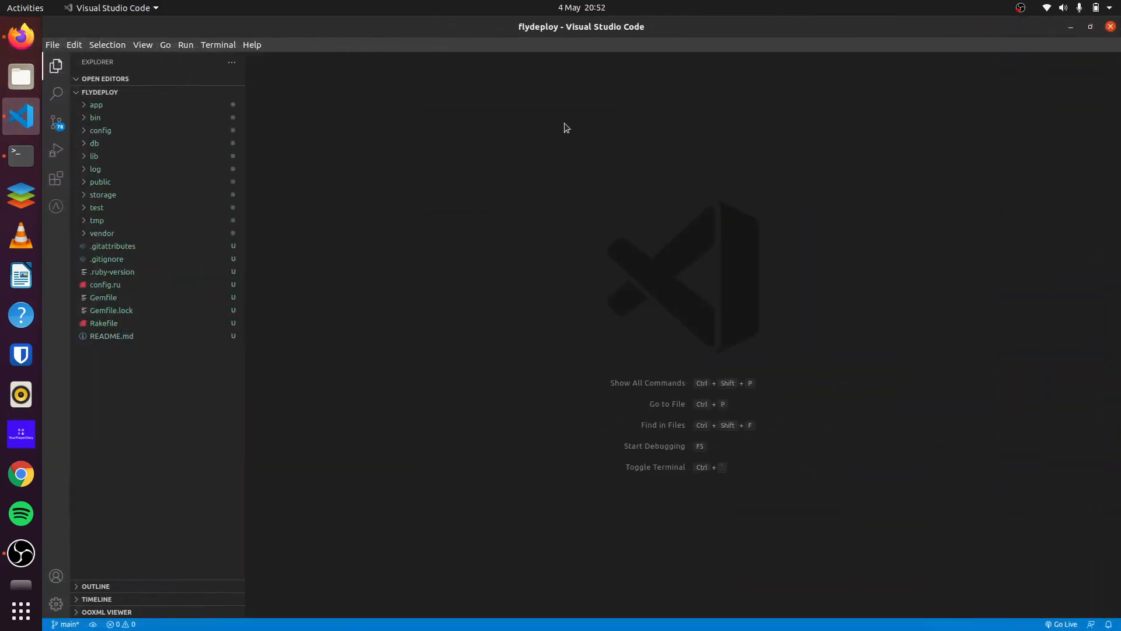
key("ctrl+`")
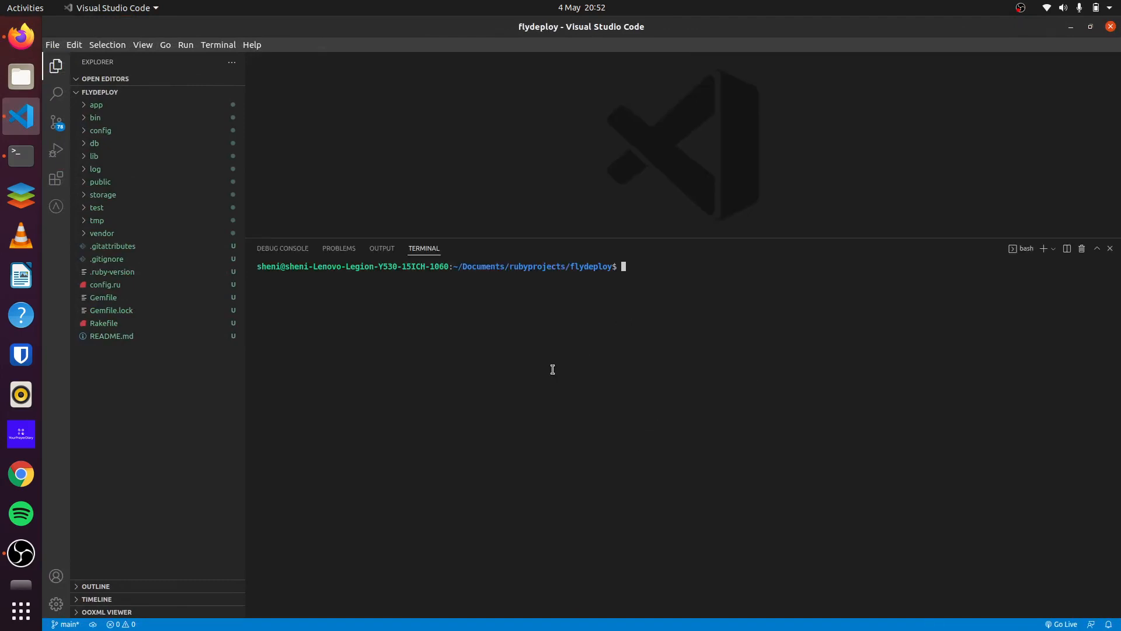
type("rails")
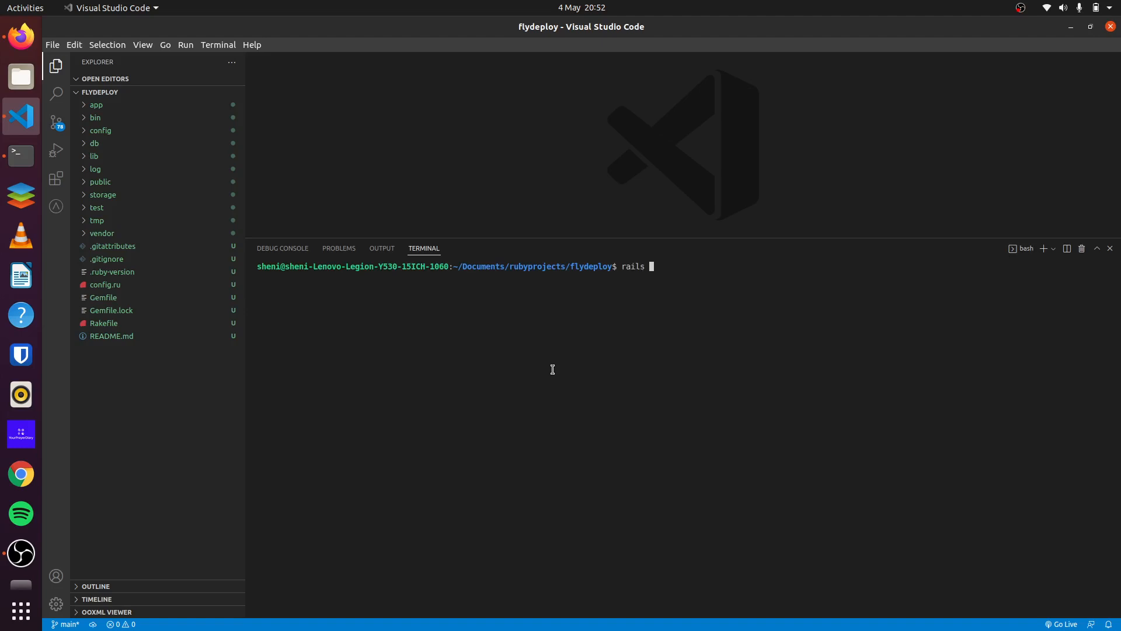
type("g s")
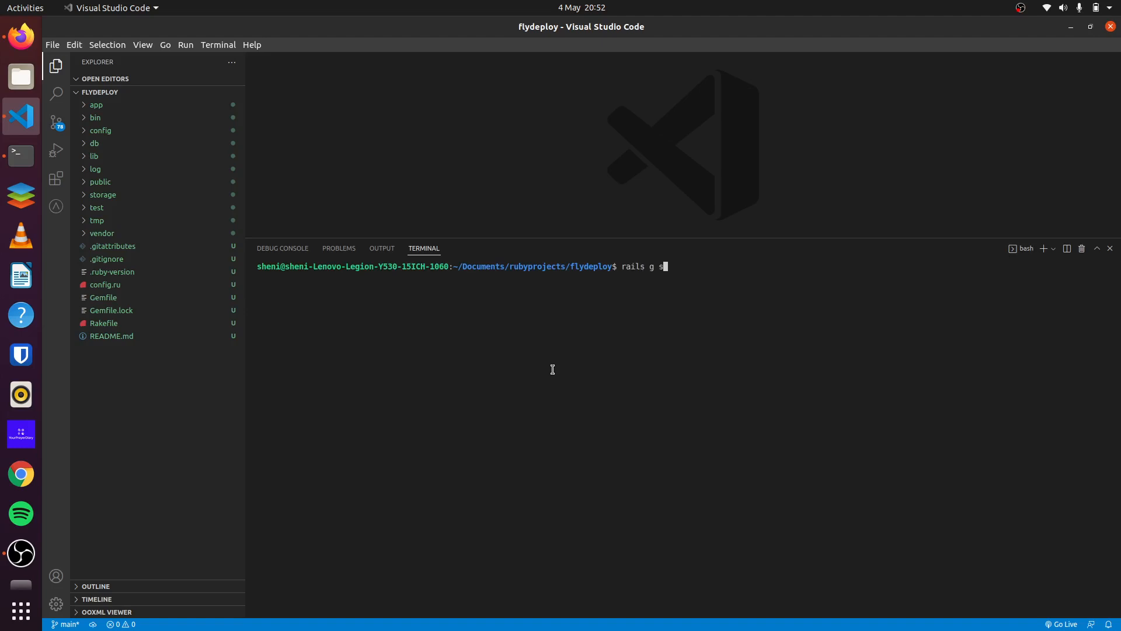
type("caff")
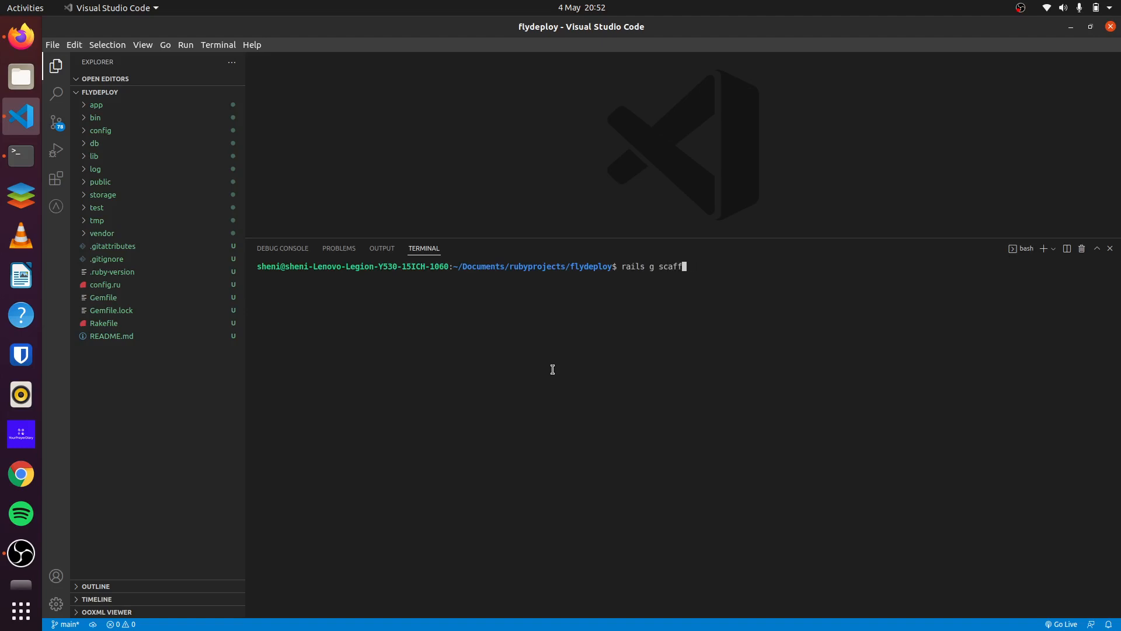
type("old article")
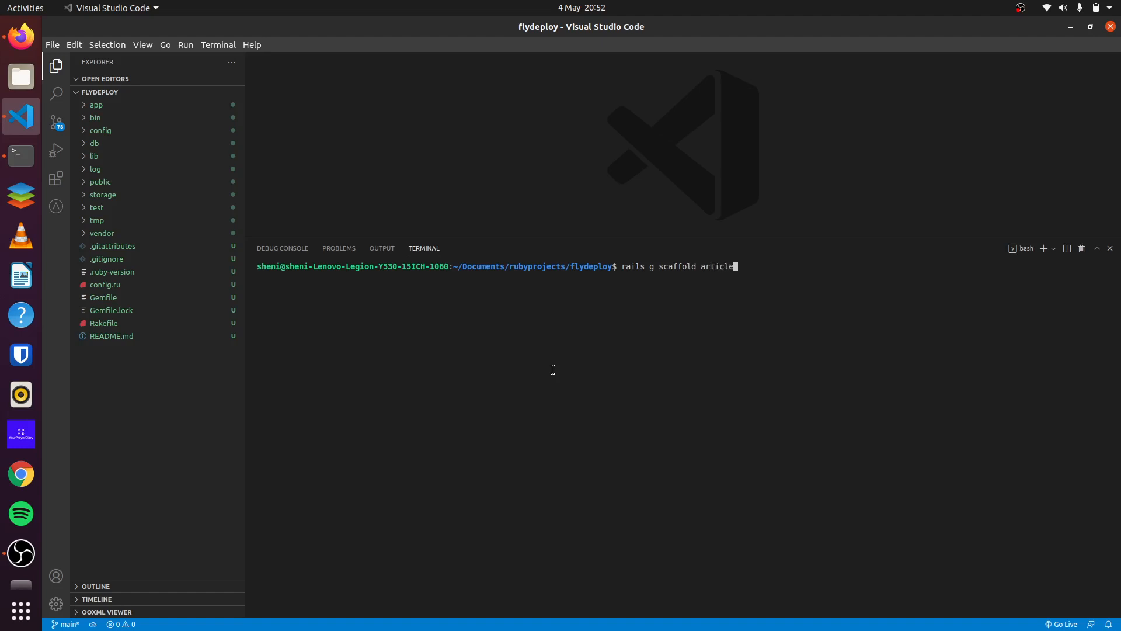
type("name")
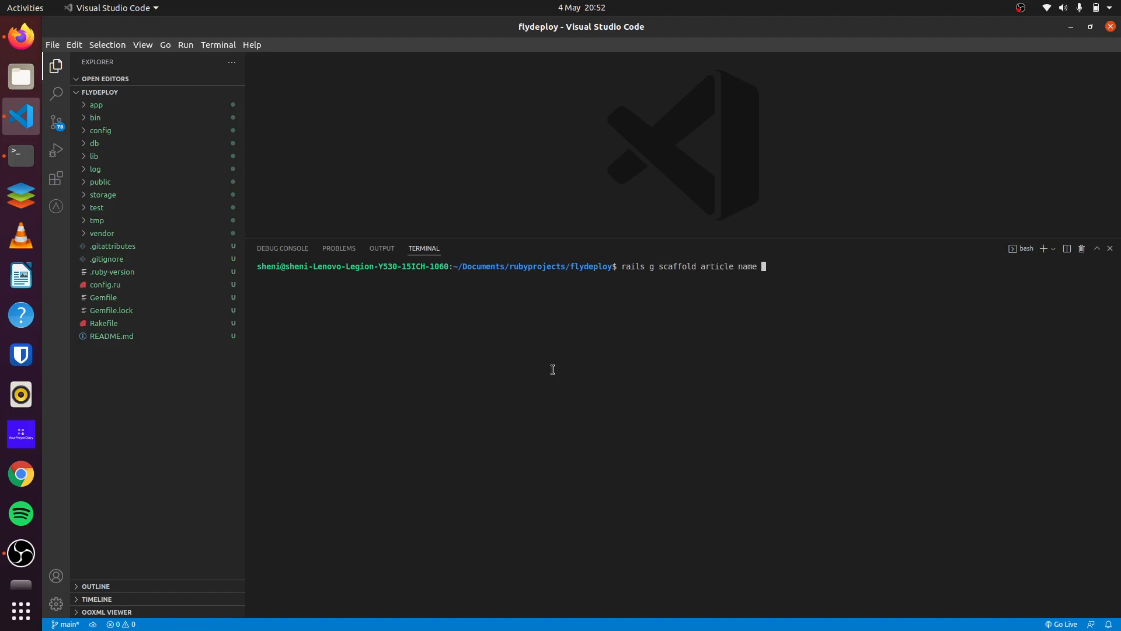
type("co")
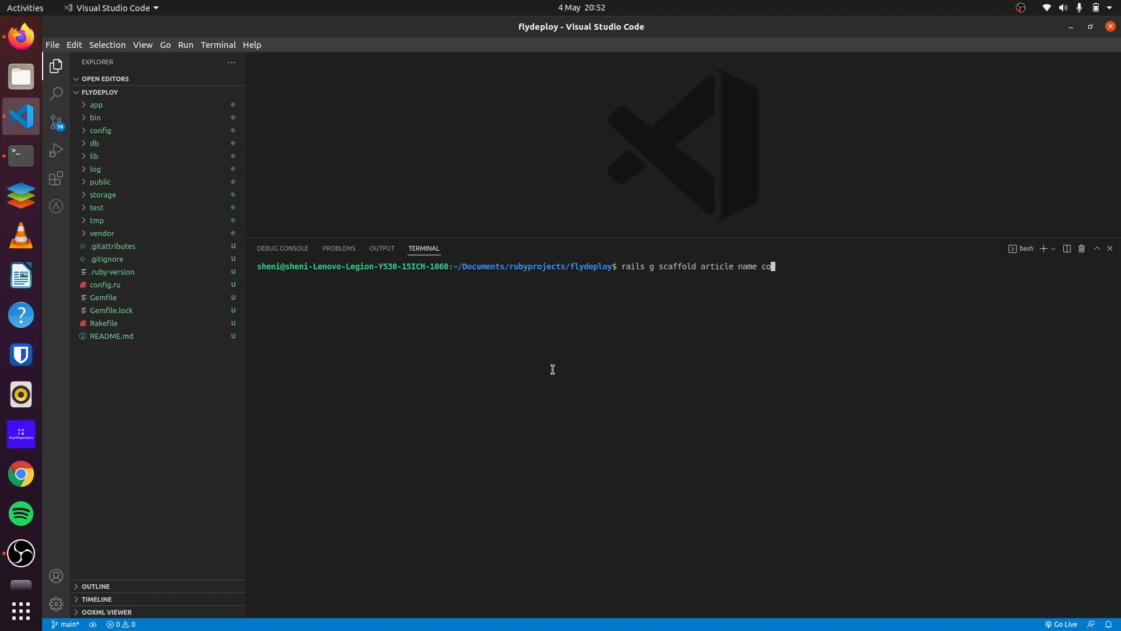
type("ntent:text")
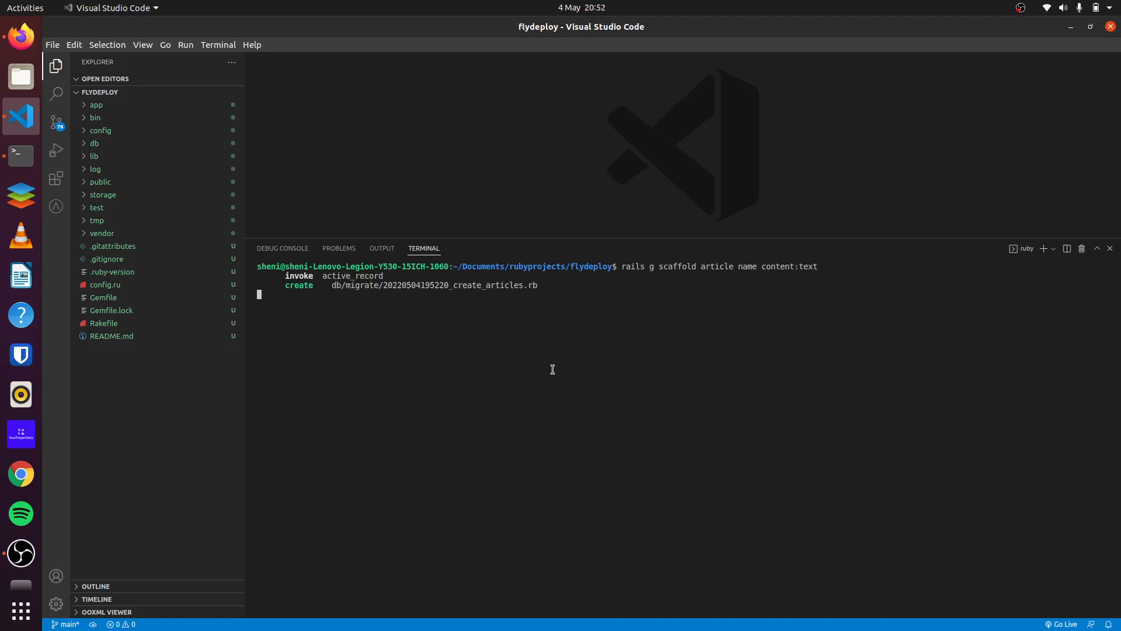
- Run rails db:prepare to create and migrate the databases, then start the server with rails s
type("rails p")
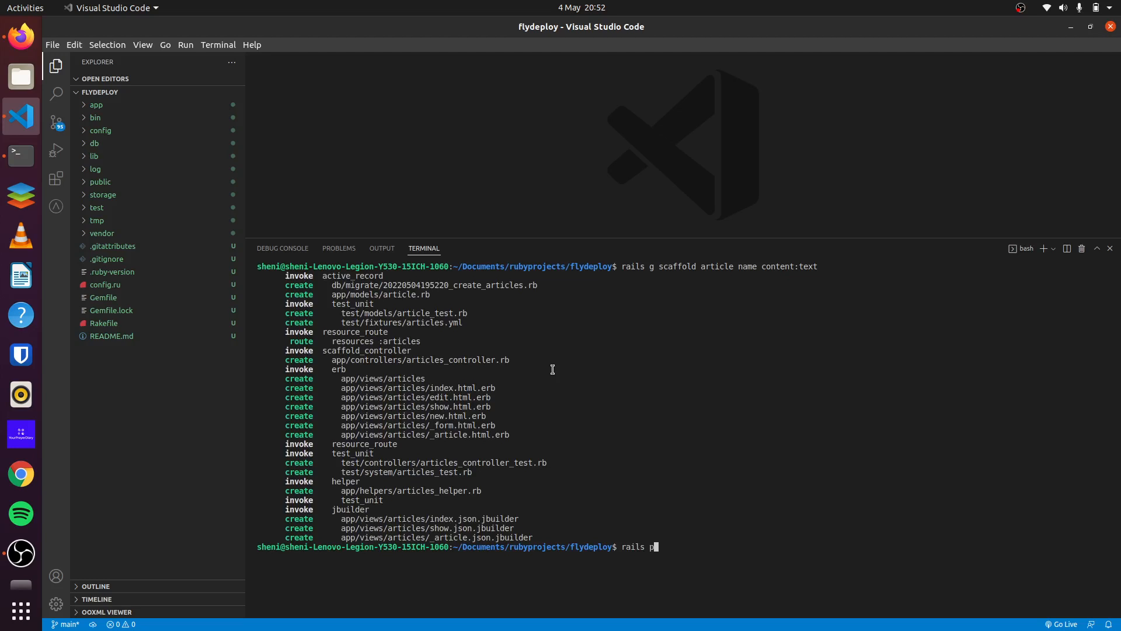
type("db:prepare")
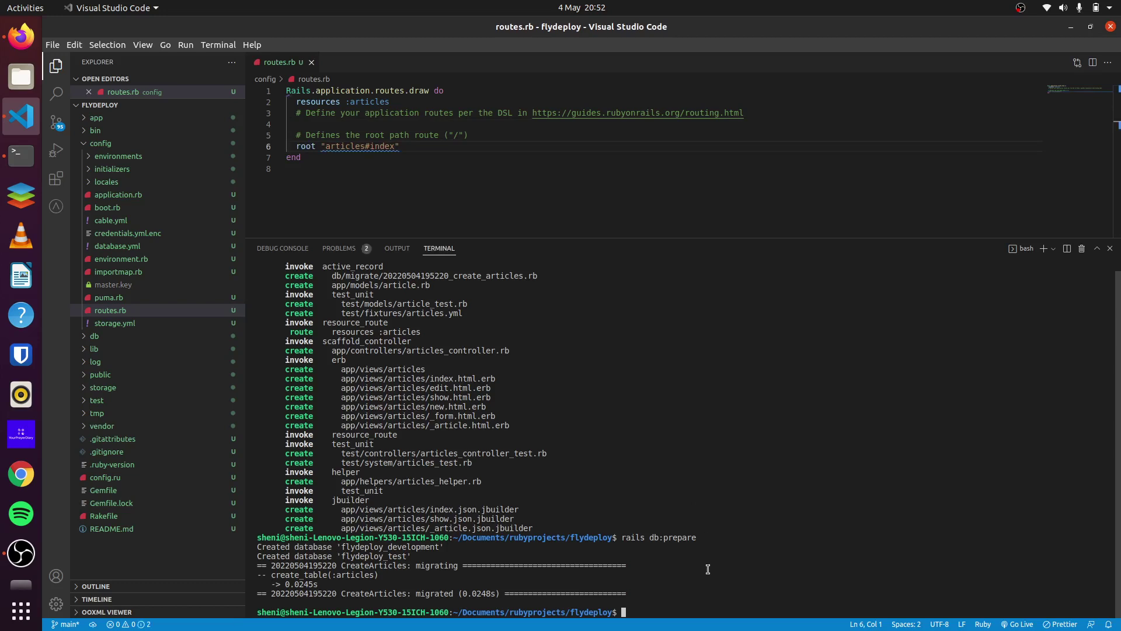
type("rails s")
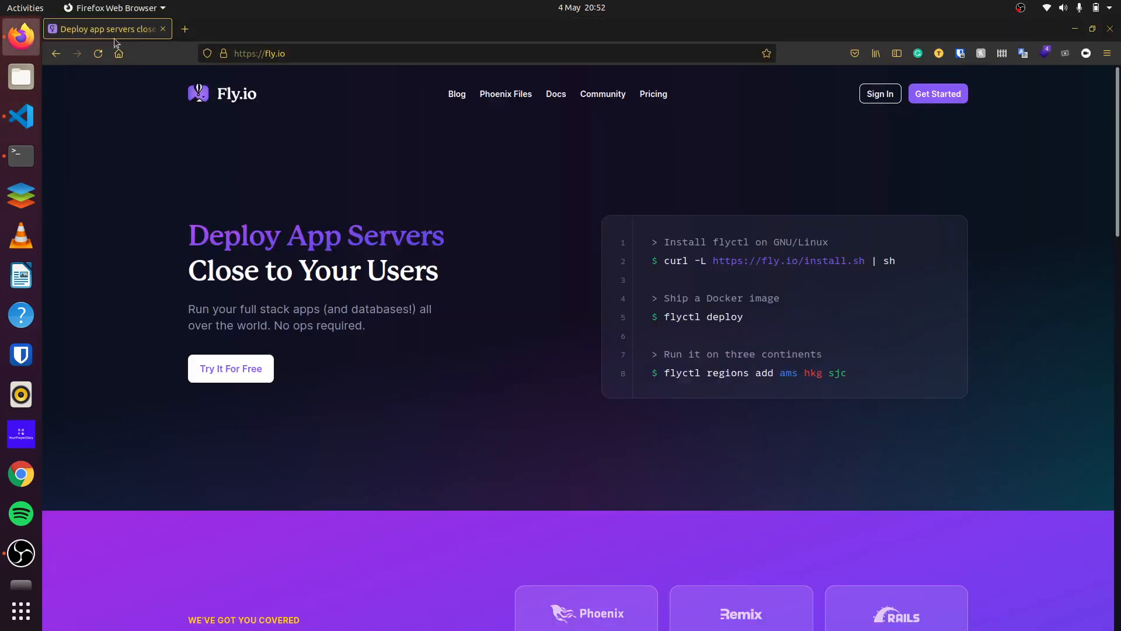
- Create a local article with content fsfsf at localhost:3000 and submit it
left_click(184, 28)
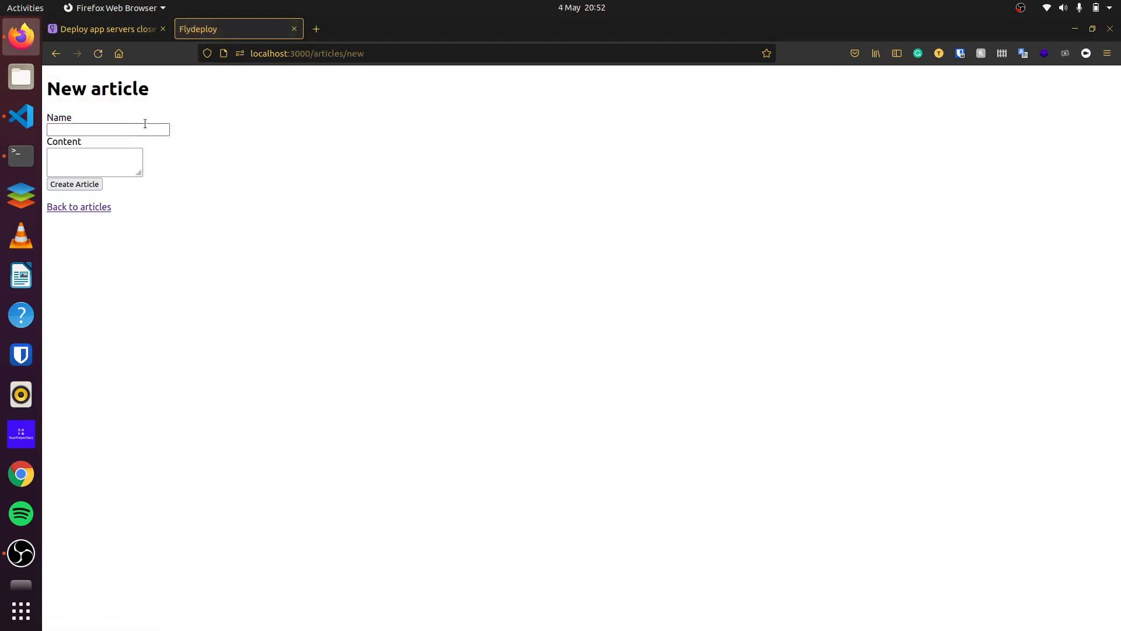
type("fsfsf")
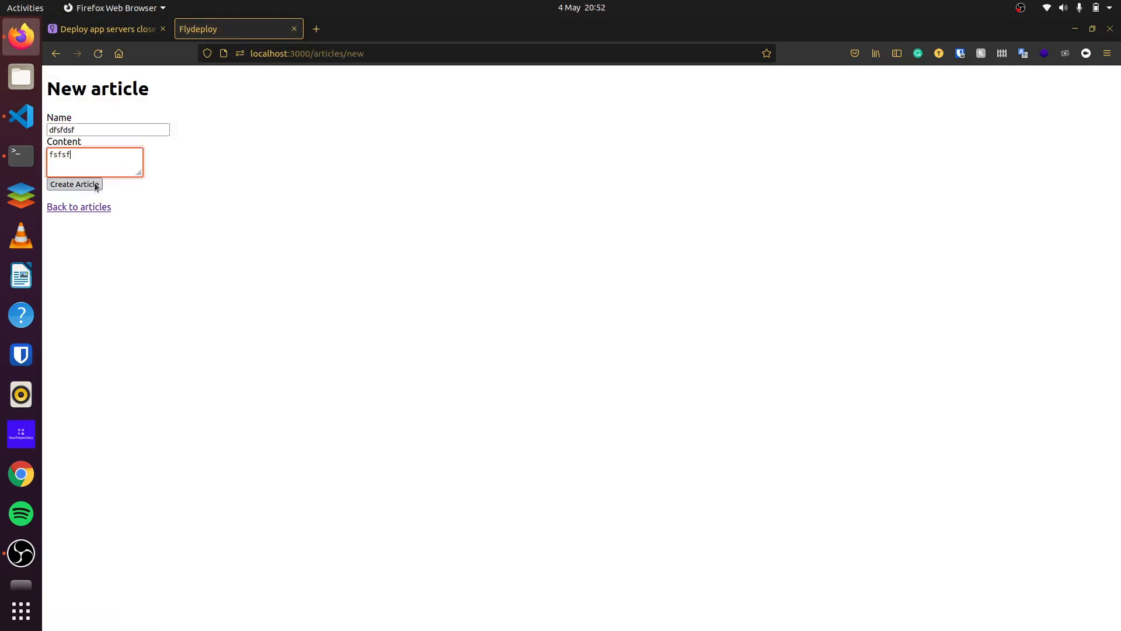
left_click(74, 185)
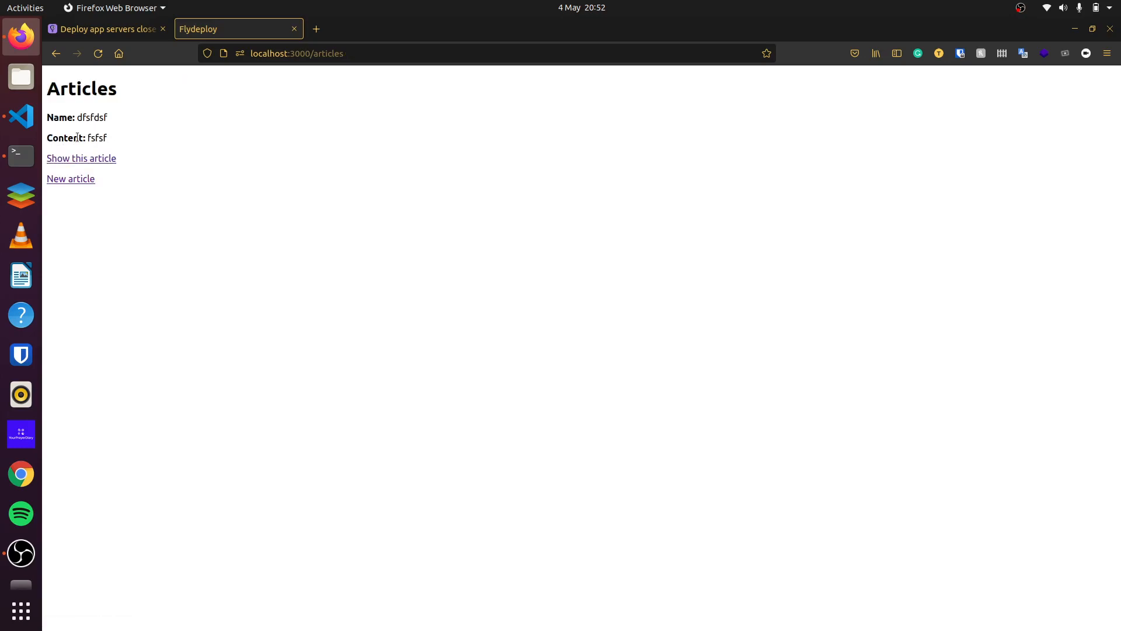
mouse_move(749, 252)
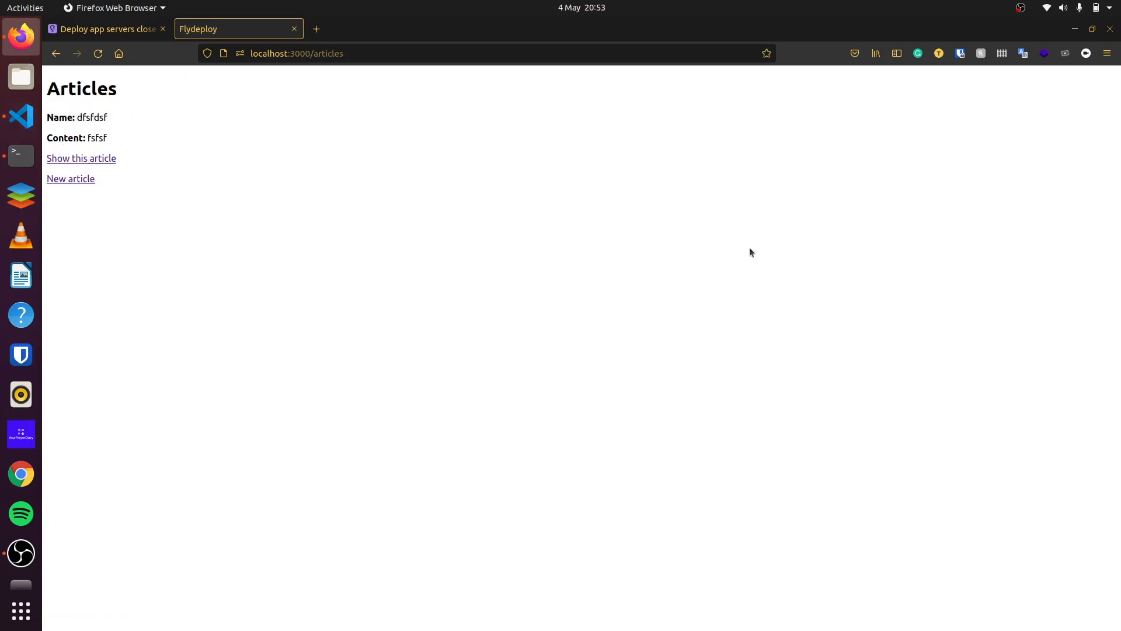
- Review the Gemfile, stop the local Rails server, and run bundle install to completion
left_click(20, 116)
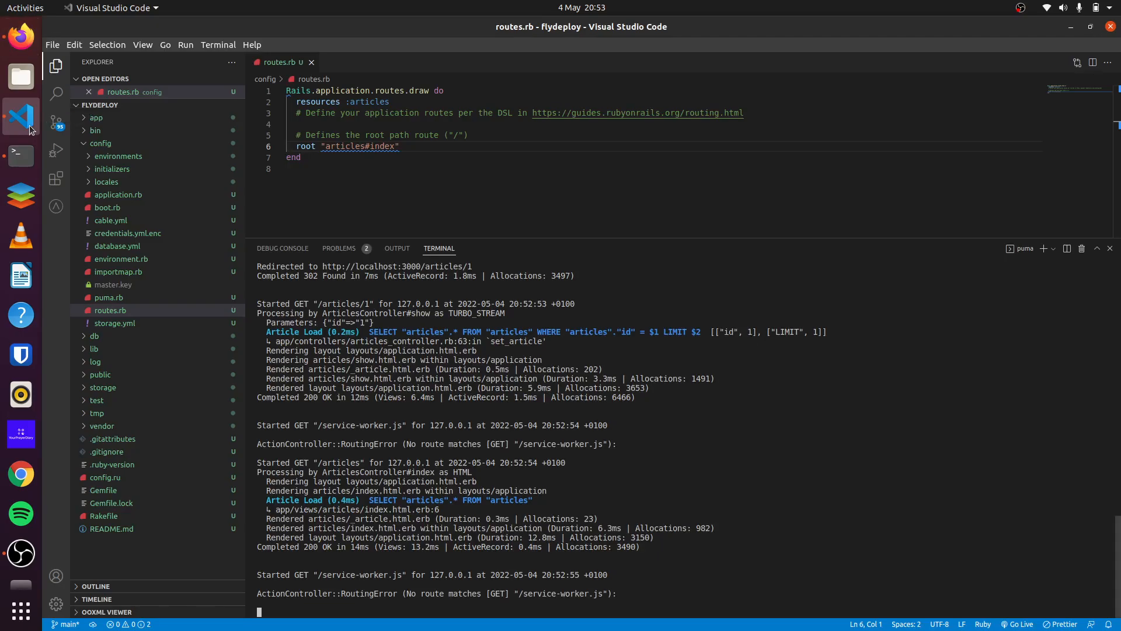
left_click(102, 502)
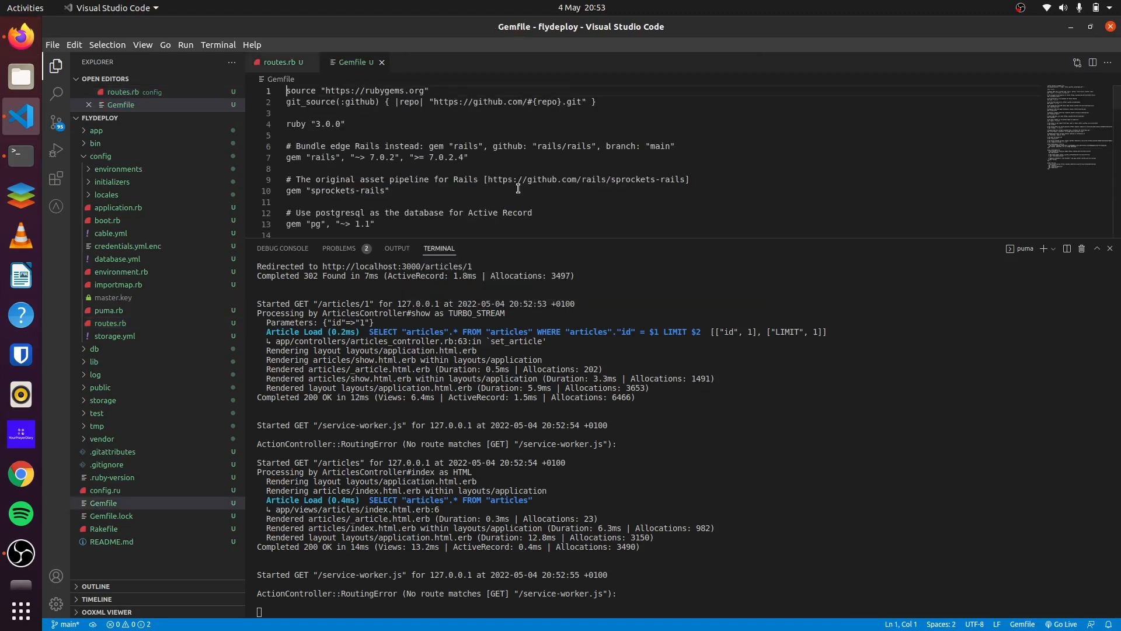
scroll("down", 3)
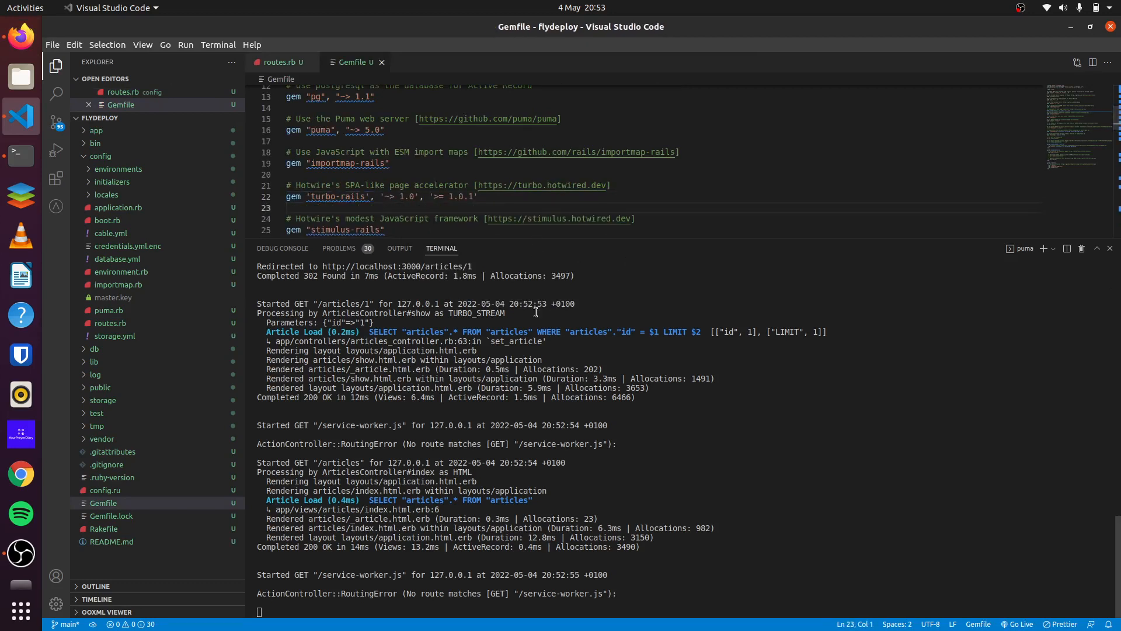
key("ctrl+c")
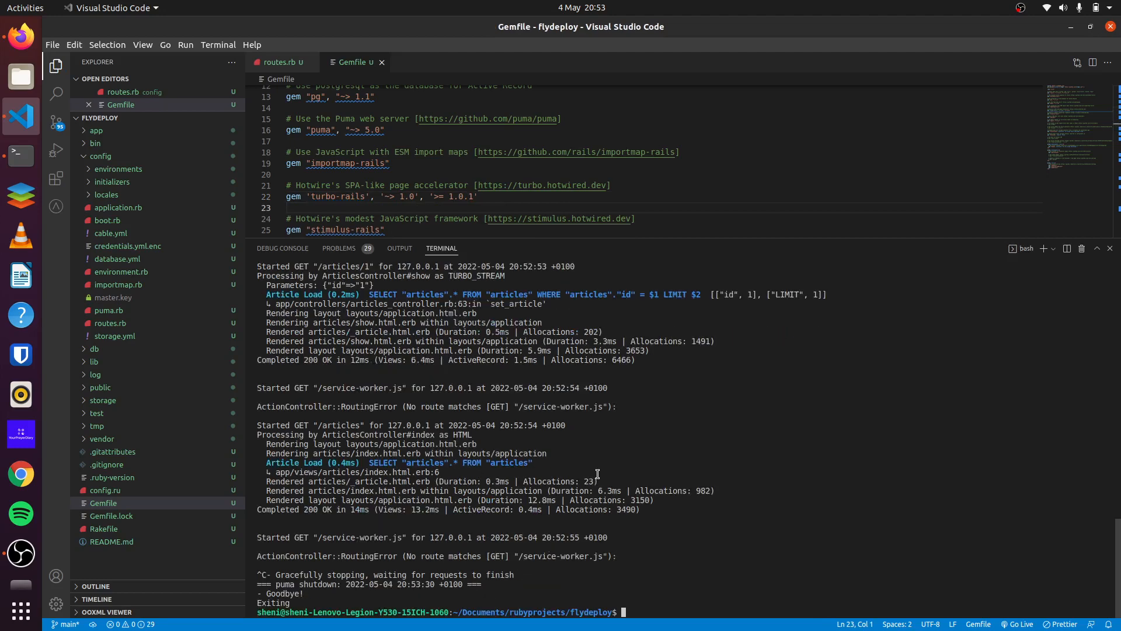
type("bu")
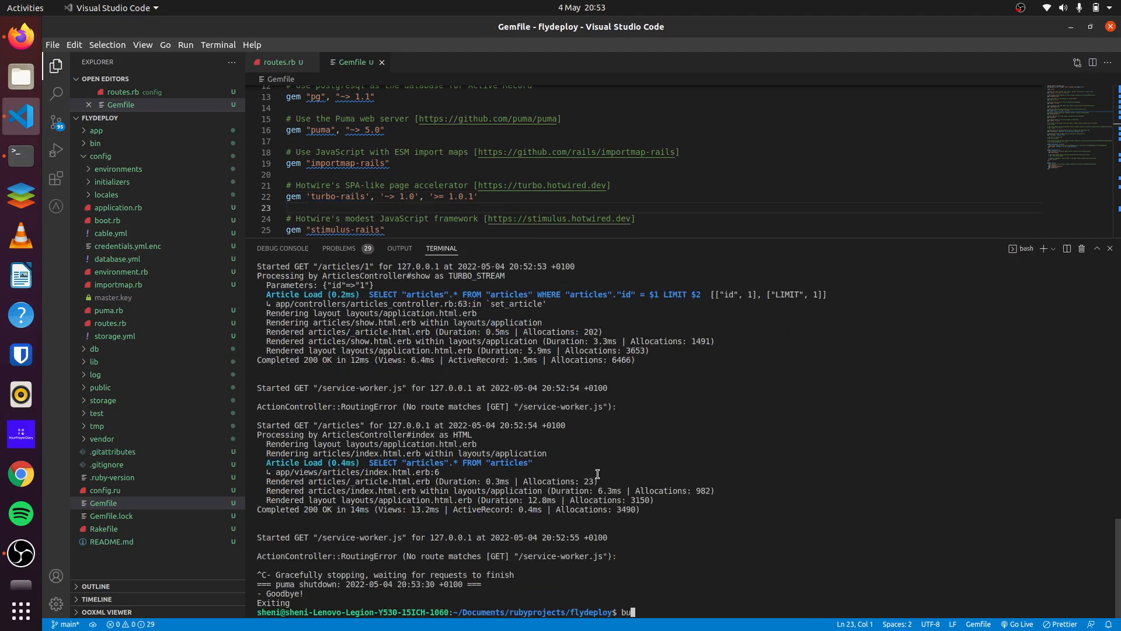
key("Return")
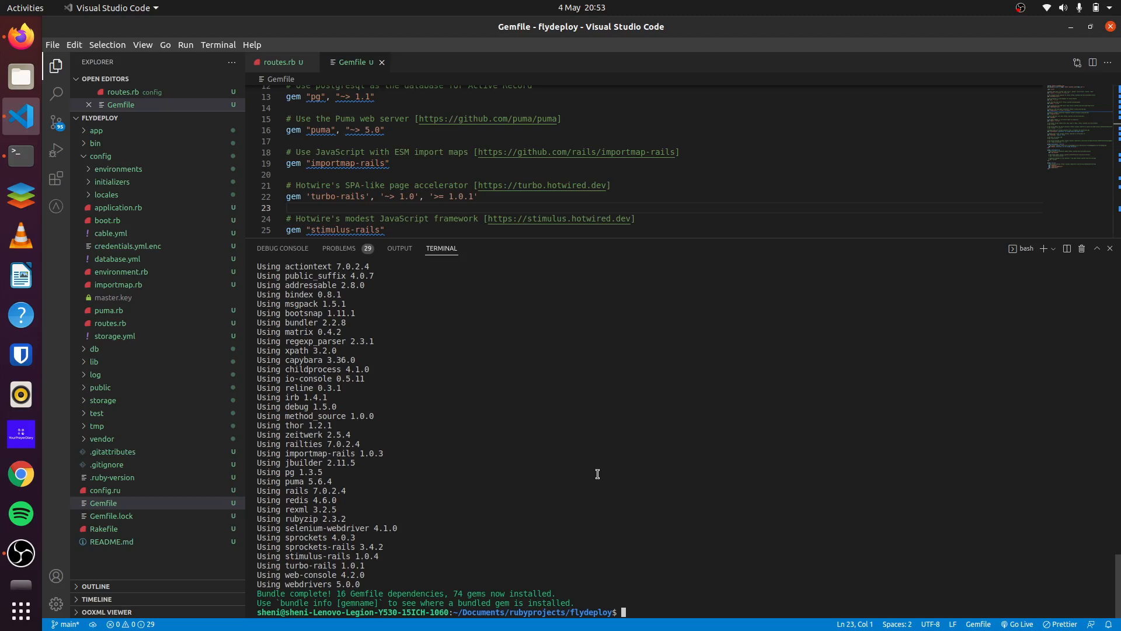
- Run flyctl launch, naming the app flydeployapp and choosing the ewr (Secaucus, NJ) region
type("flyctl launch")
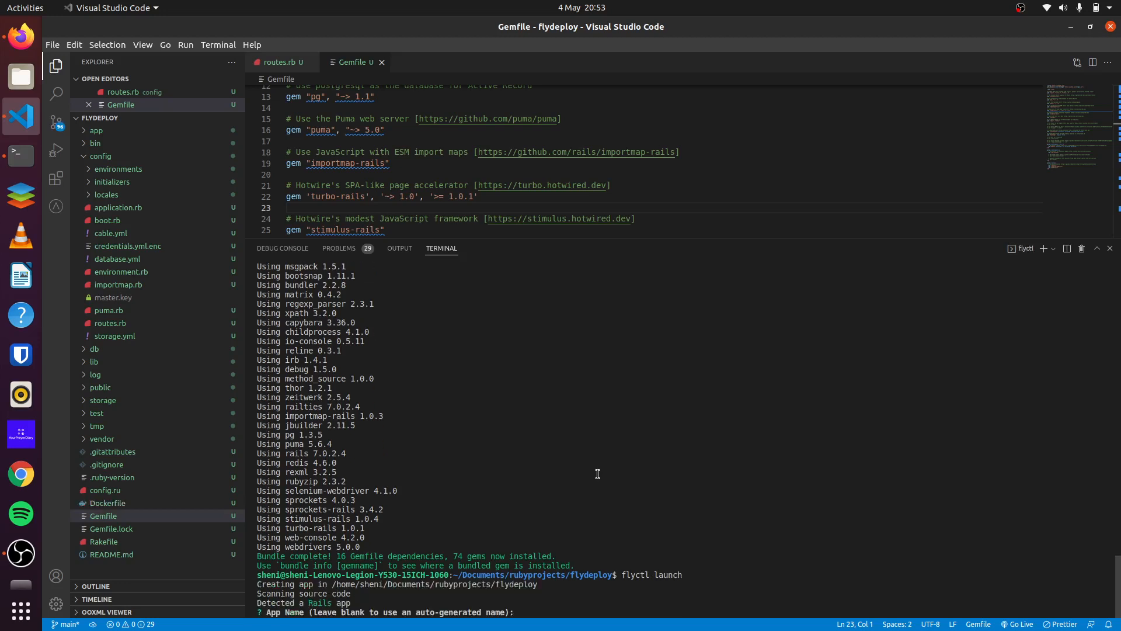
type("fly")
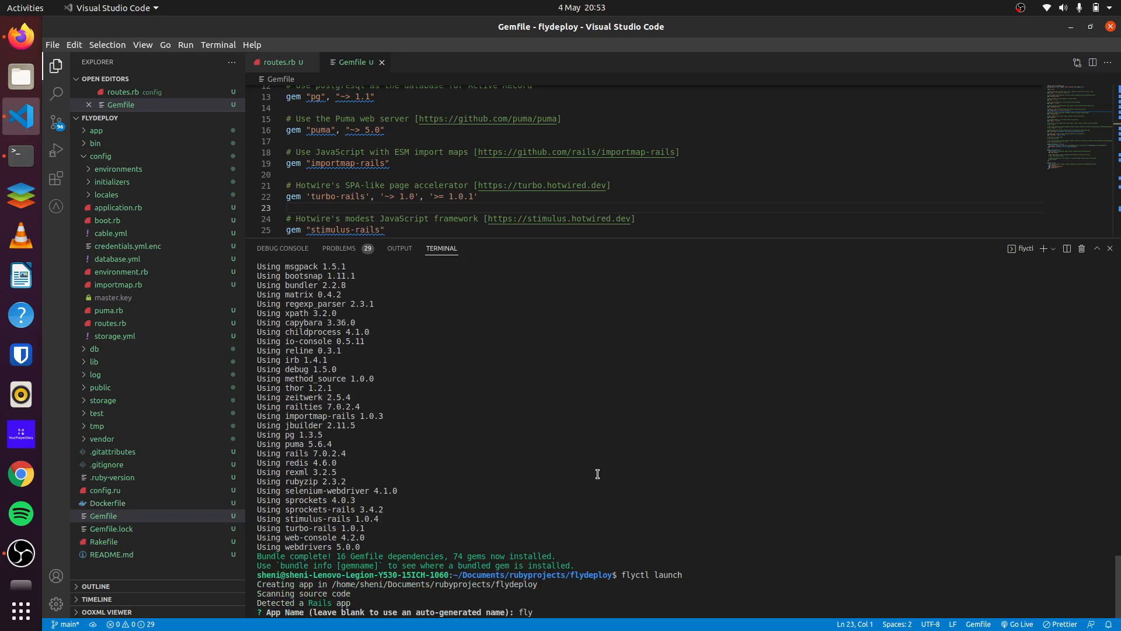
type("eployapp")
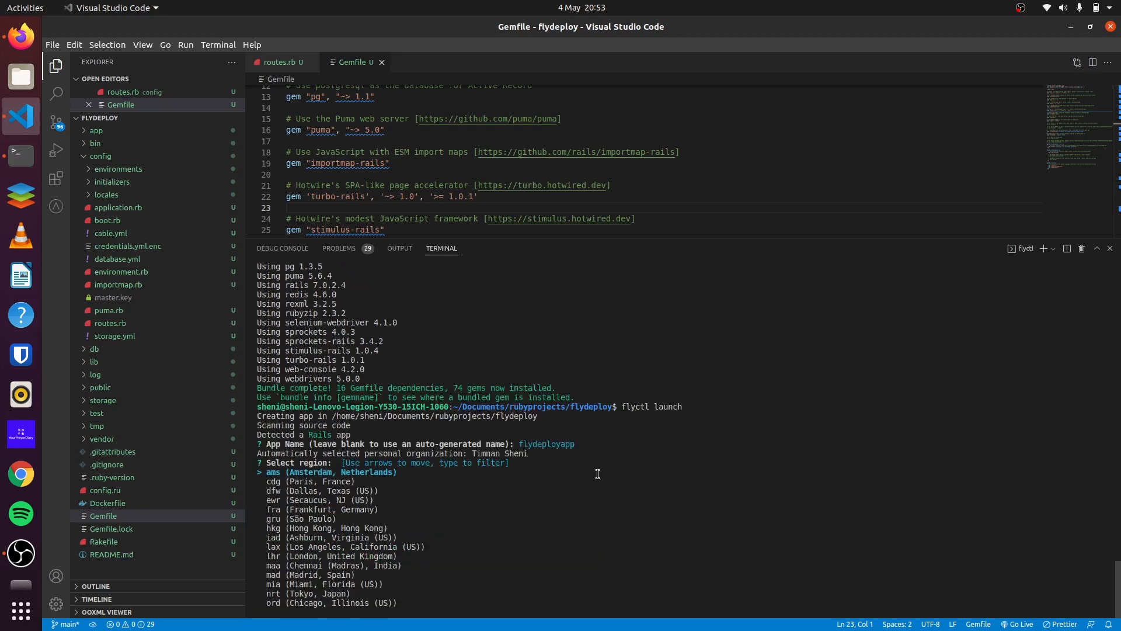
key("Down")
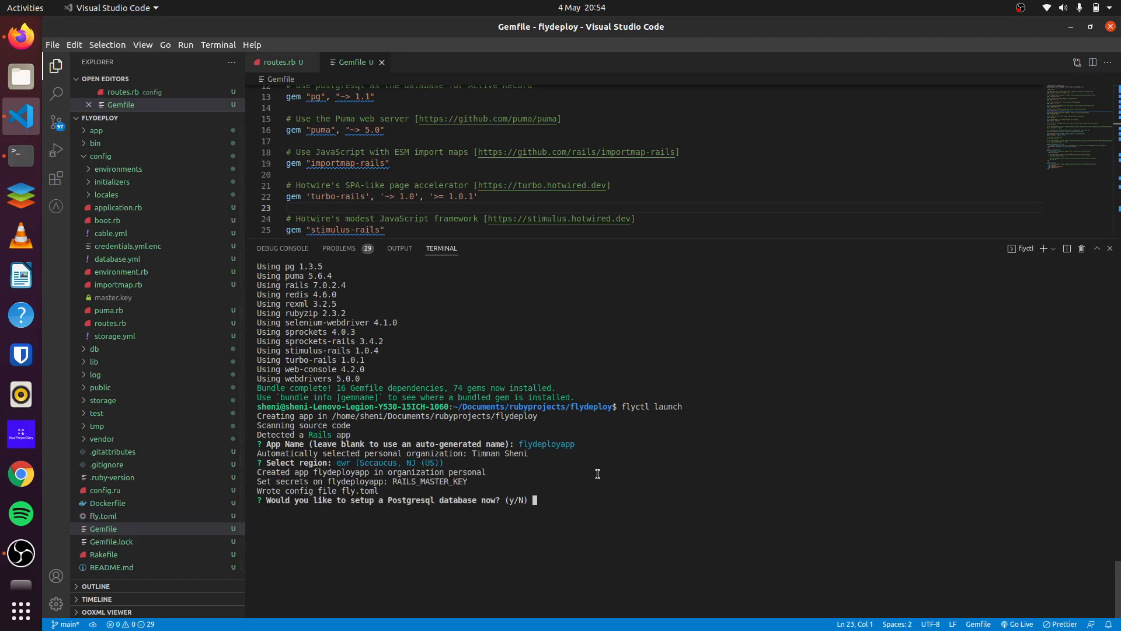
- Accept Postgres setup with the highly available 1x dedicated CPU, 2GB RAM production configuration
type("y")
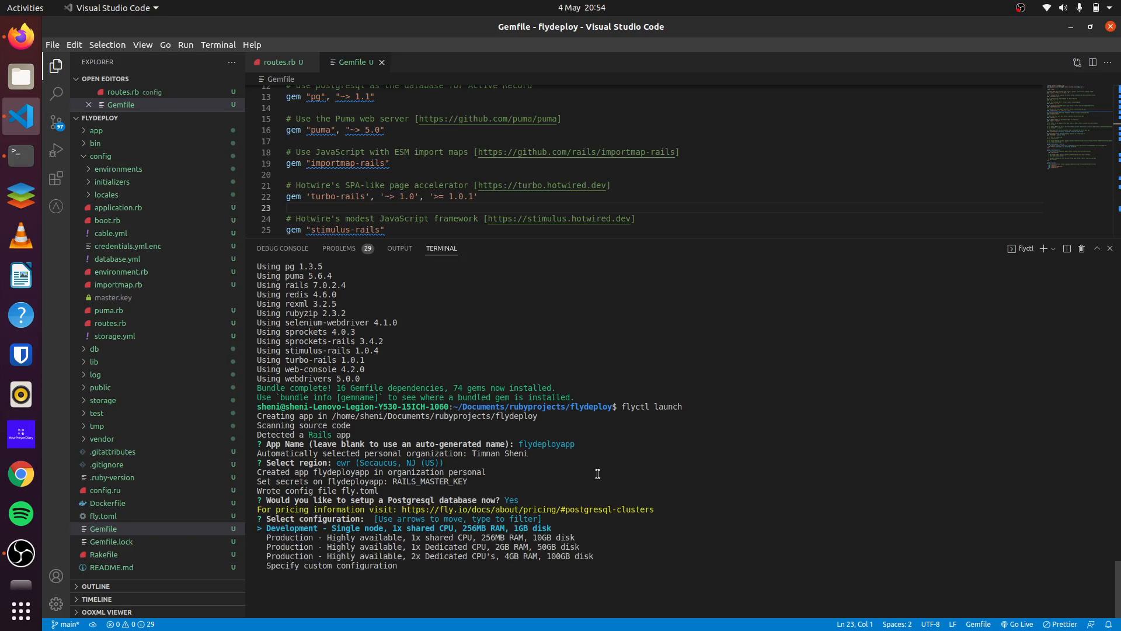
key("Down")
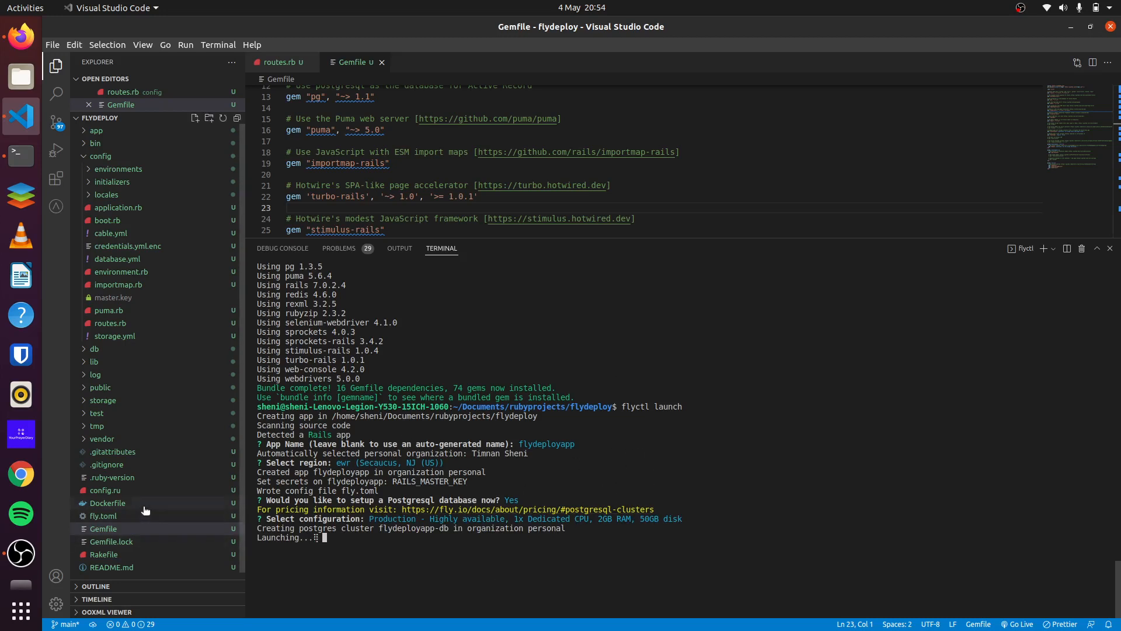
- View the generated Dockerfile and fly.toml in the editor
left_click(107, 503)
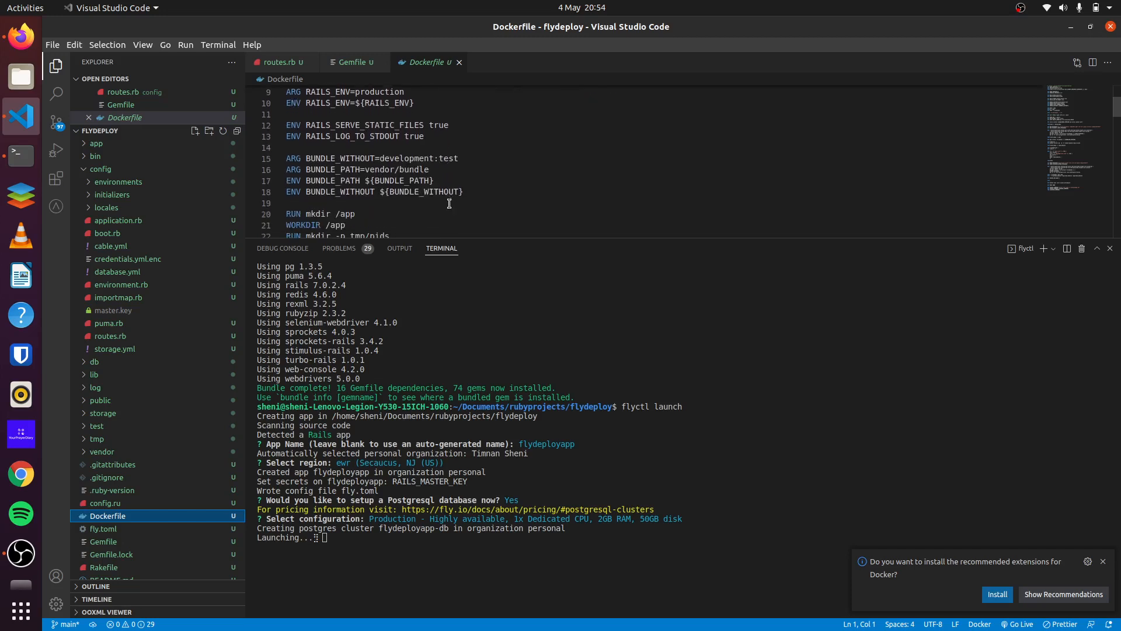
mouse_move(161, 536)
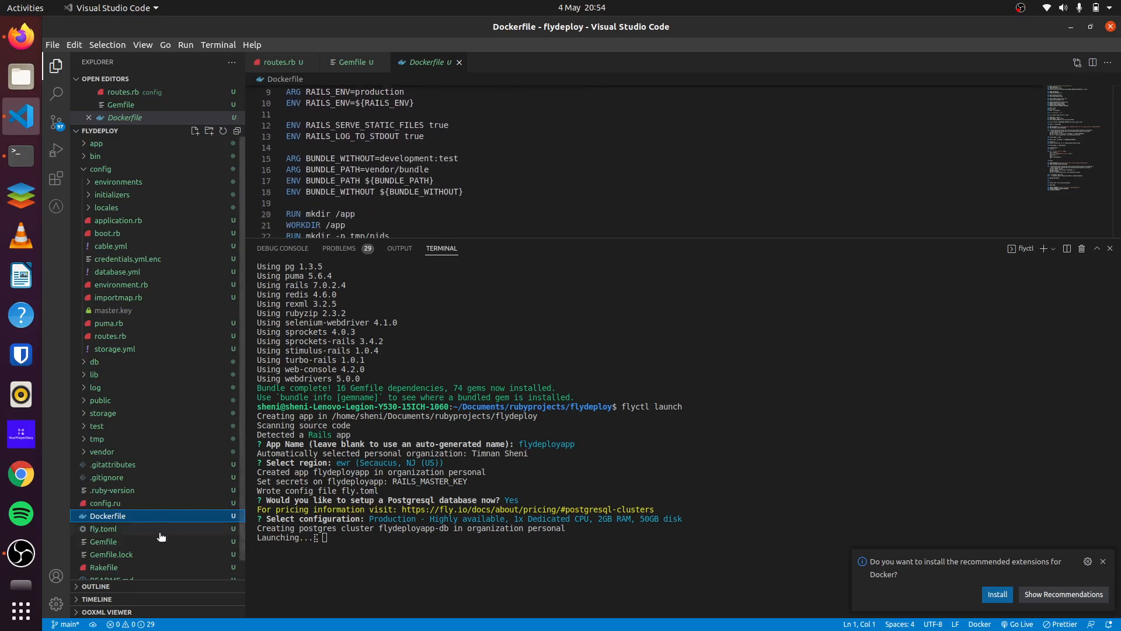
left_click(103, 529)
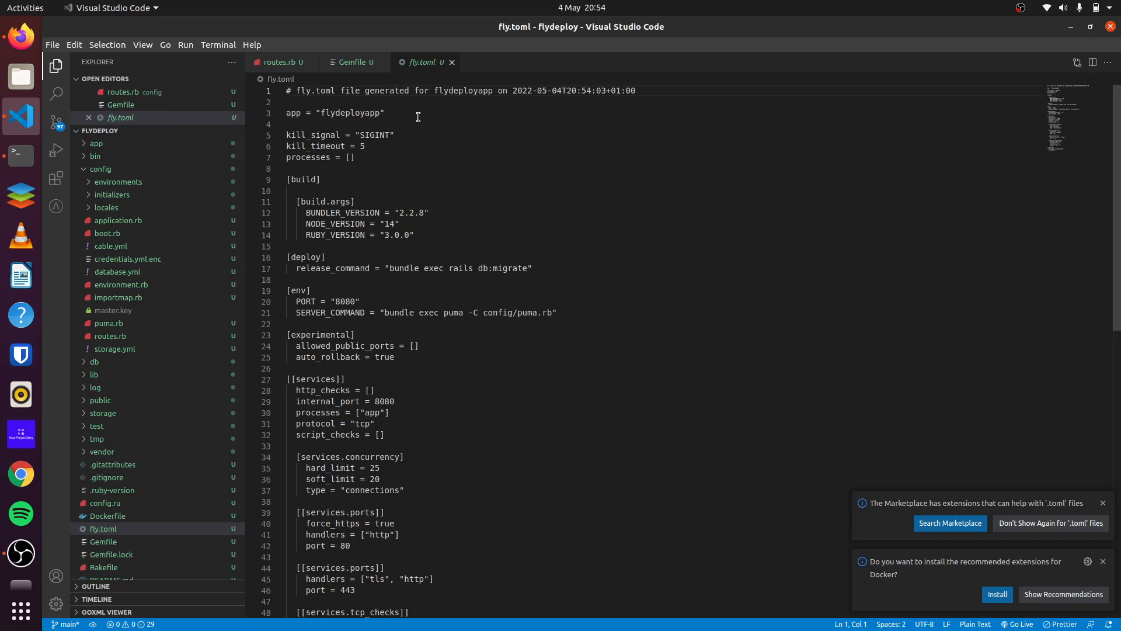
double_click(351, 113)
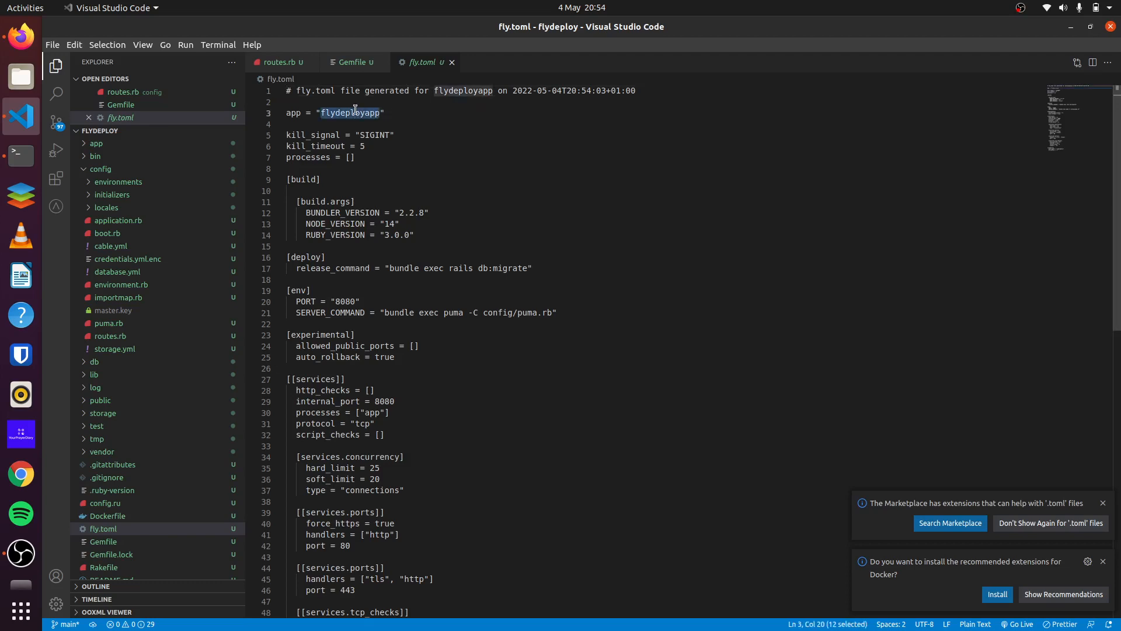
left_click(351, 157)
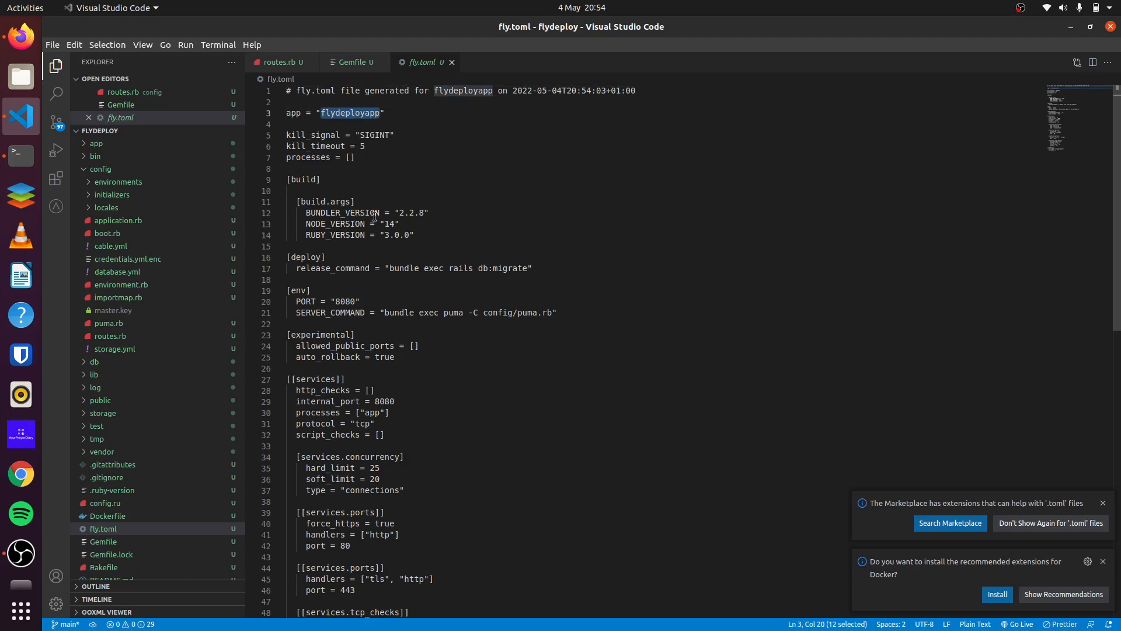
mouse_move(419, 269)
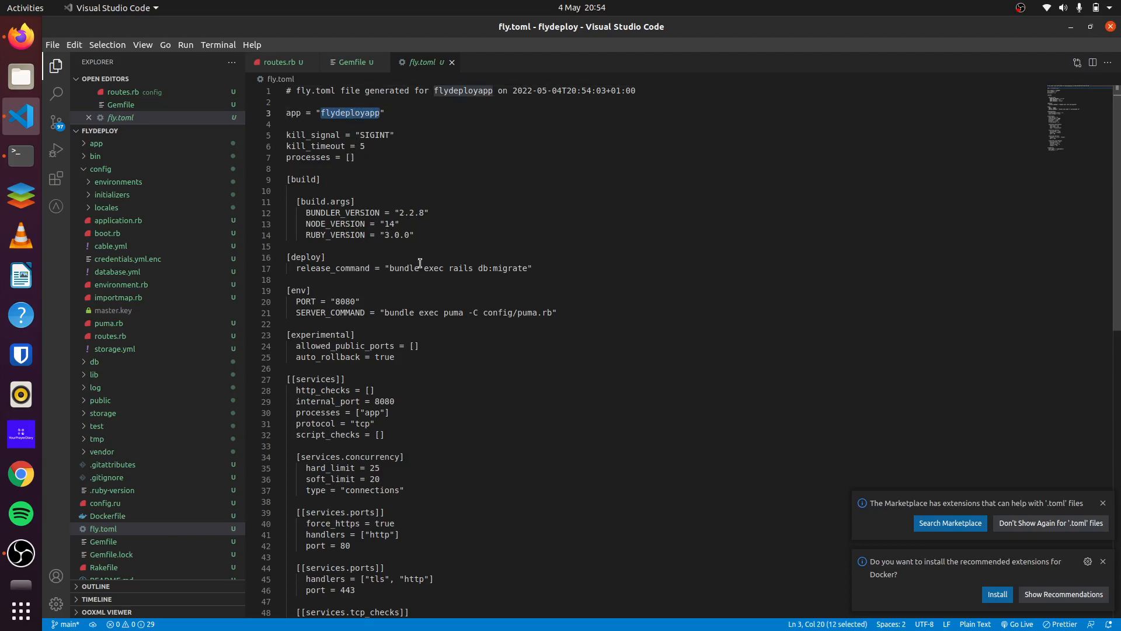
scroll("down", 3)
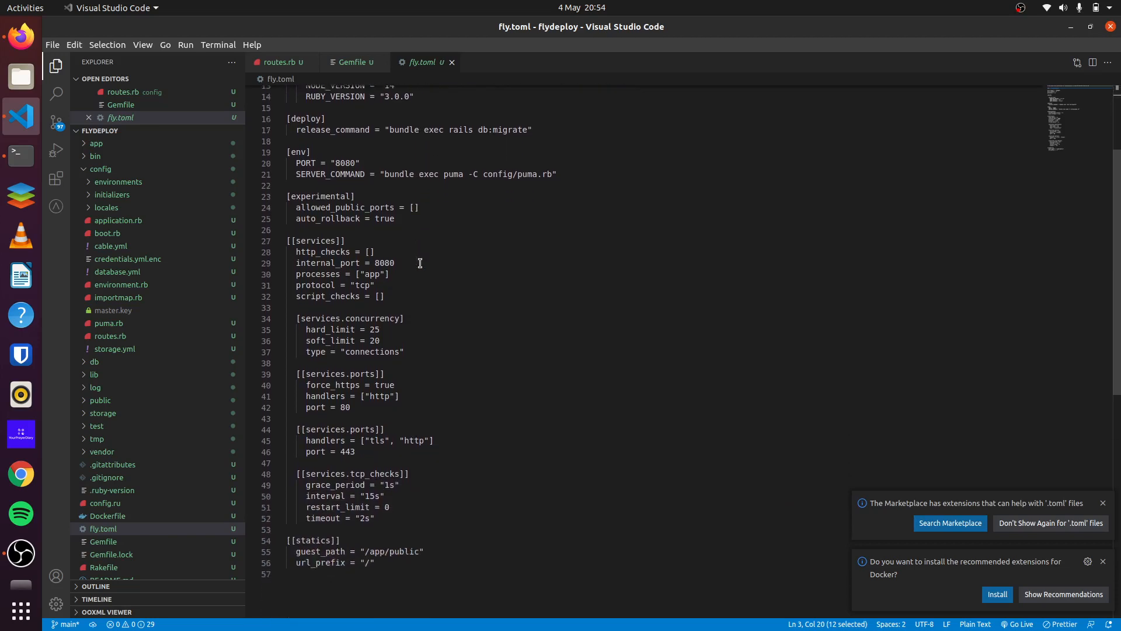
scroll("down", 3)
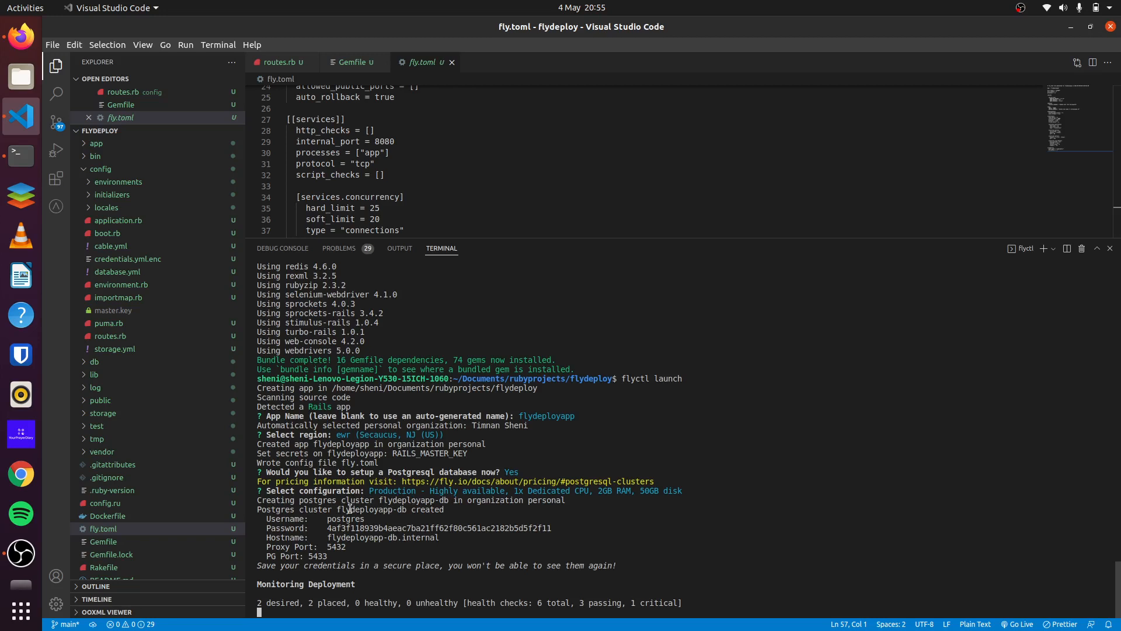
mouse_move(350, 536)
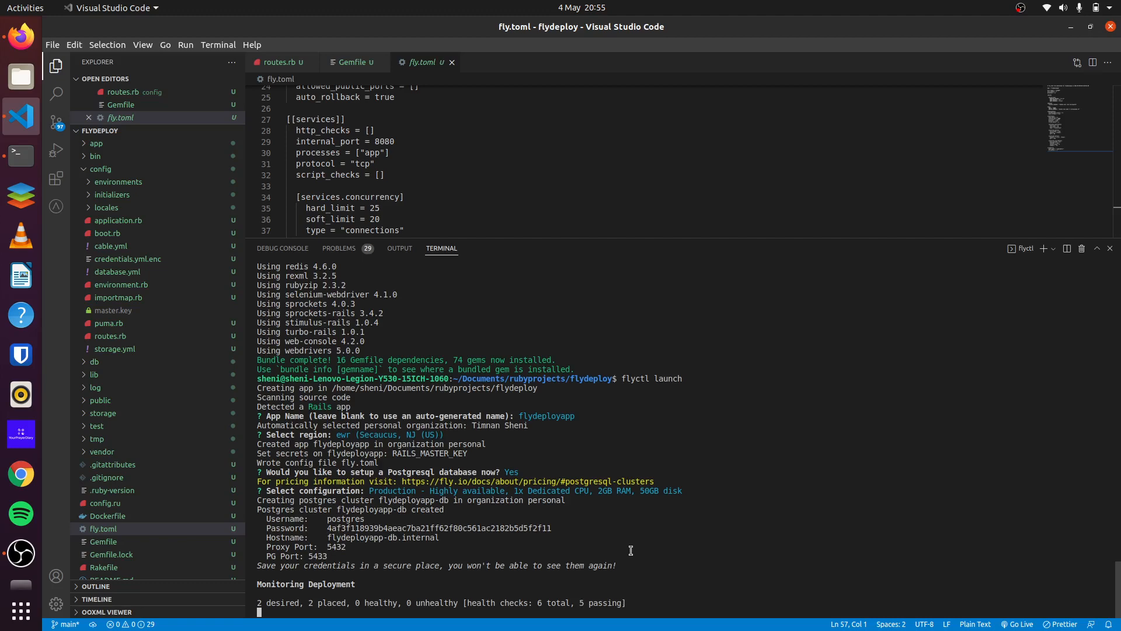
mouse_move(889, 461)
type("99")
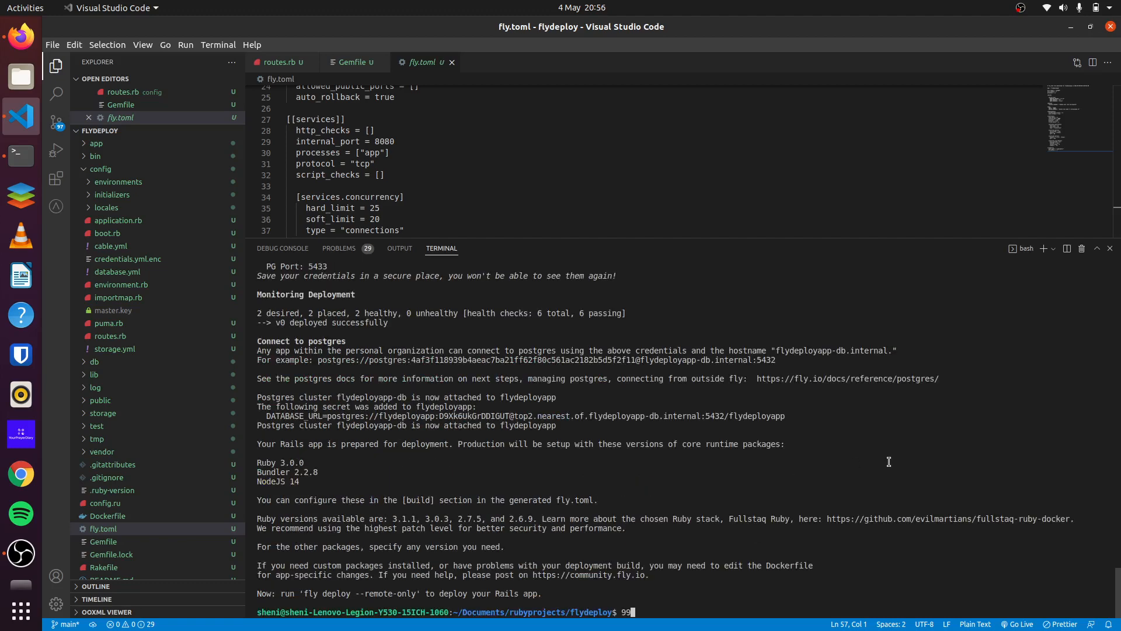
mouse_move(392, 370)
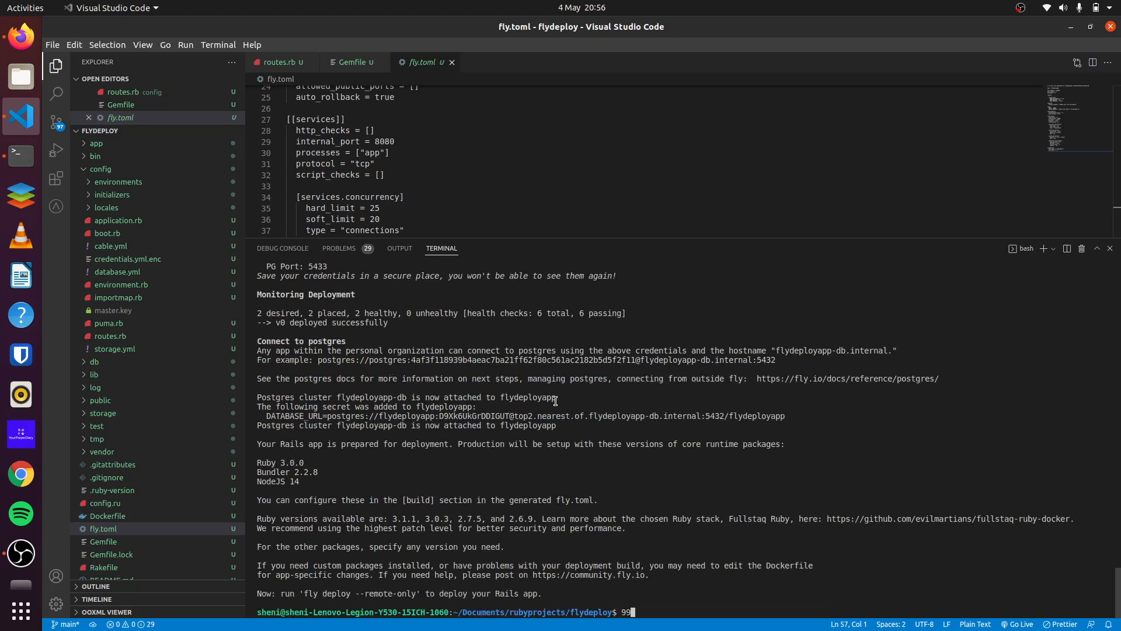
mouse_move(420, 476)
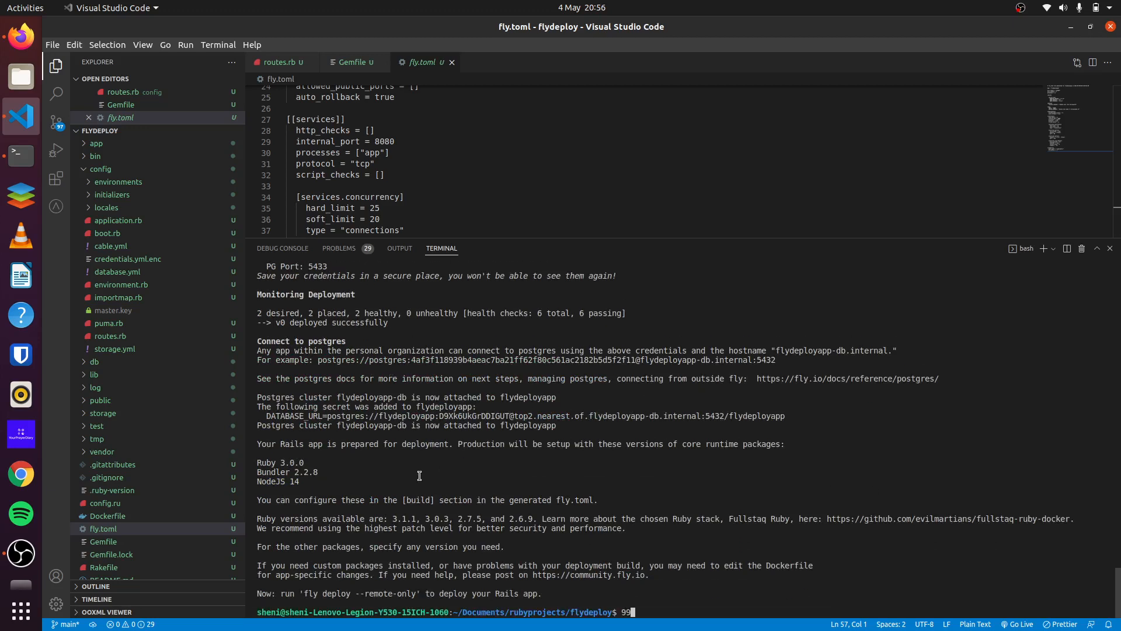
mouse_move(317, 452)
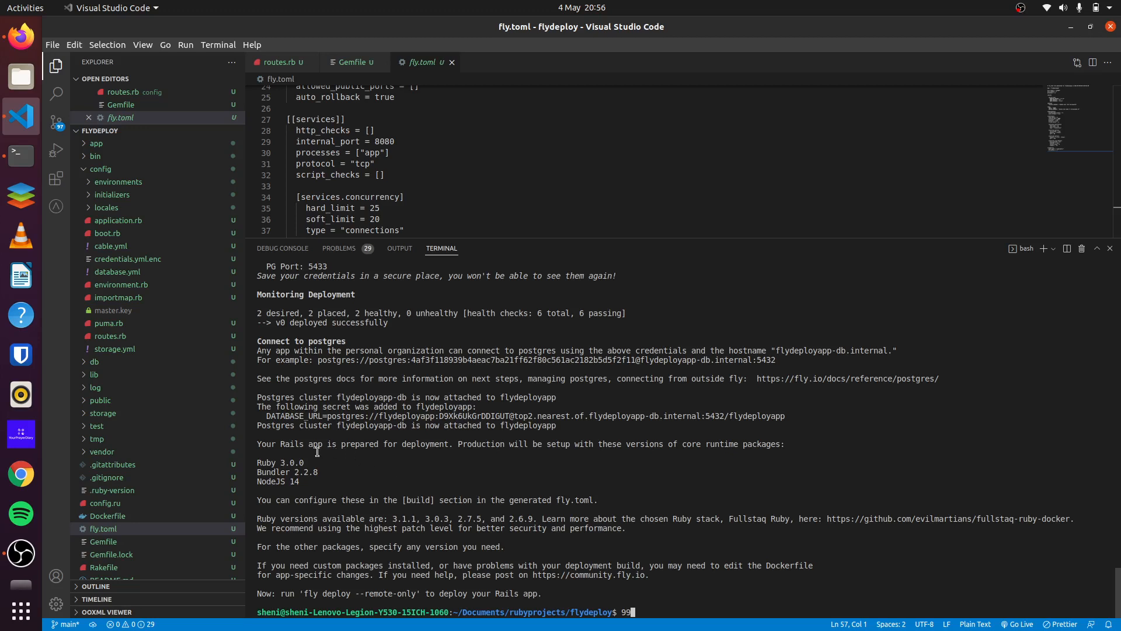
mouse_move(273, 467)
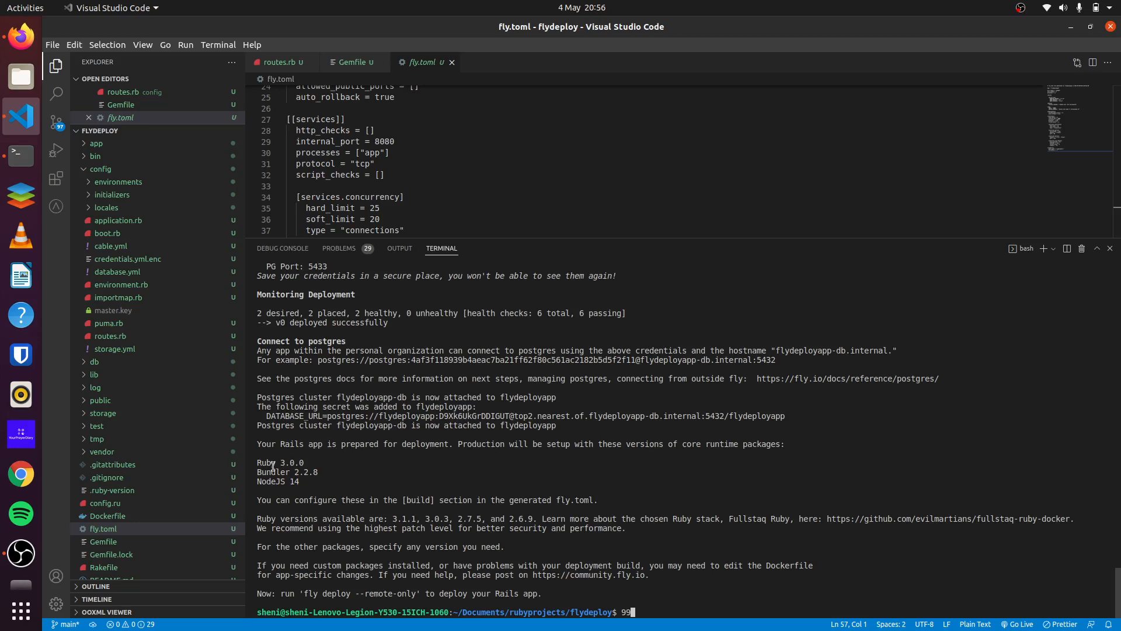
mouse_move(300, 481)
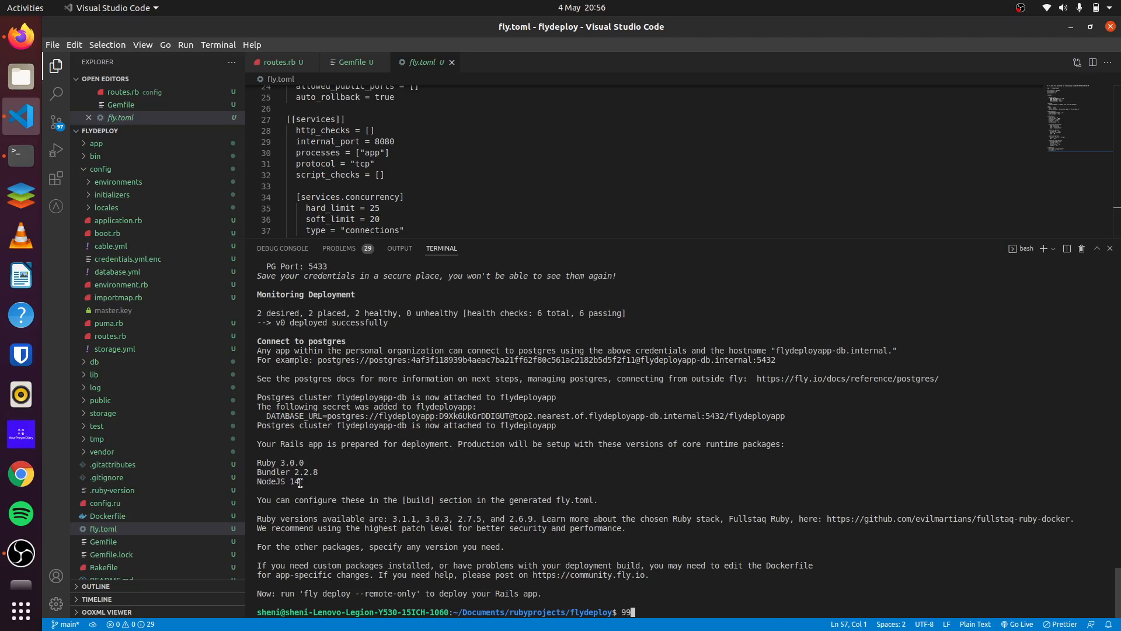
mouse_move(444, 541)
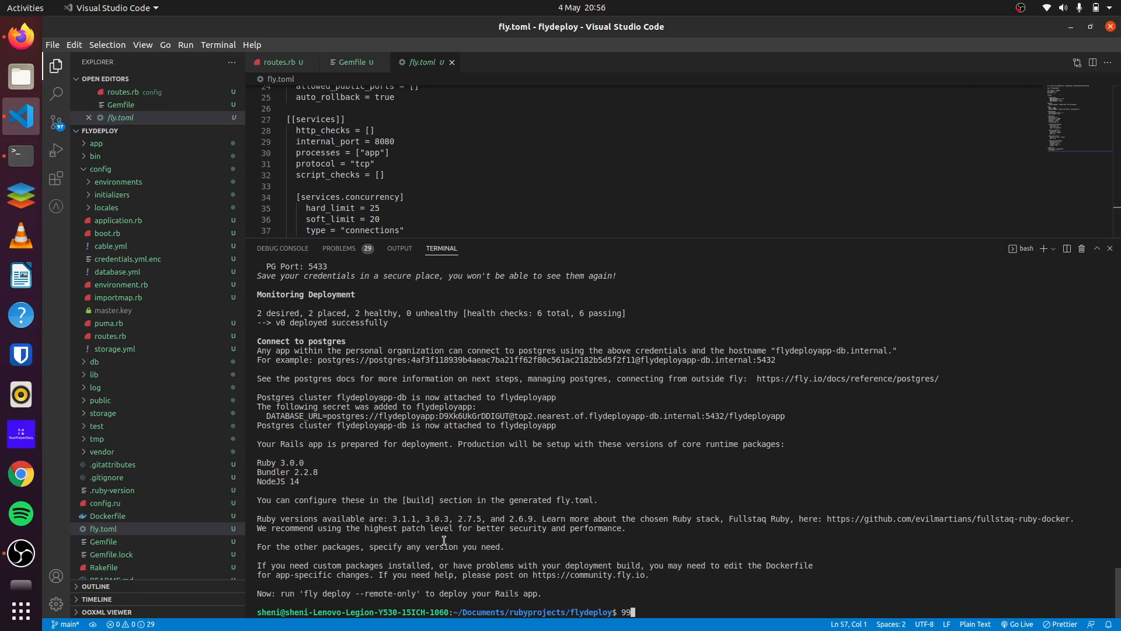
mouse_move(441, 540)
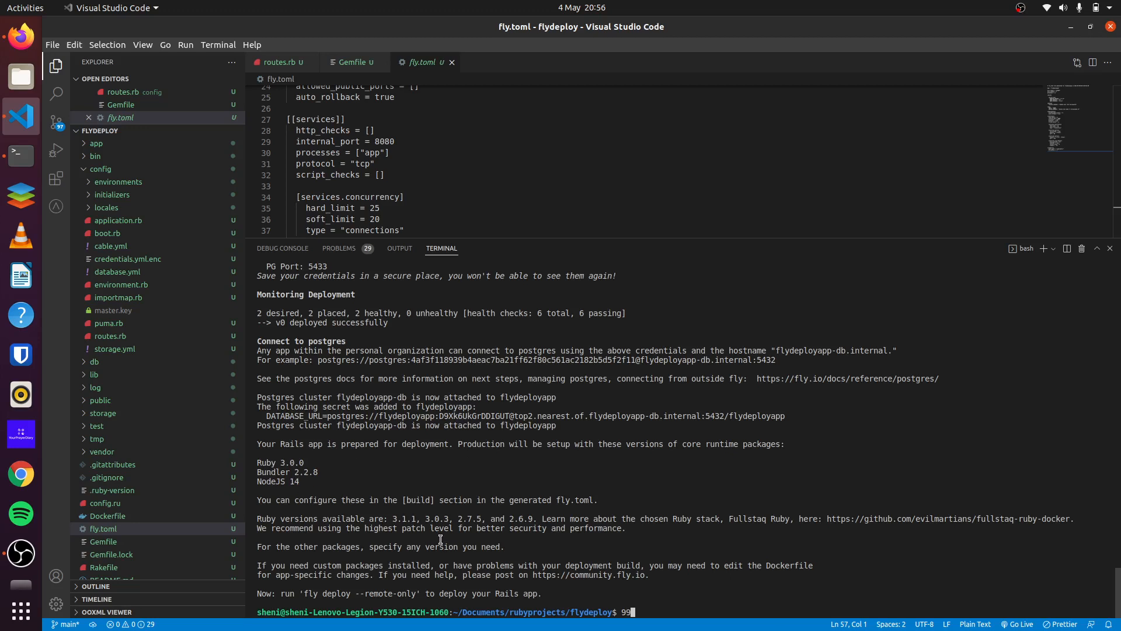
mouse_move(483, 490)
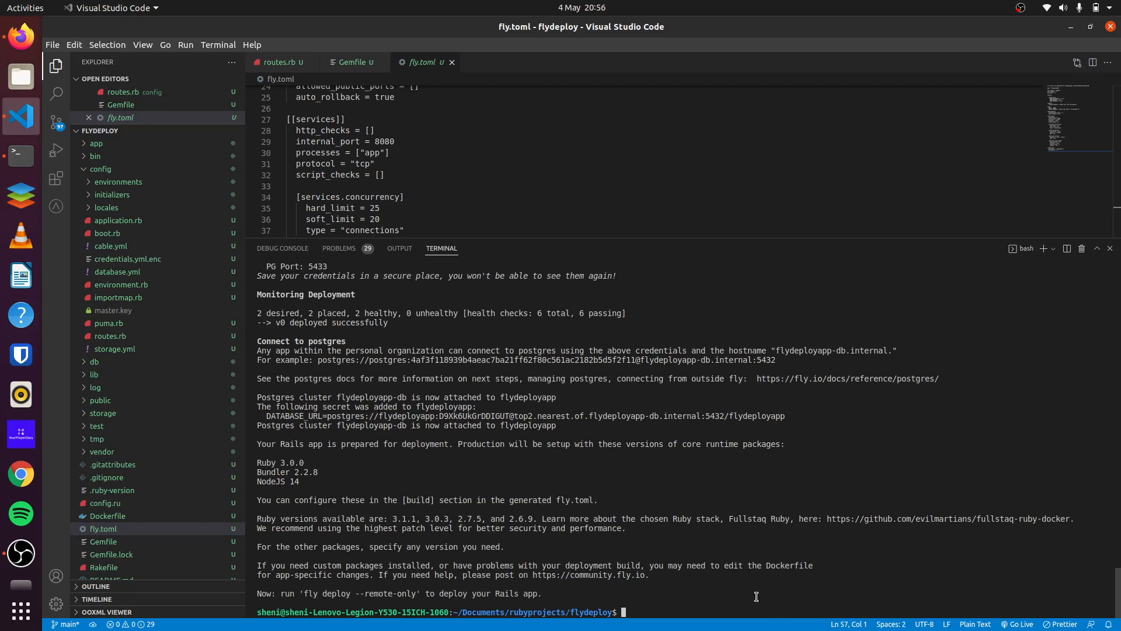
- Run fly deploy --remote-only to build and push the image remotely
type("fly deploy --remote-only")
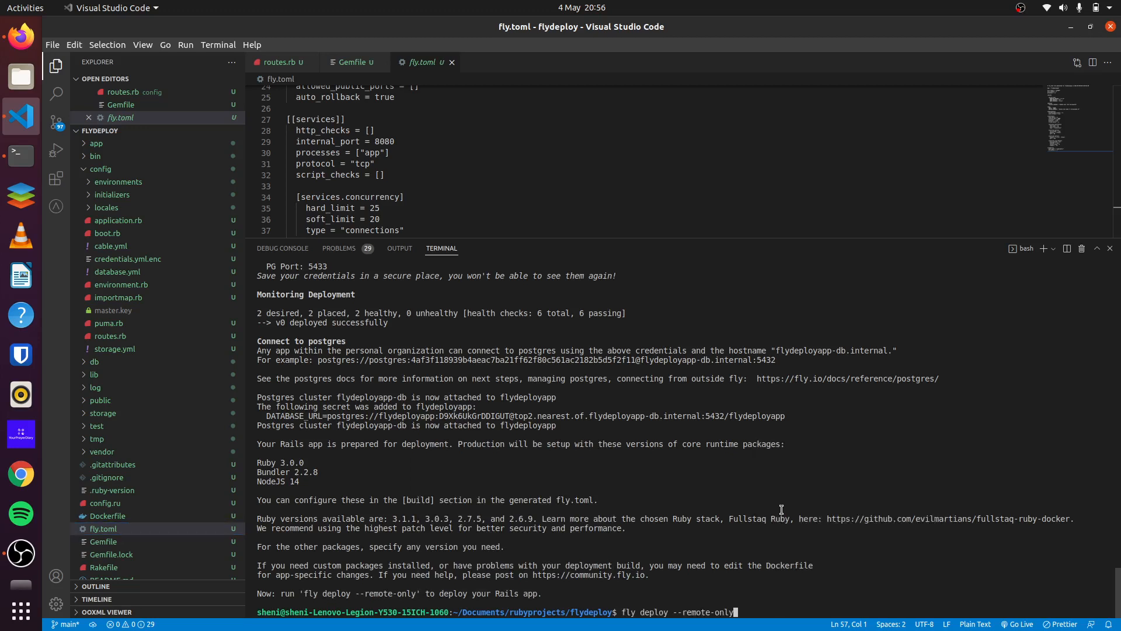
key("Return")
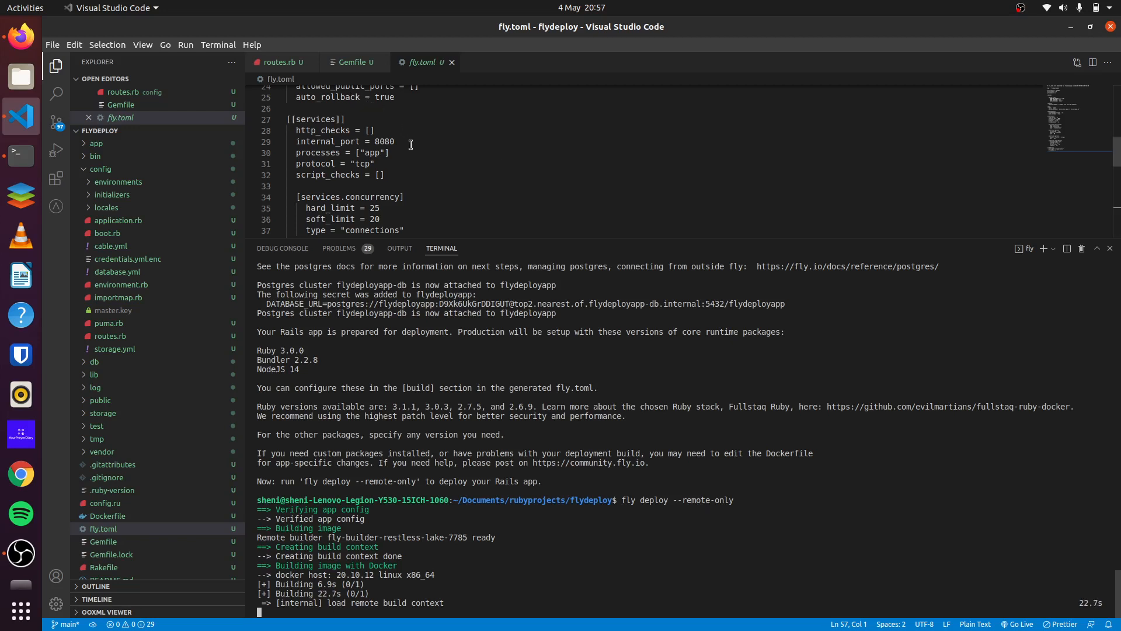
mouse_move(447, 175)
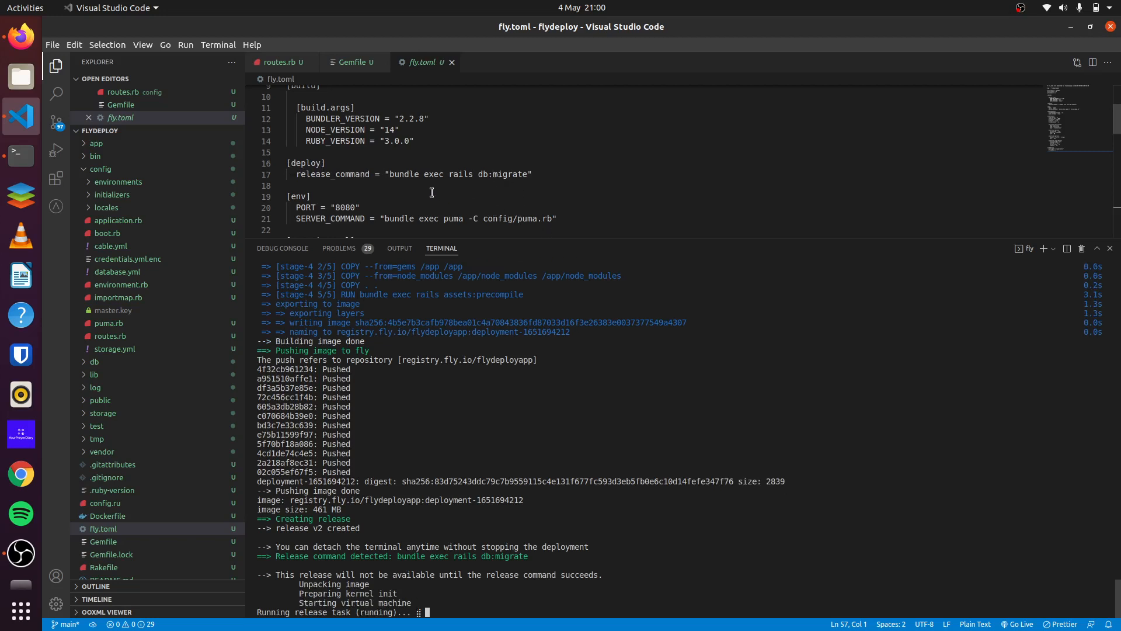
- Follow the terminal output while the db:migrate release task and deployment monitor run
scroll("down", 3)
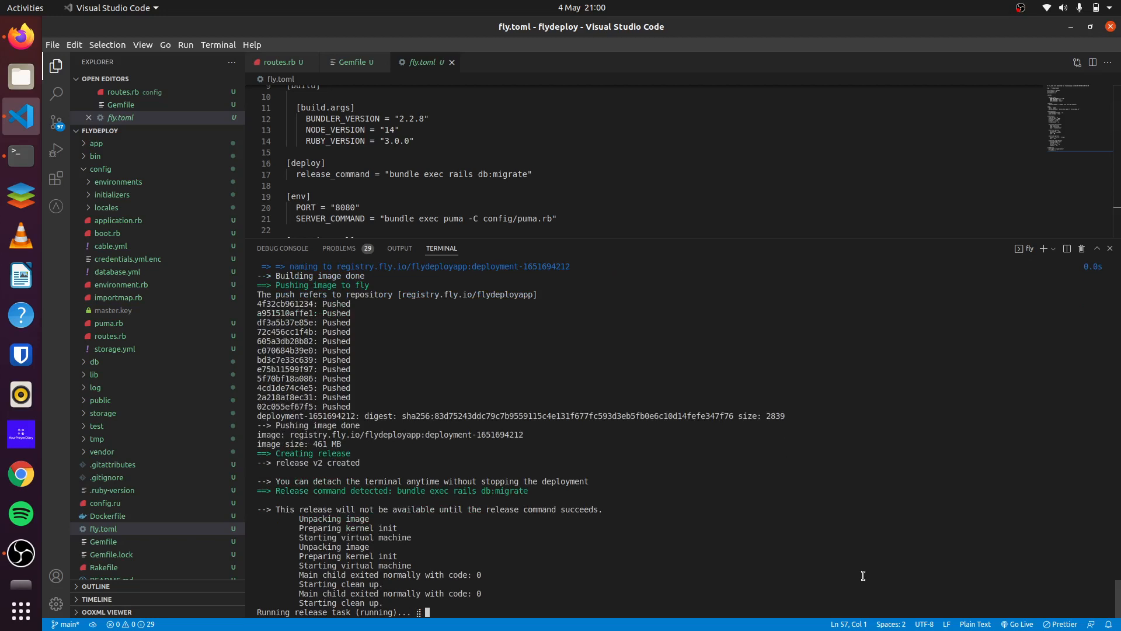
mouse_move(848, 537)
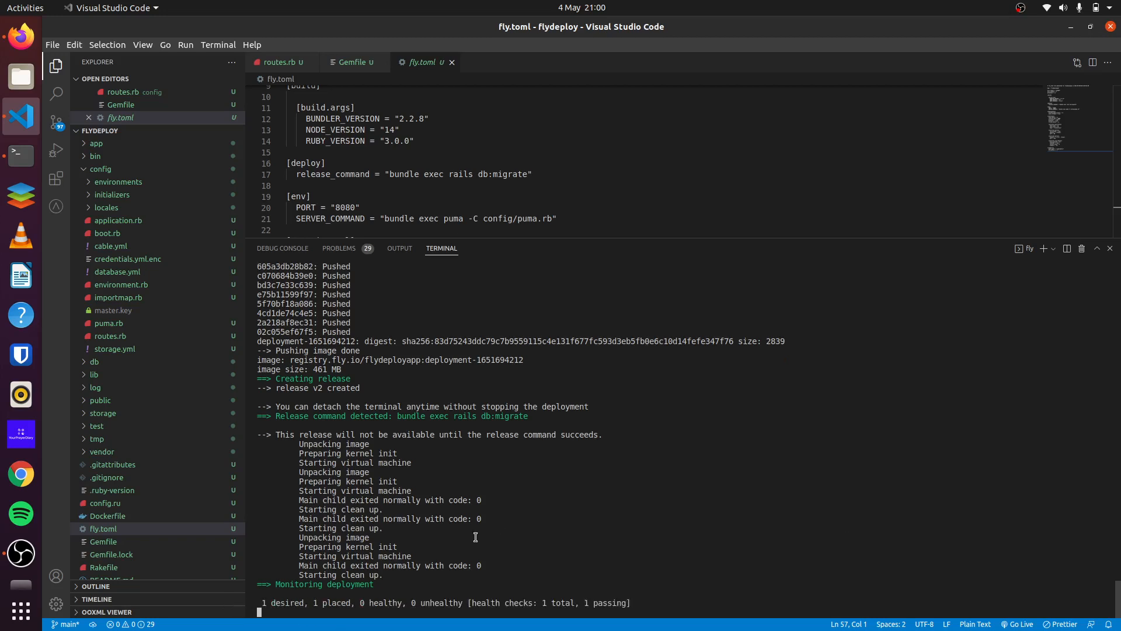
mouse_move(885, 484)
type("99")
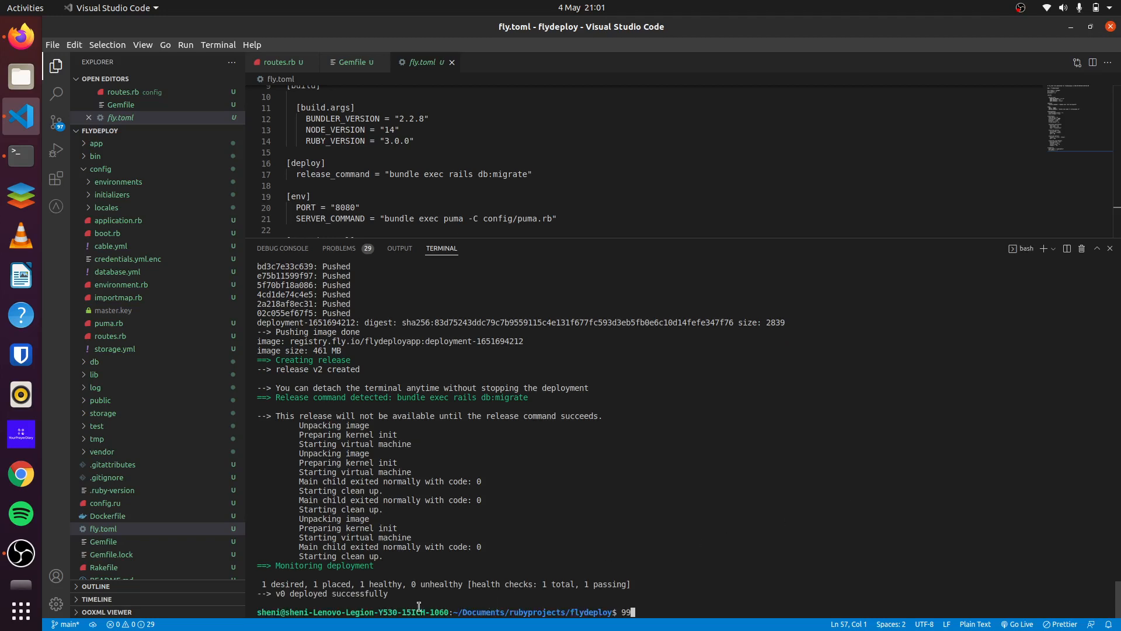
mouse_move(465, 306)
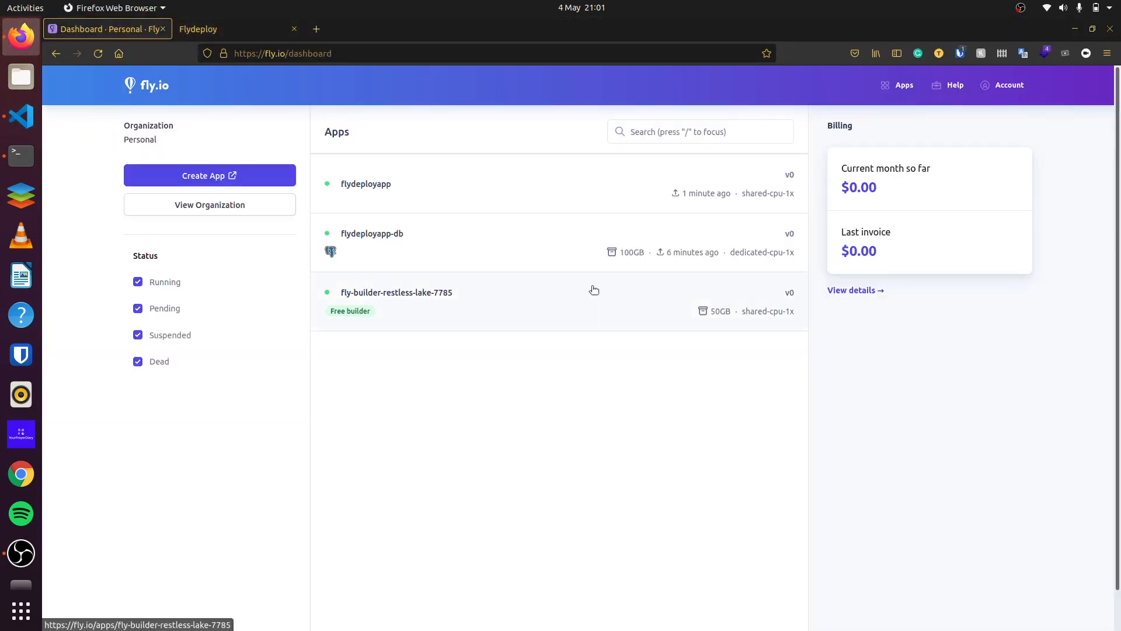
mouse_move(507, 210)
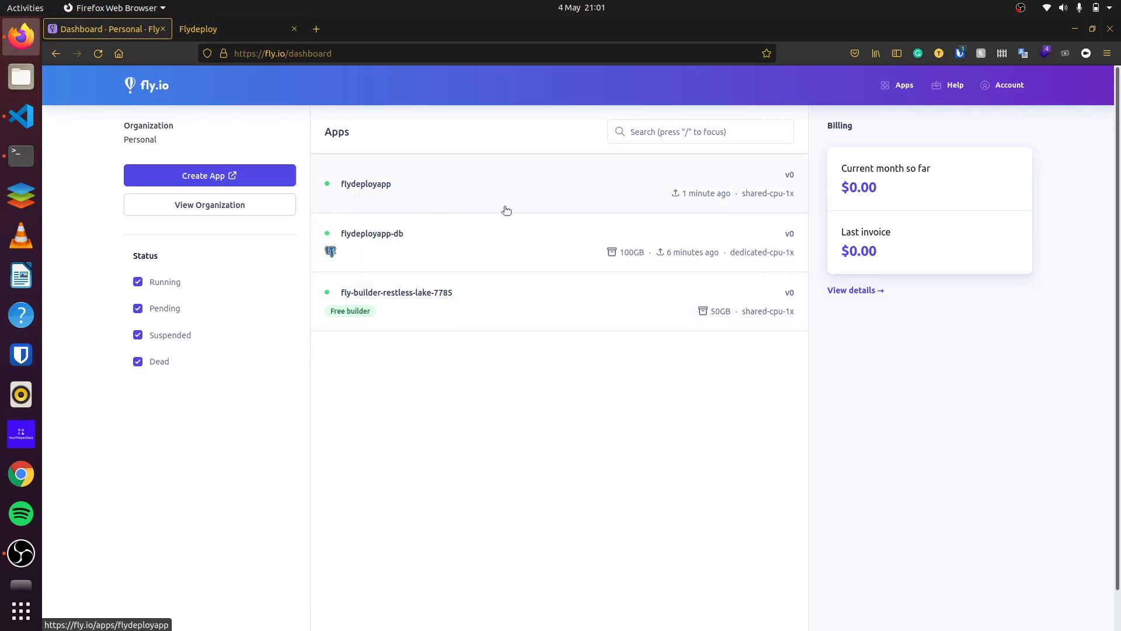
- View the flydeployapp overview showing v0 running, then launch flydeployapp.fly.dev in a new tab
left_click(366, 183)
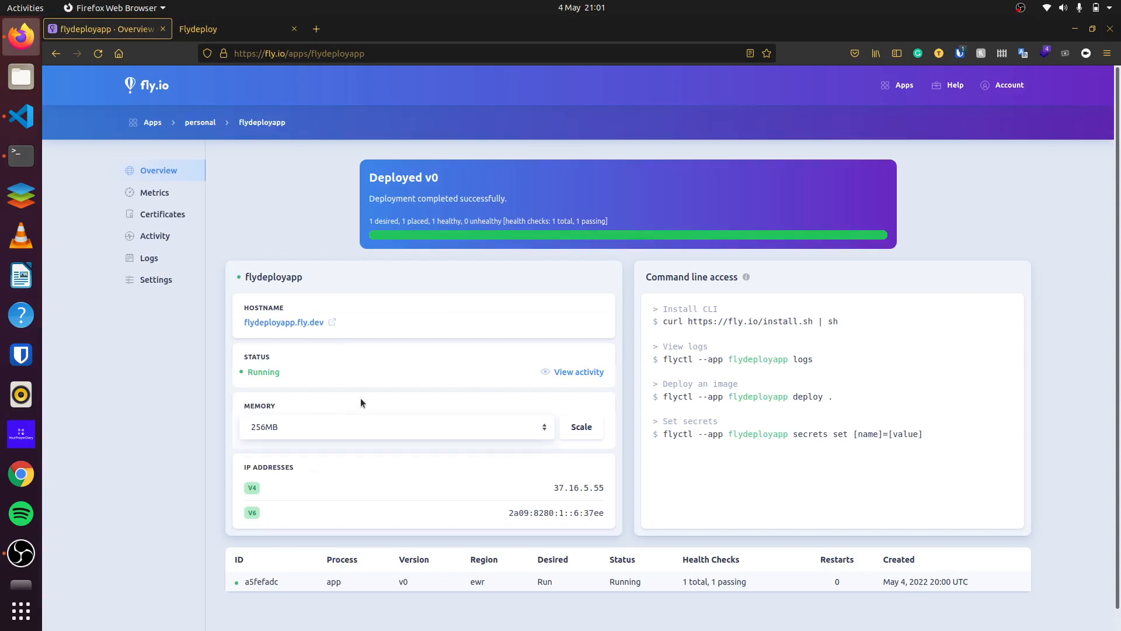
left_click(395, 428)
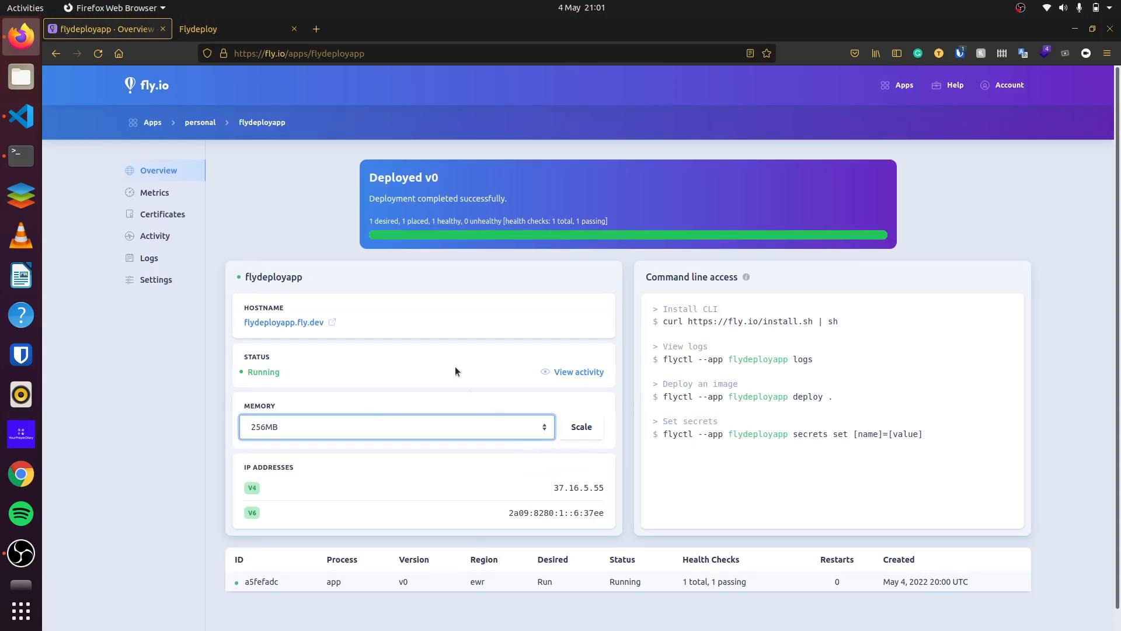
mouse_move(166, 211)
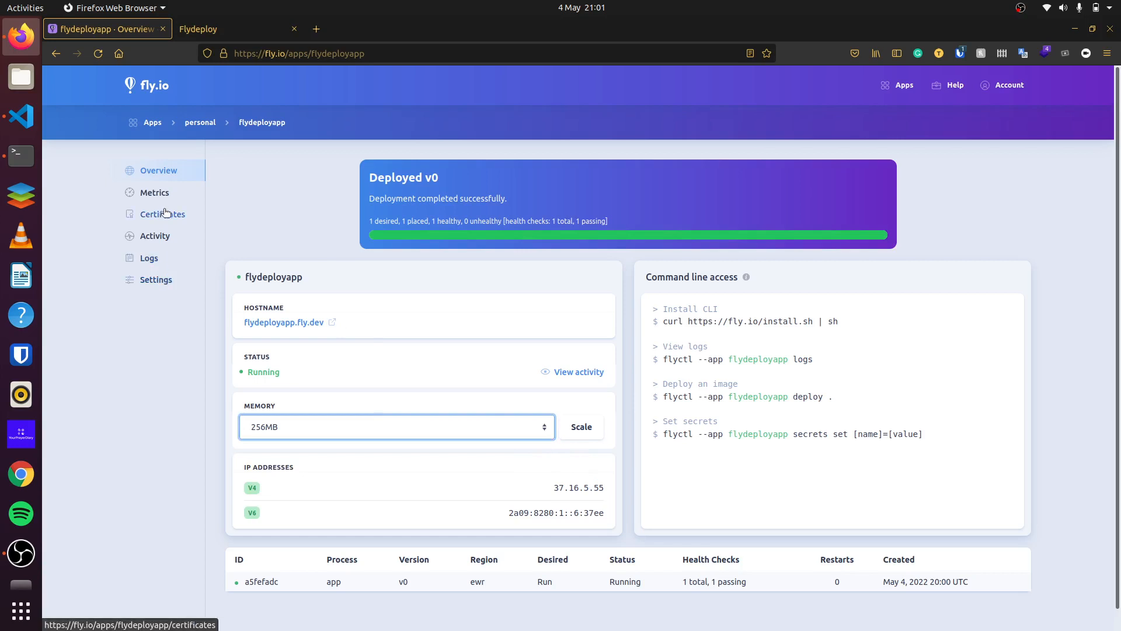
mouse_move(246, 346)
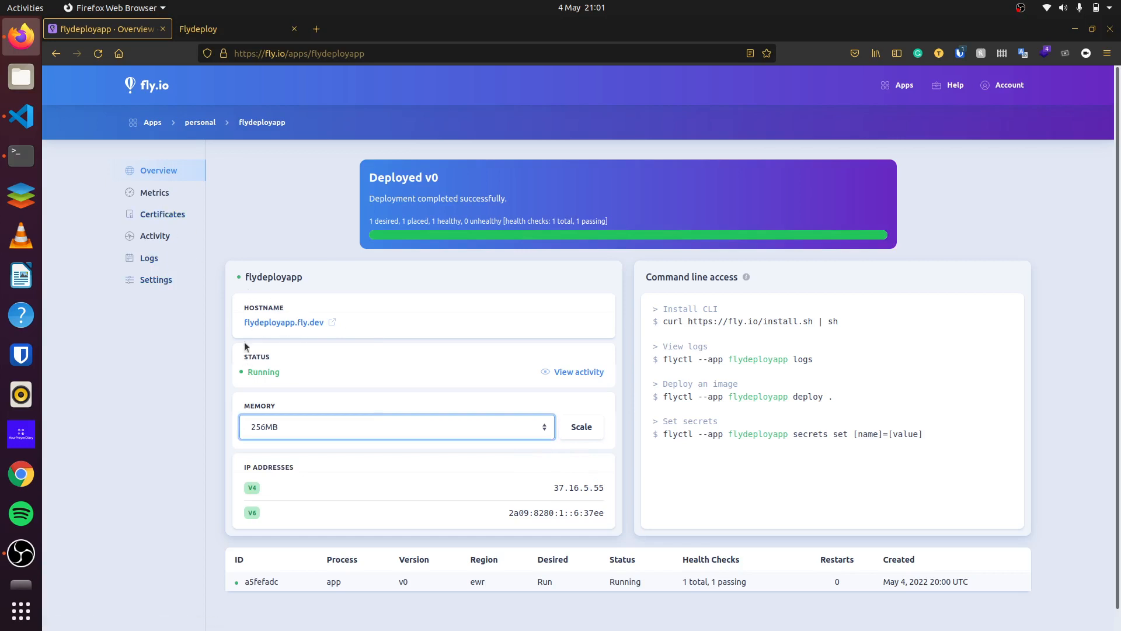
left_click(197, 28)
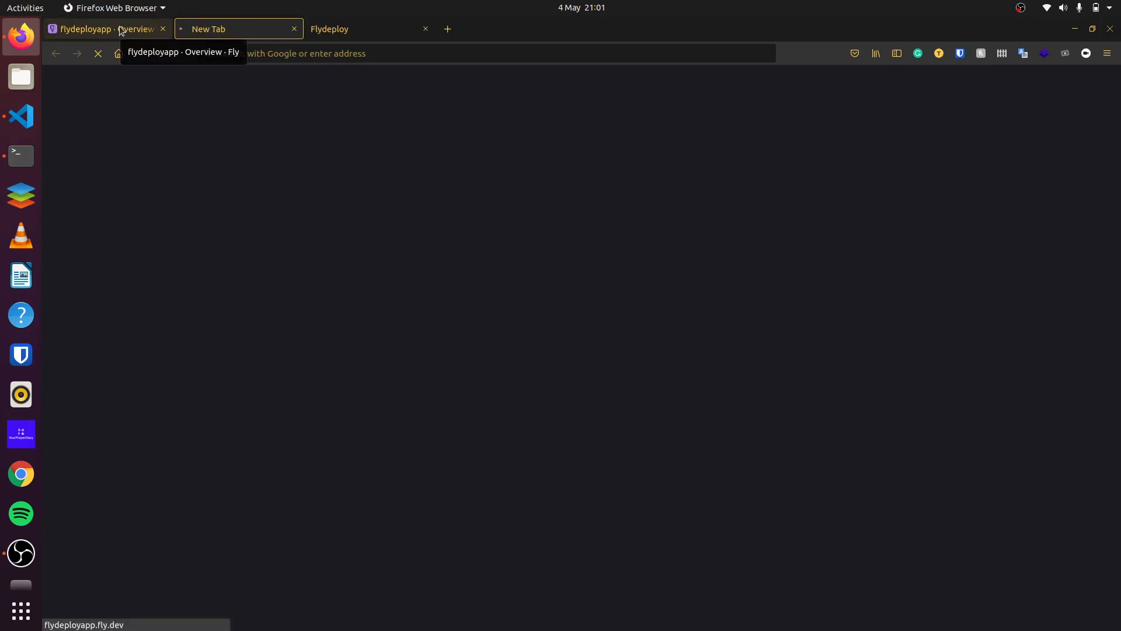
- On the live flydeployapp.fly.dev tab, submit a new article named First with content Second
left_click(225, 30)
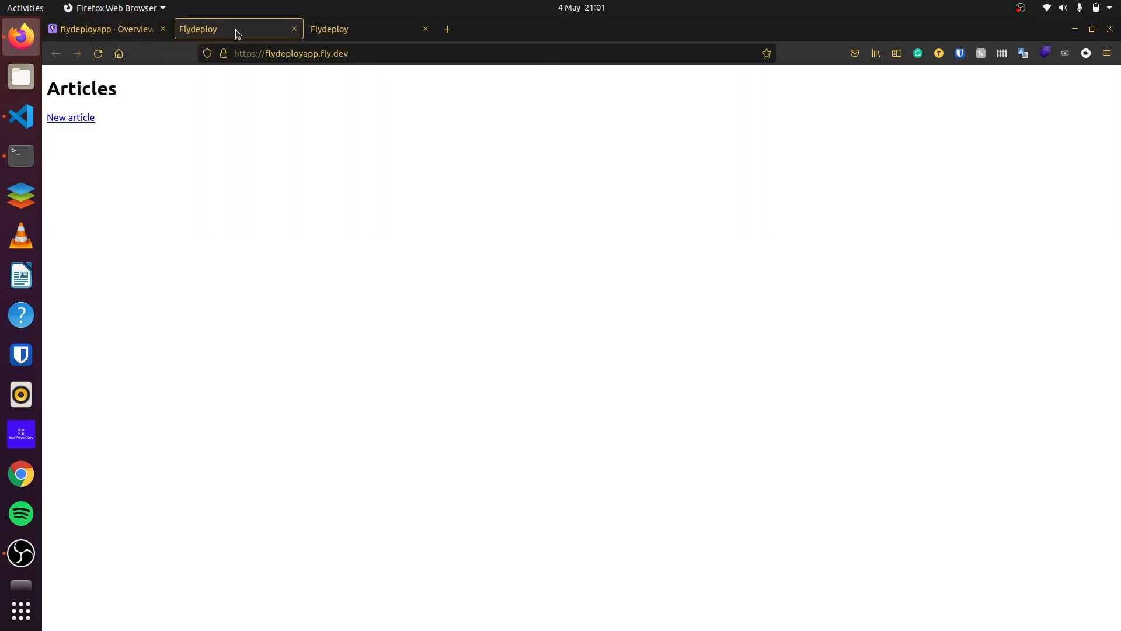
mouse_move(61, 122)
type("Second")
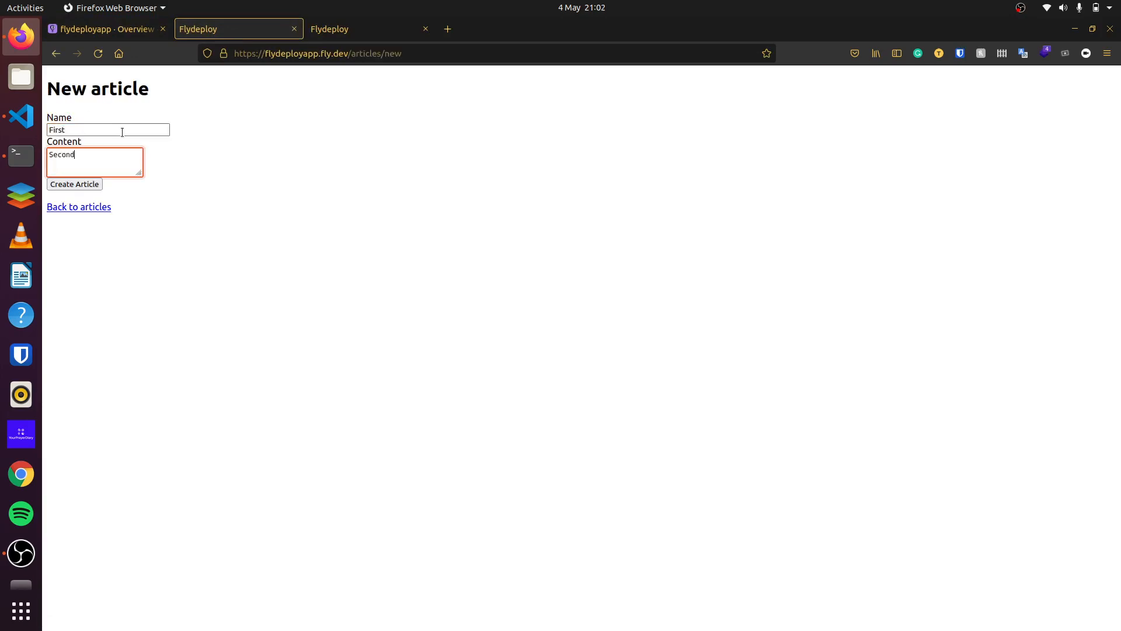
left_click(74, 184)
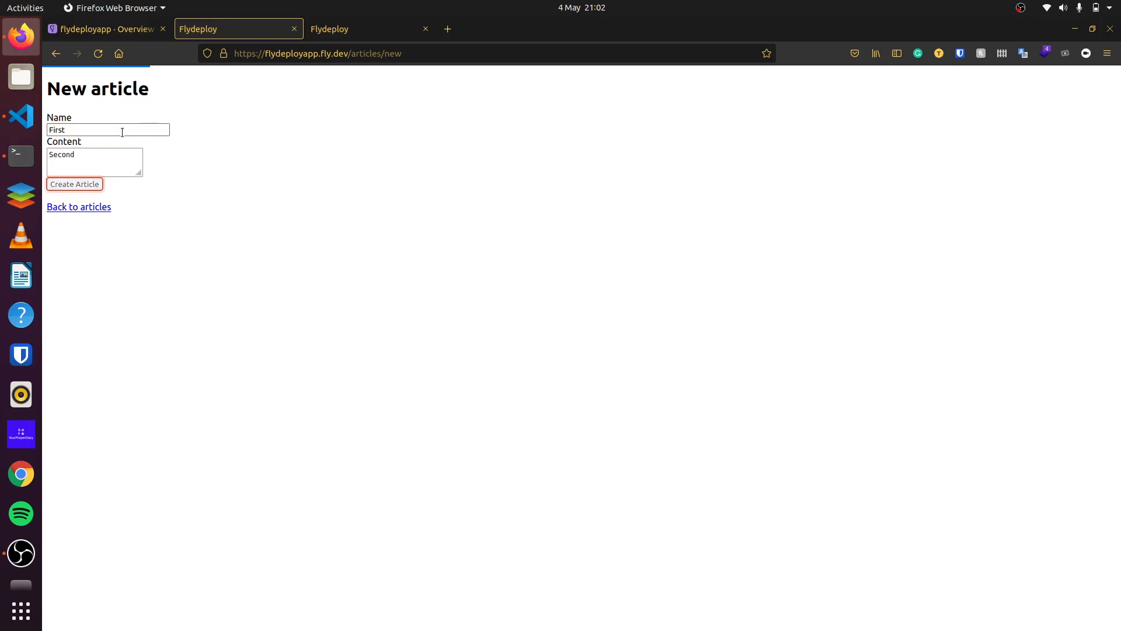
left_click(75, 185)
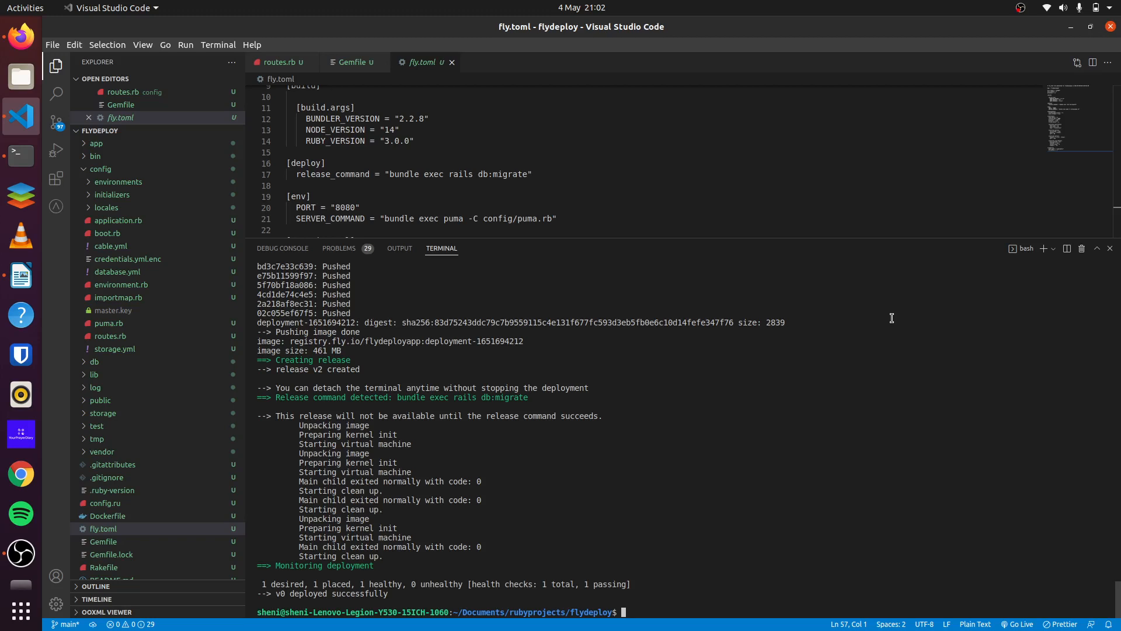
- Run bundle add tailwindcss-rails and rails tailwindcss:install in the terminal
type("bundle add tailwindcss-rails")
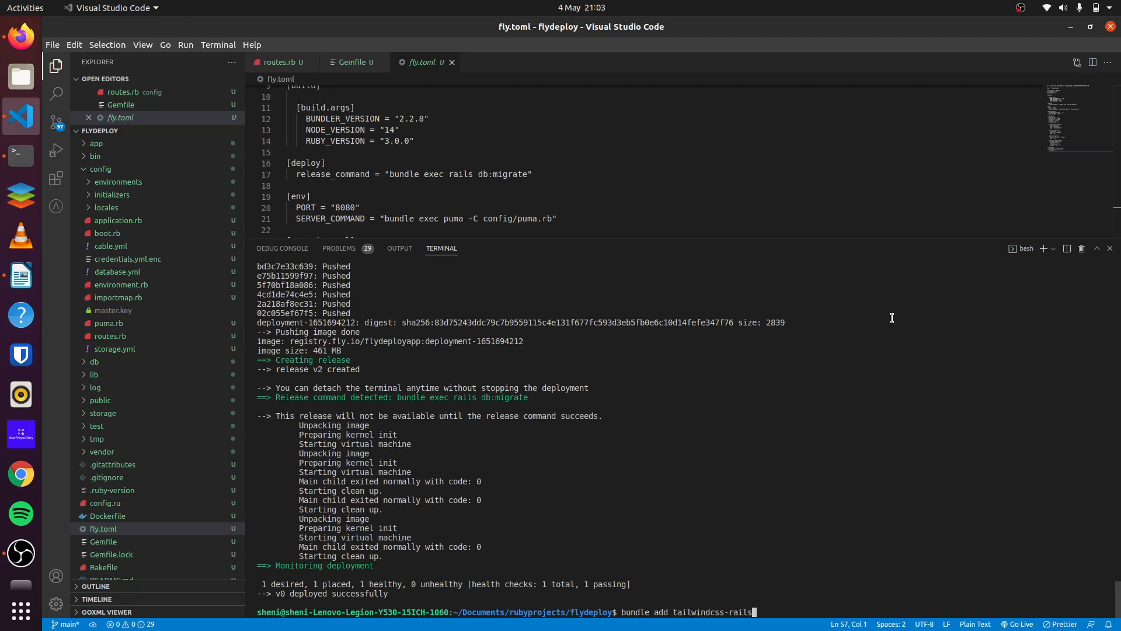
key("Return")
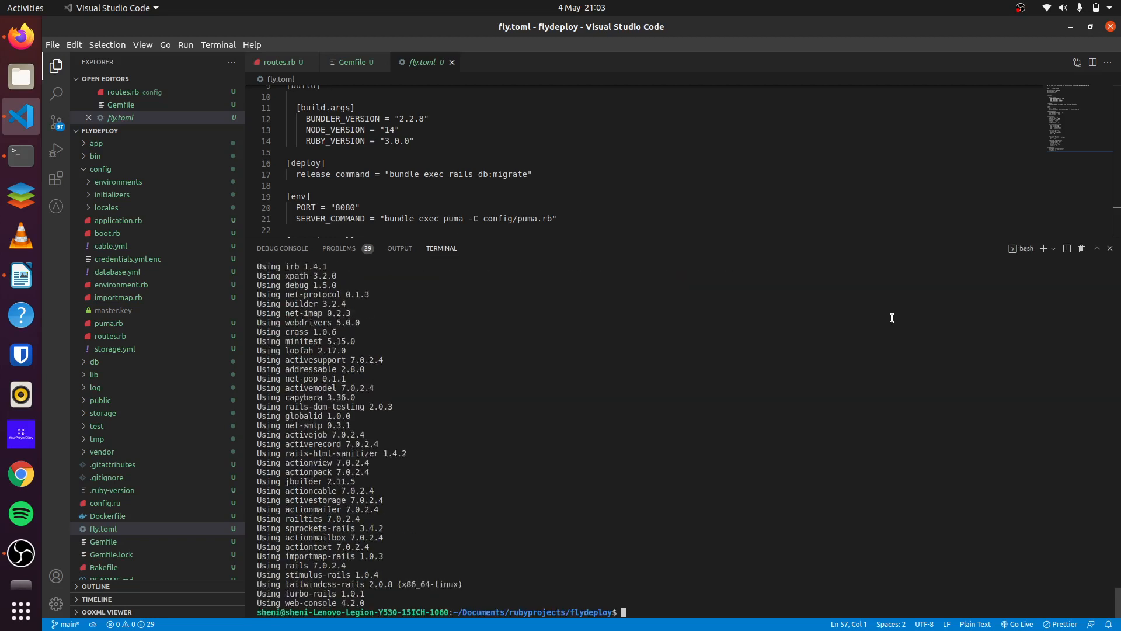
type("rails tailwindcss:install")
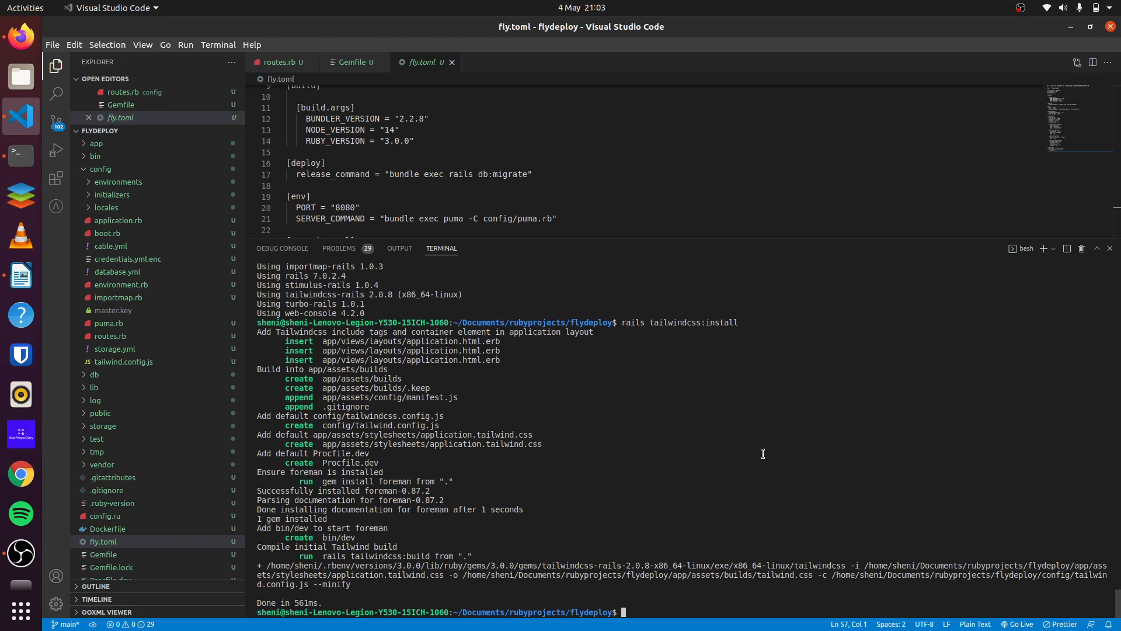
type("rails g scaffo")
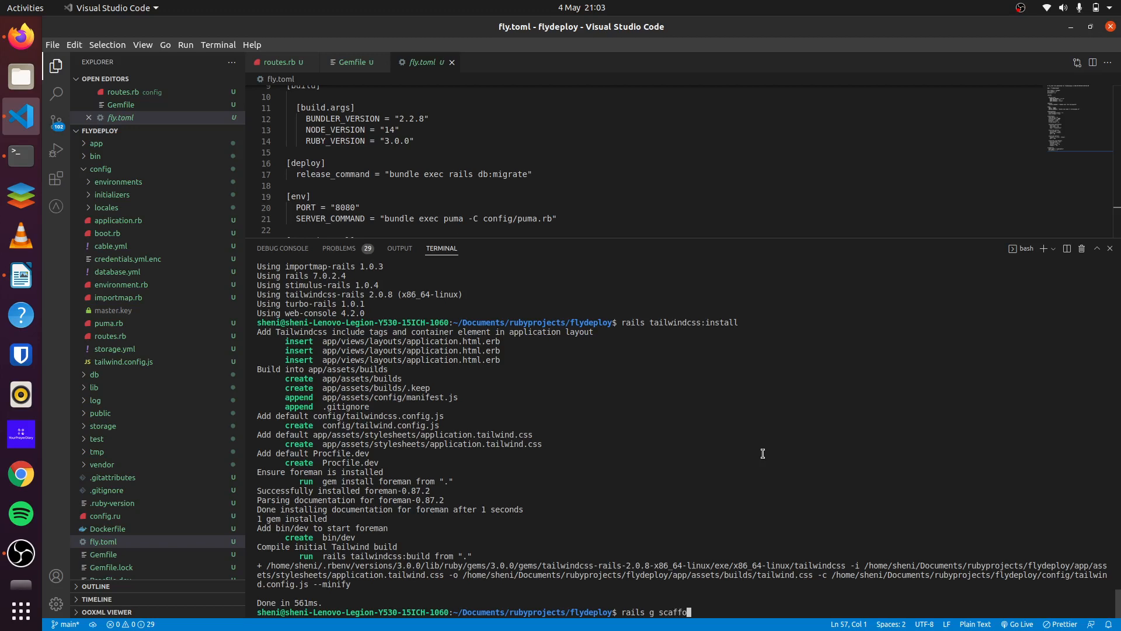
- Run rails g scaffold task title:string, migrate the database, and start bin/dev
type("ld")
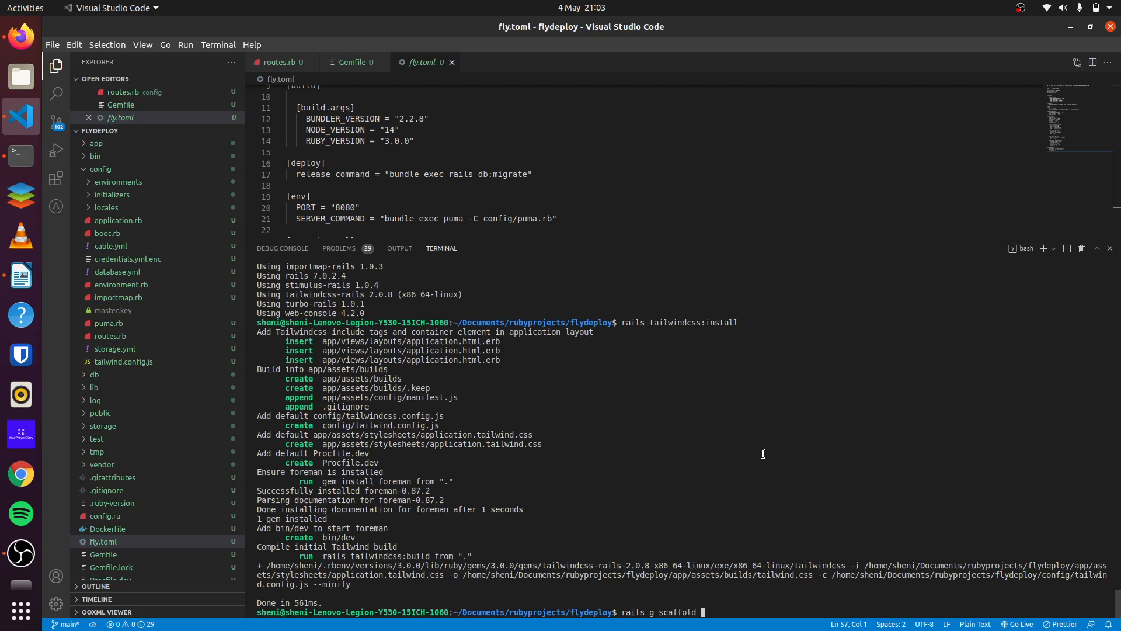
type("taks")
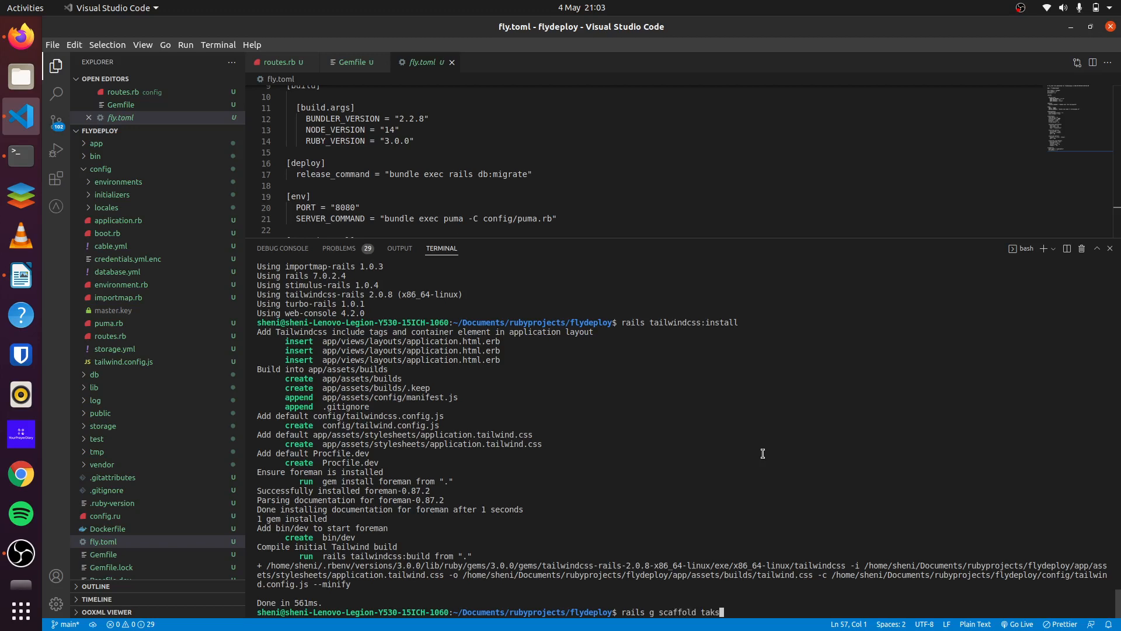
type("task")
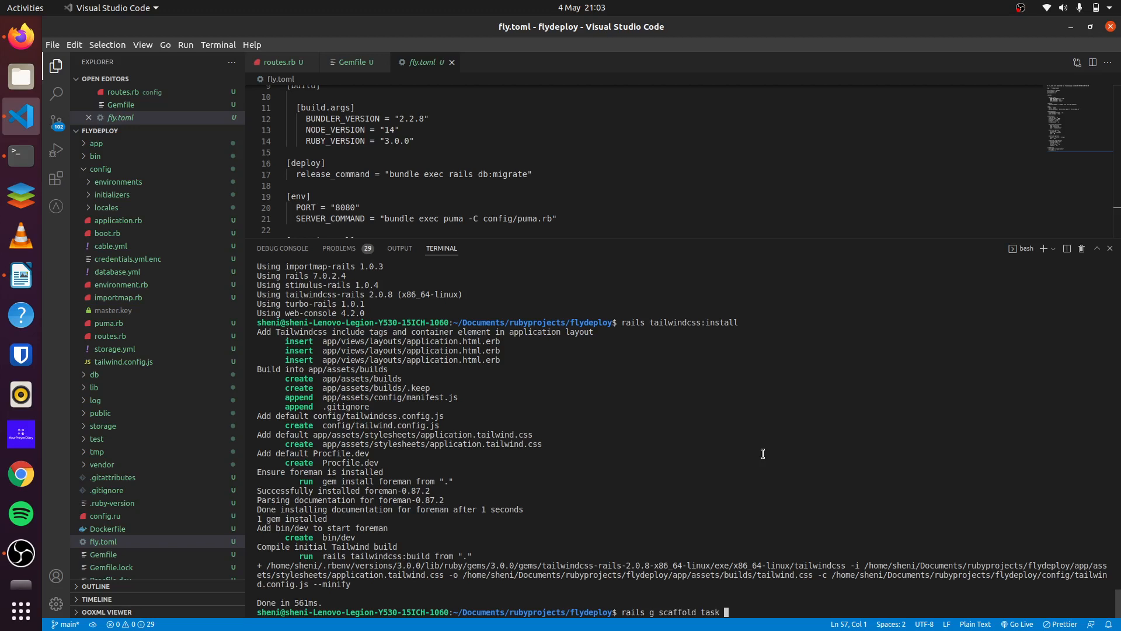
type("titl")
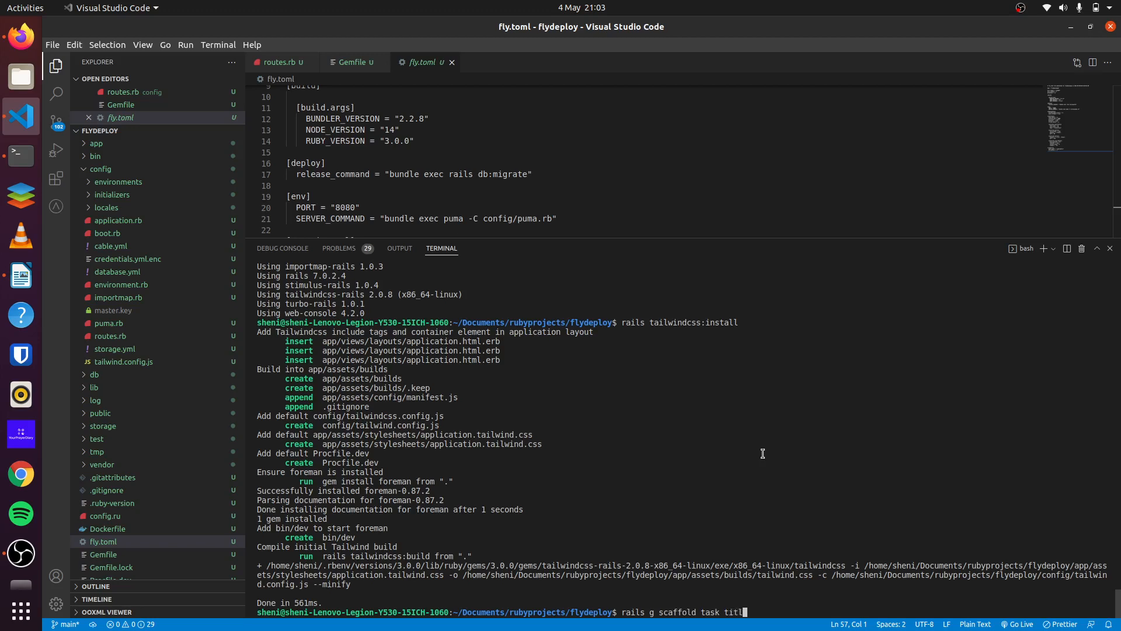
type(":string")
type("rails db:migrate")
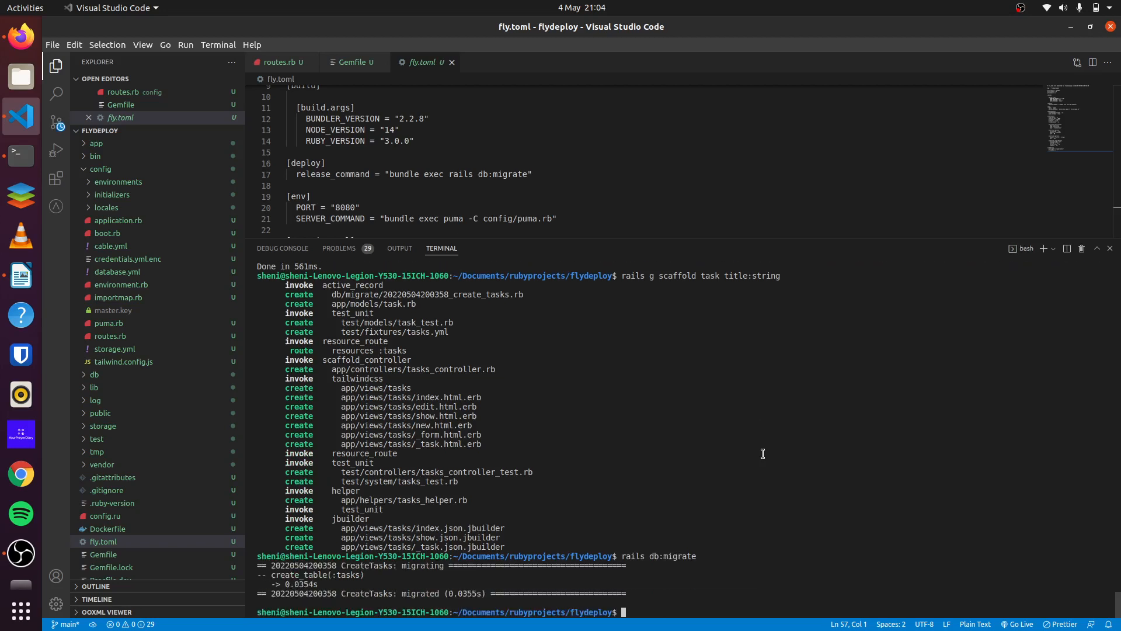
type("bin")
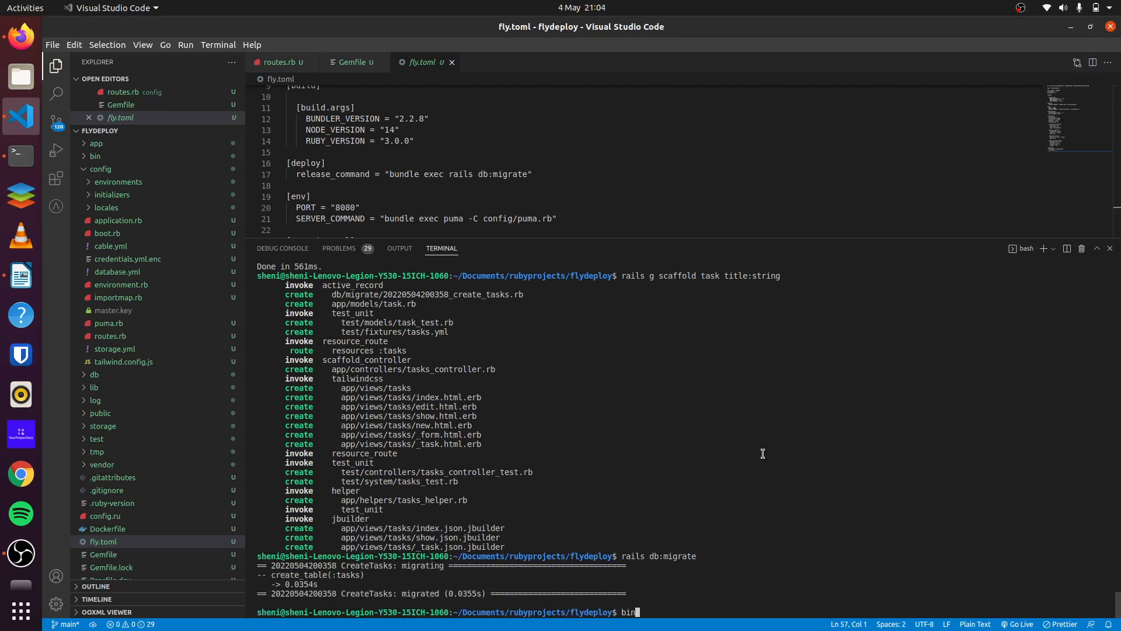
type("/de")
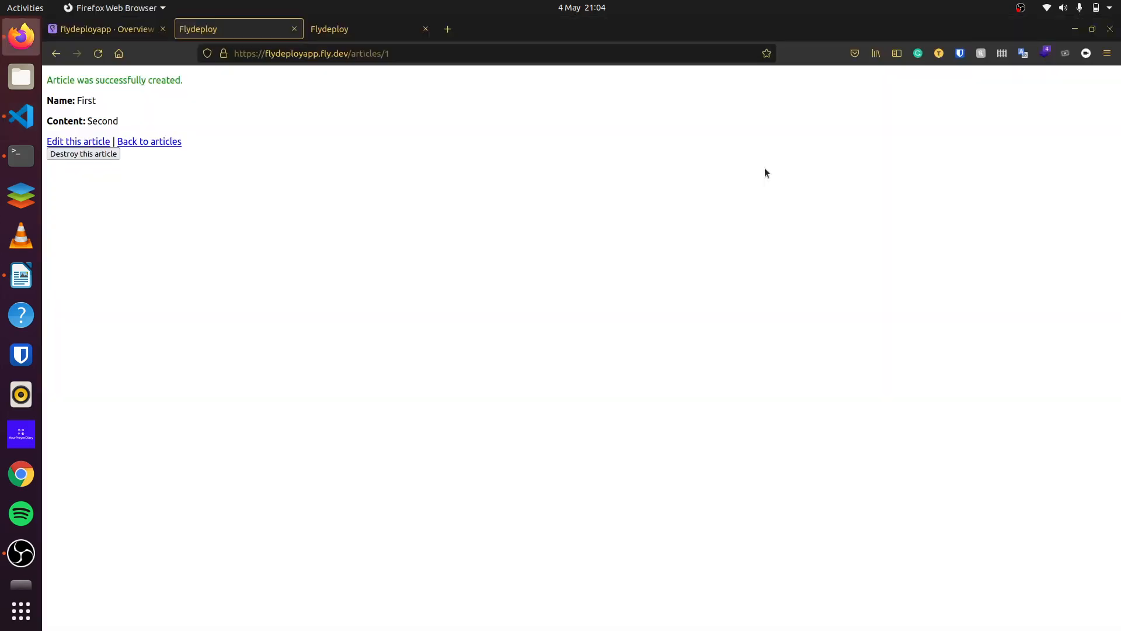
- At localhost:3000/tasks create a task titled First task, then return to VS Code
left_click(446, 28)
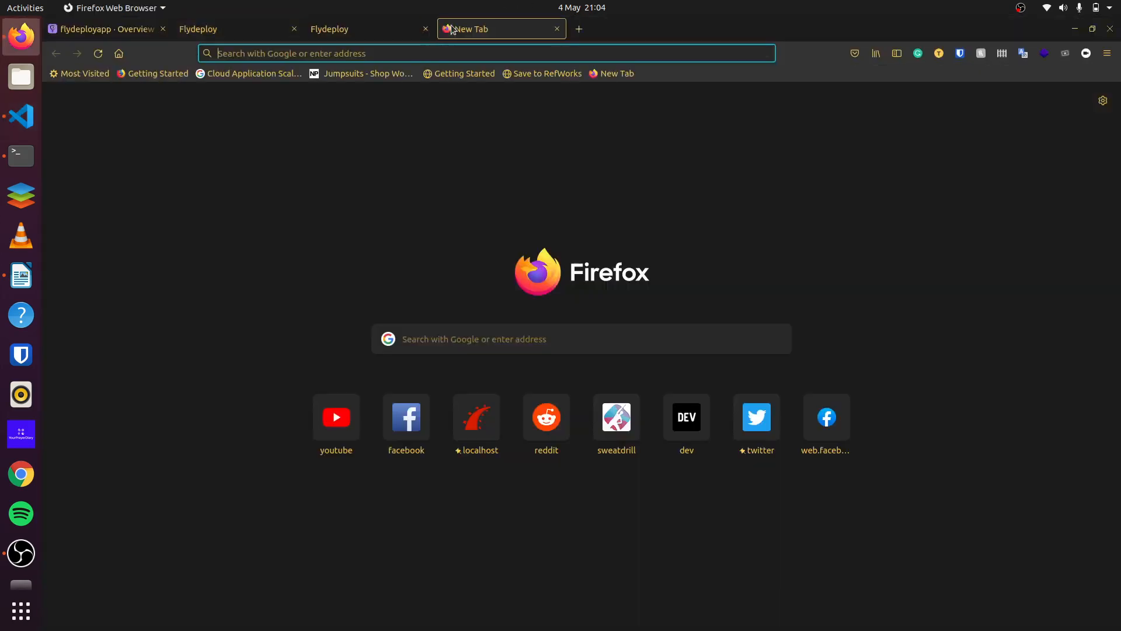
type("localhost:3000/tasks")
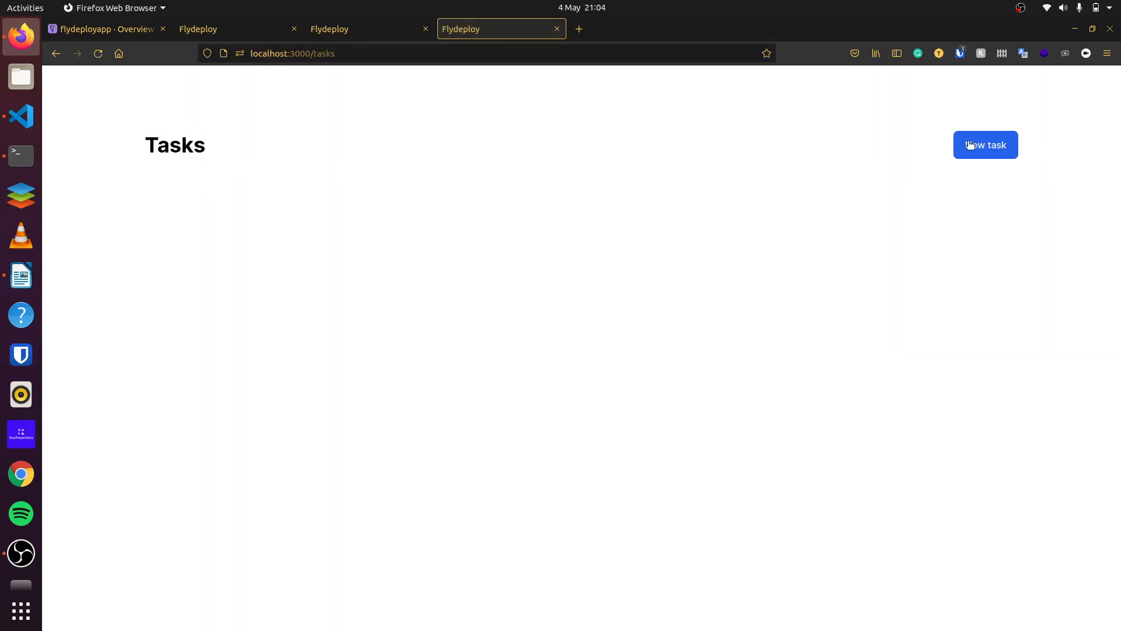
left_click(985, 145)
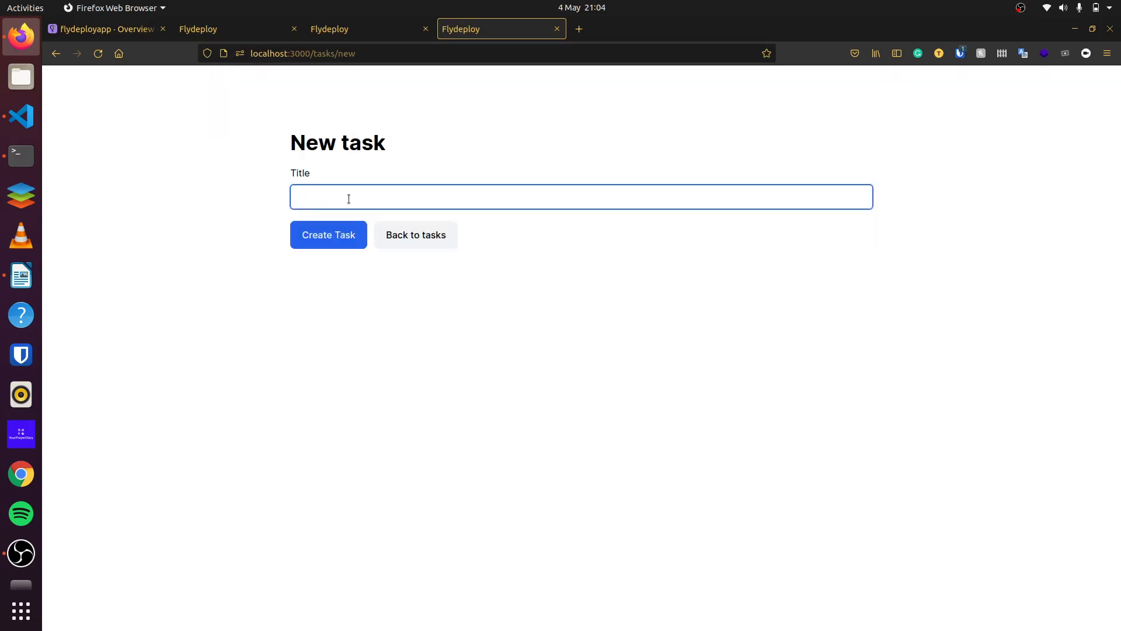
type("First task")
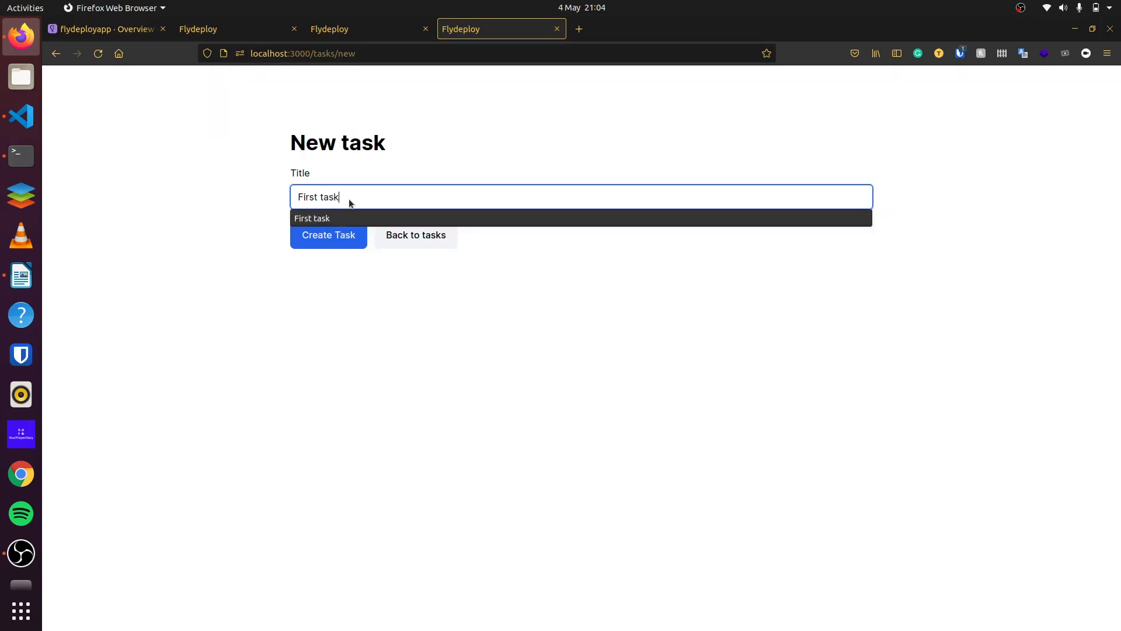
left_click(329, 234)
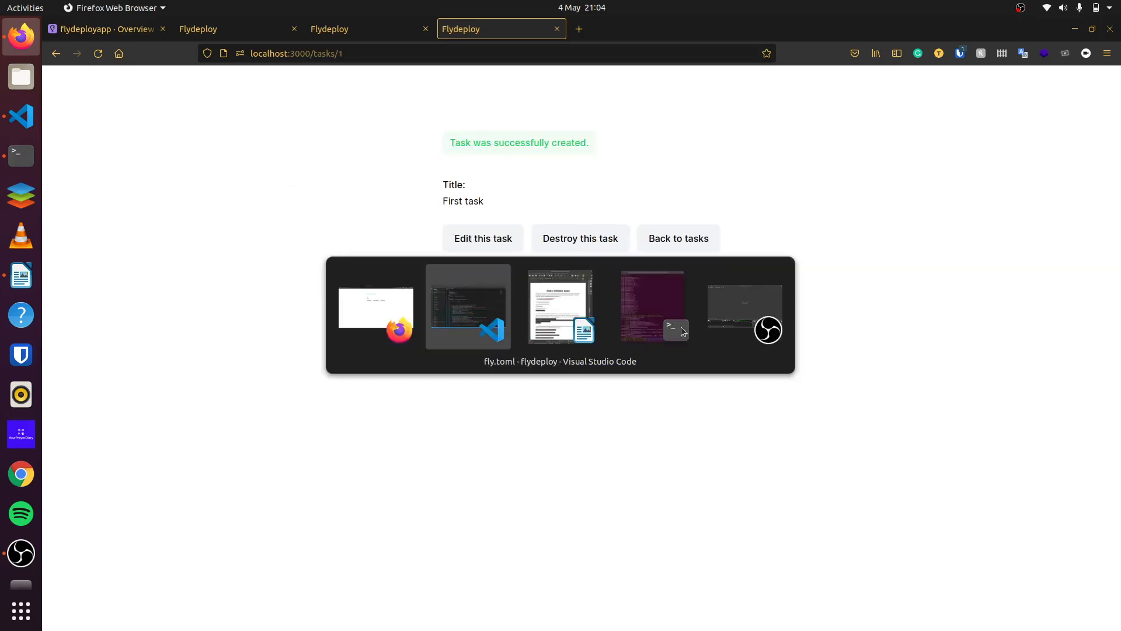
left_click(467, 306)
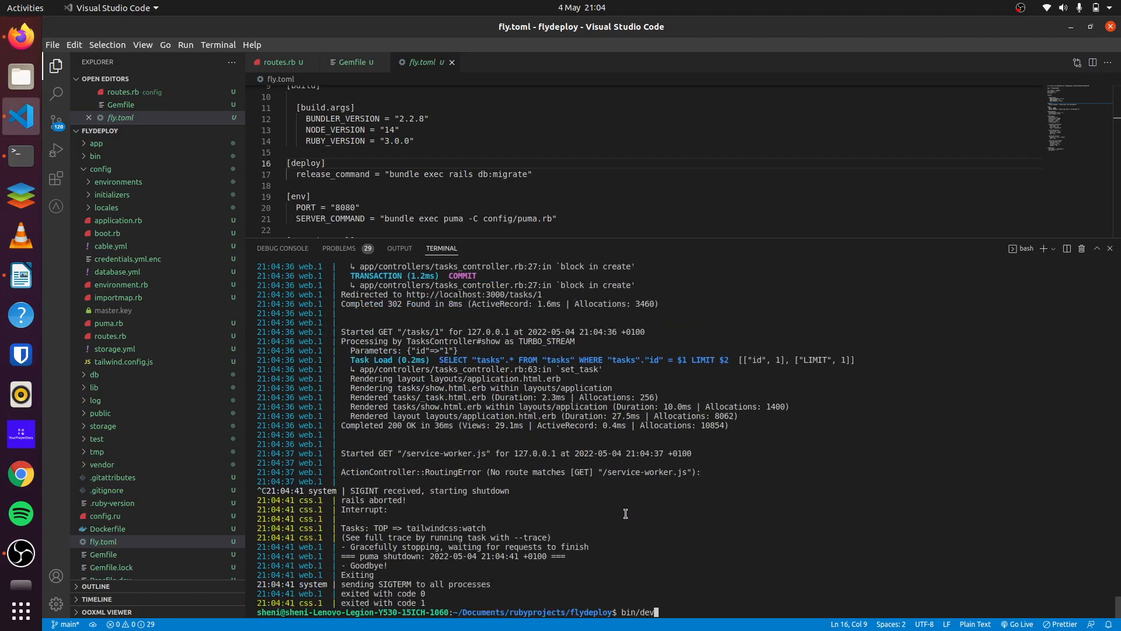
- Run bundle add tailwindcss-rails and fly deploy --remote-only until v1 deploys successfully
type("bundle add tailwindcss-rails")
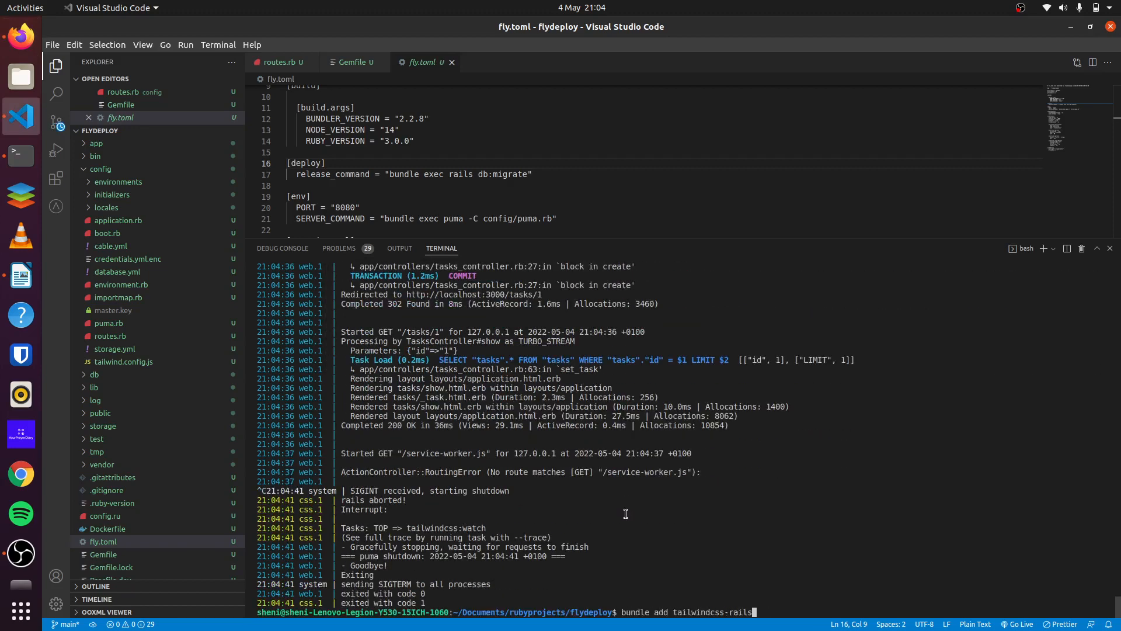
type("fly deploy --remote-only")
type("99")
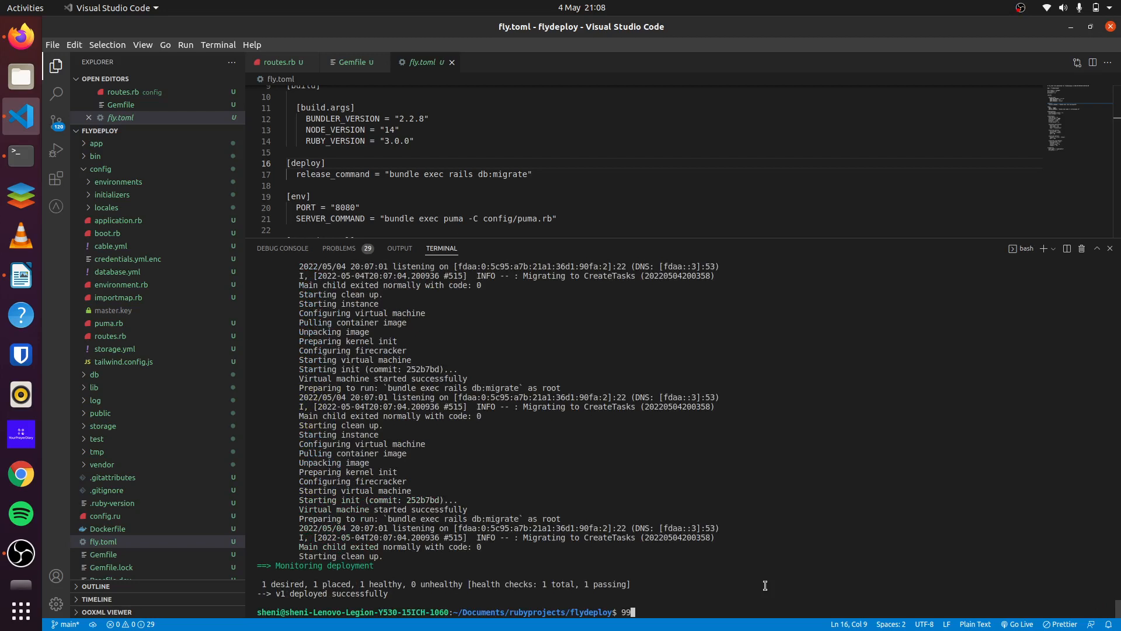
mouse_move(318, 194)
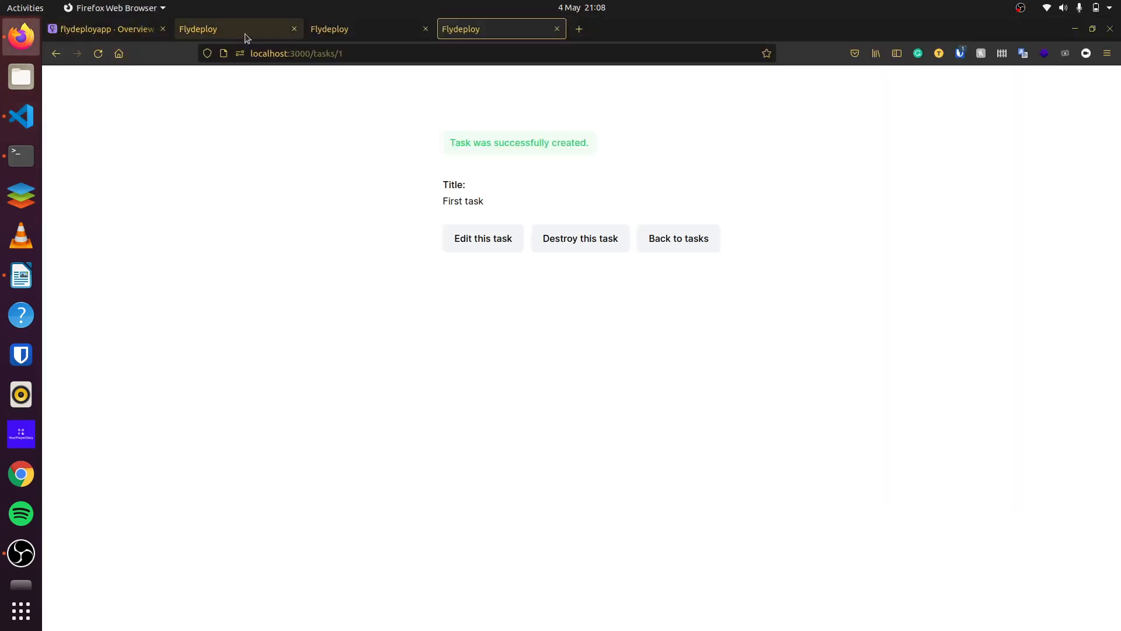
- Change the fly.dev URL to /tasks and create a task titled First task
left_click(238, 28)
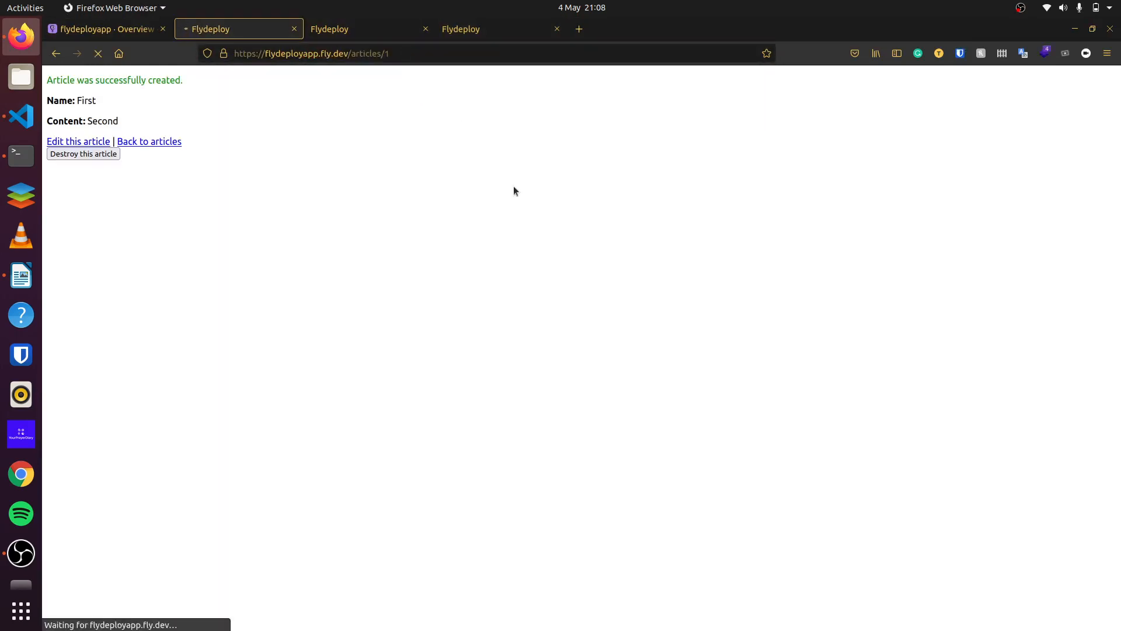
left_click(351, 53)
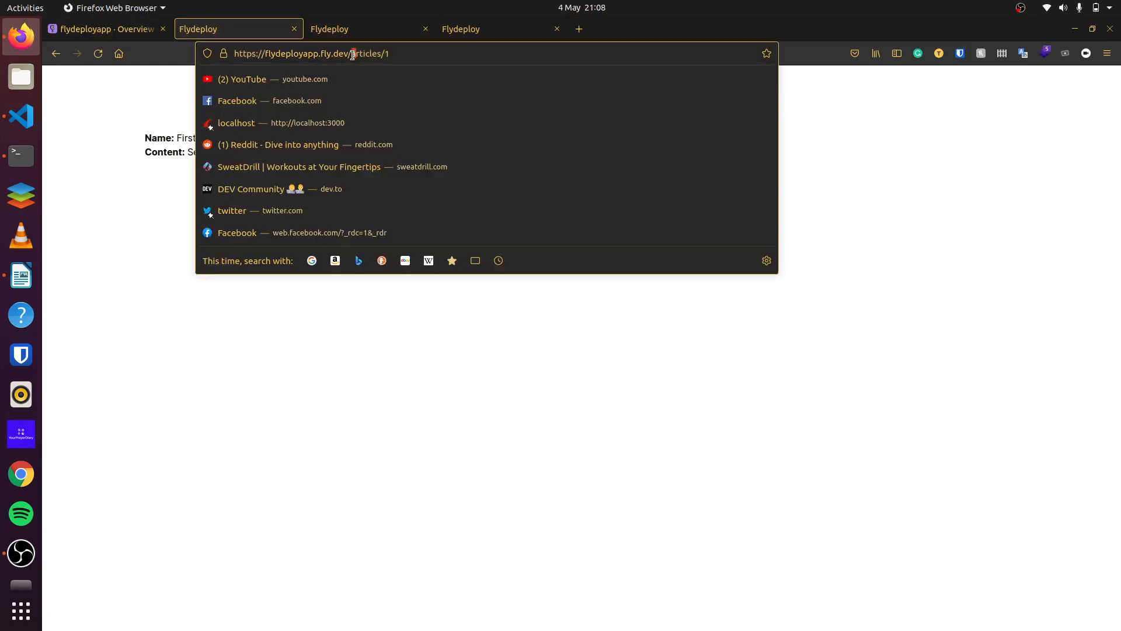
double_click(369, 53)
type("tasks")
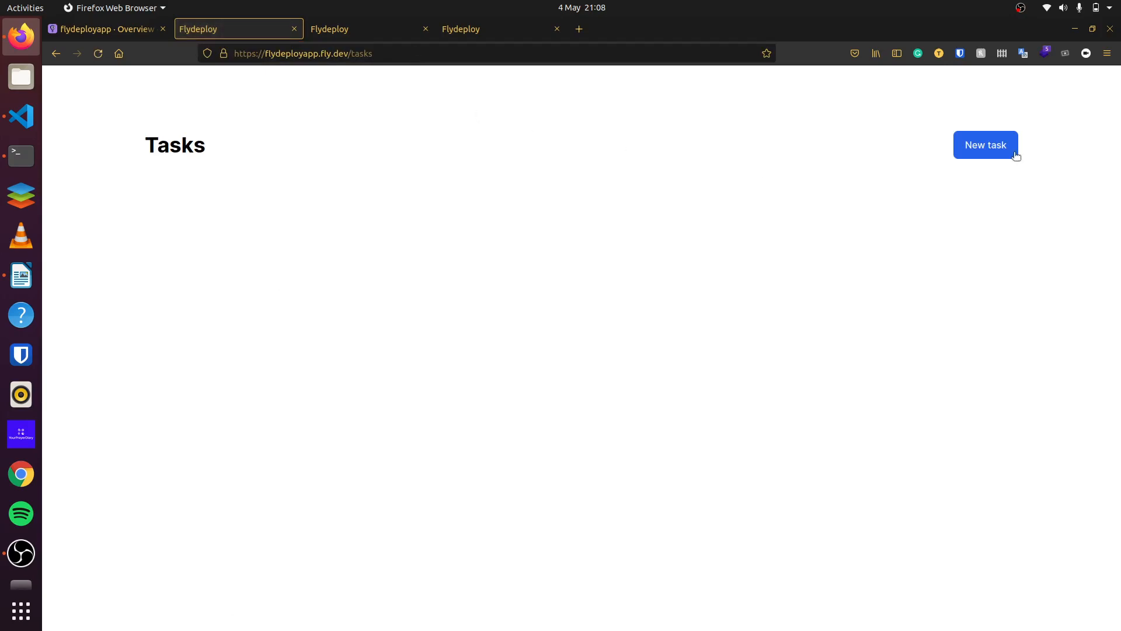
left_click(985, 145)
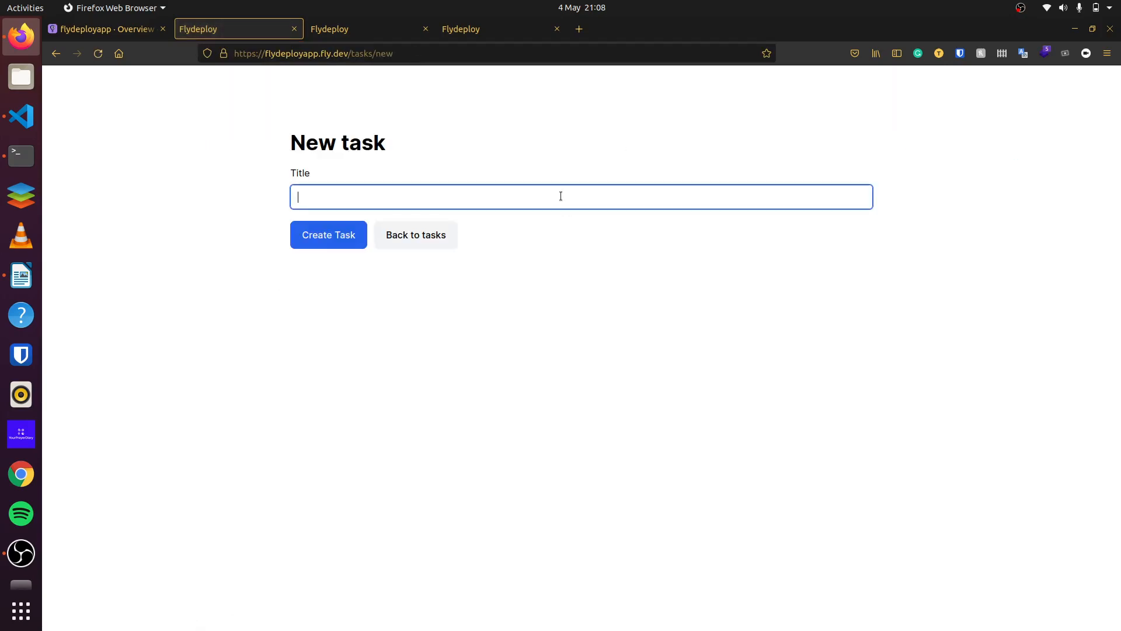
type("First tas")
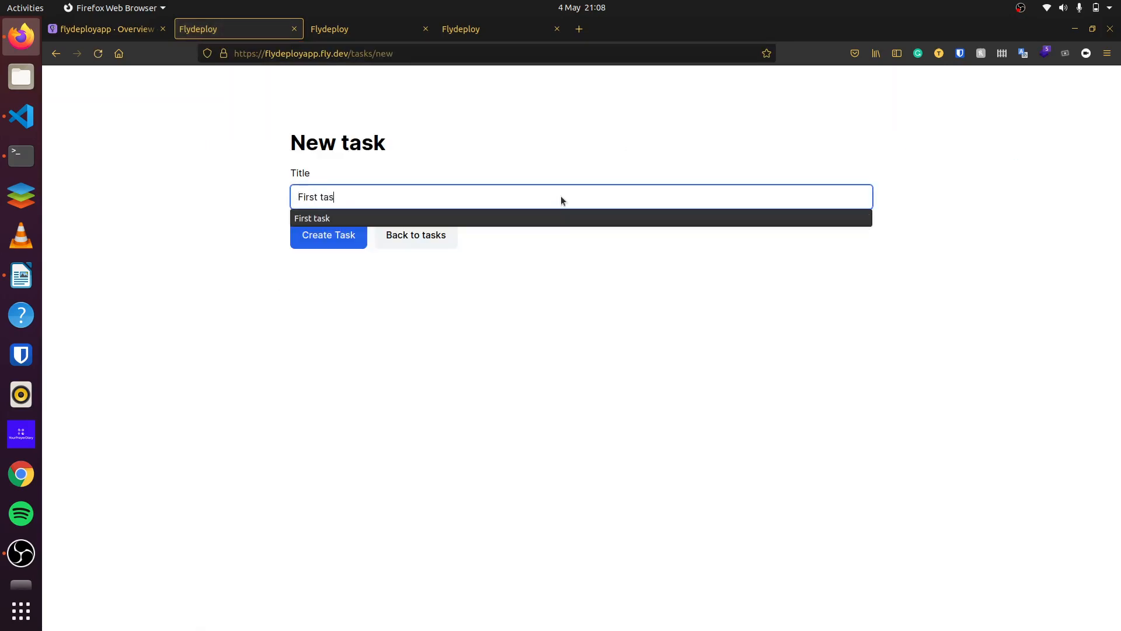
type("k")
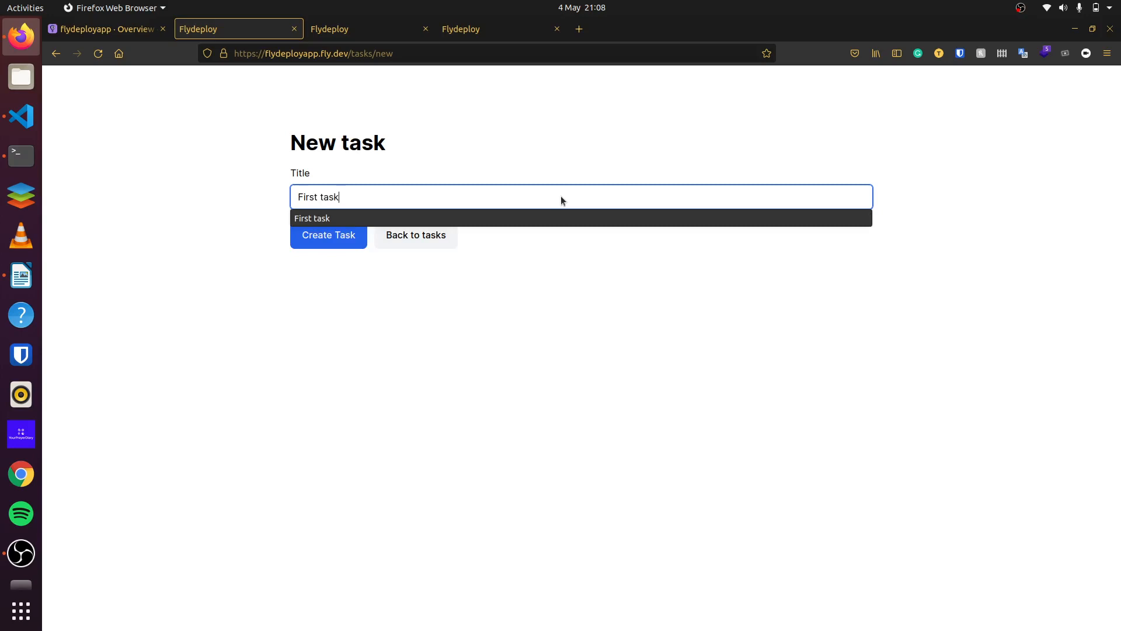
left_click(328, 235)
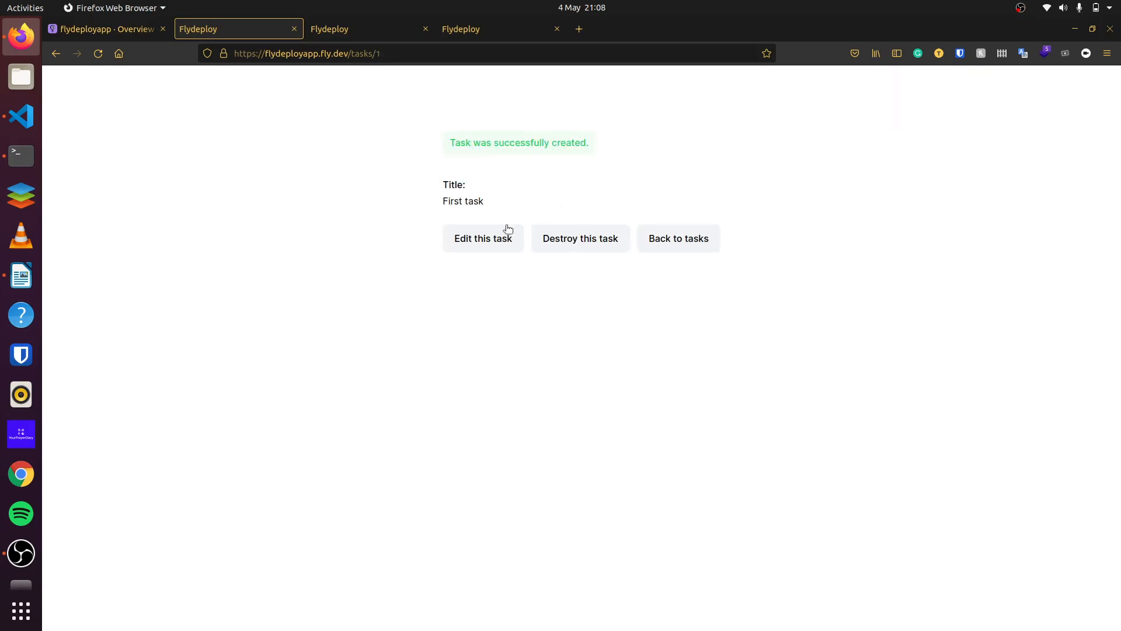
- Open First task from the list, destroy it, and start a new task form
left_click(678, 238)
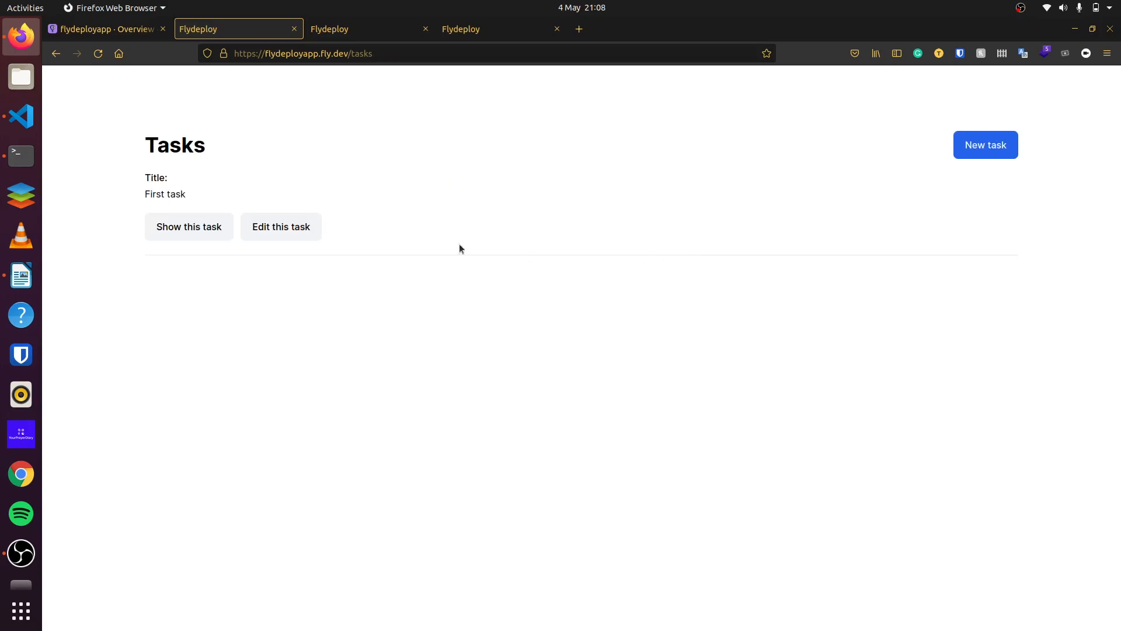
left_click(190, 227)
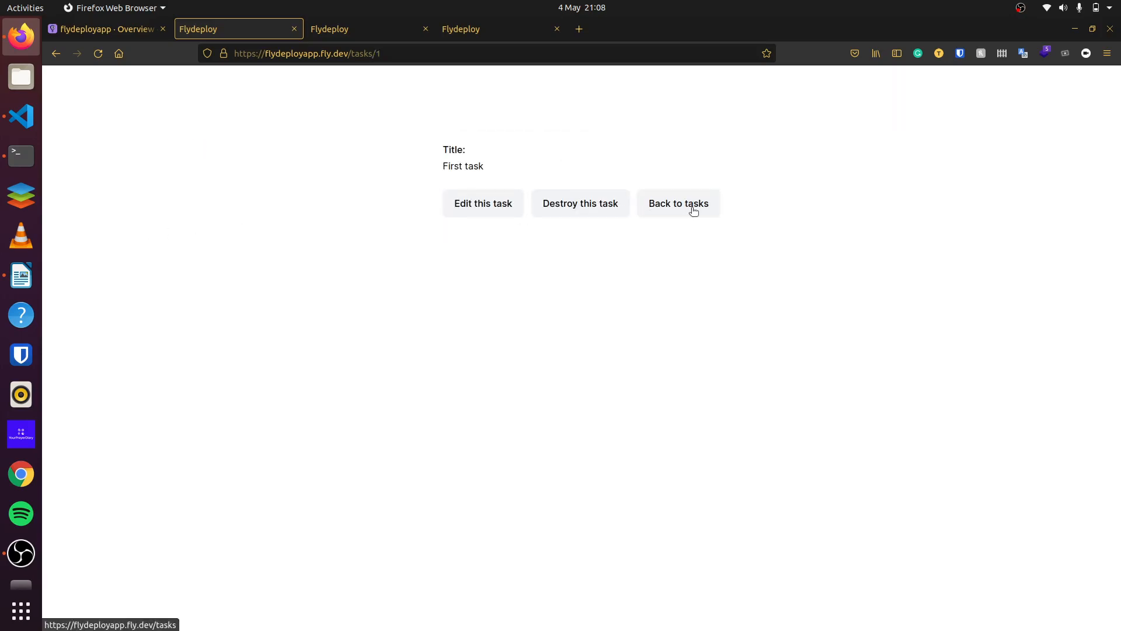
mouse_move(599, 210)
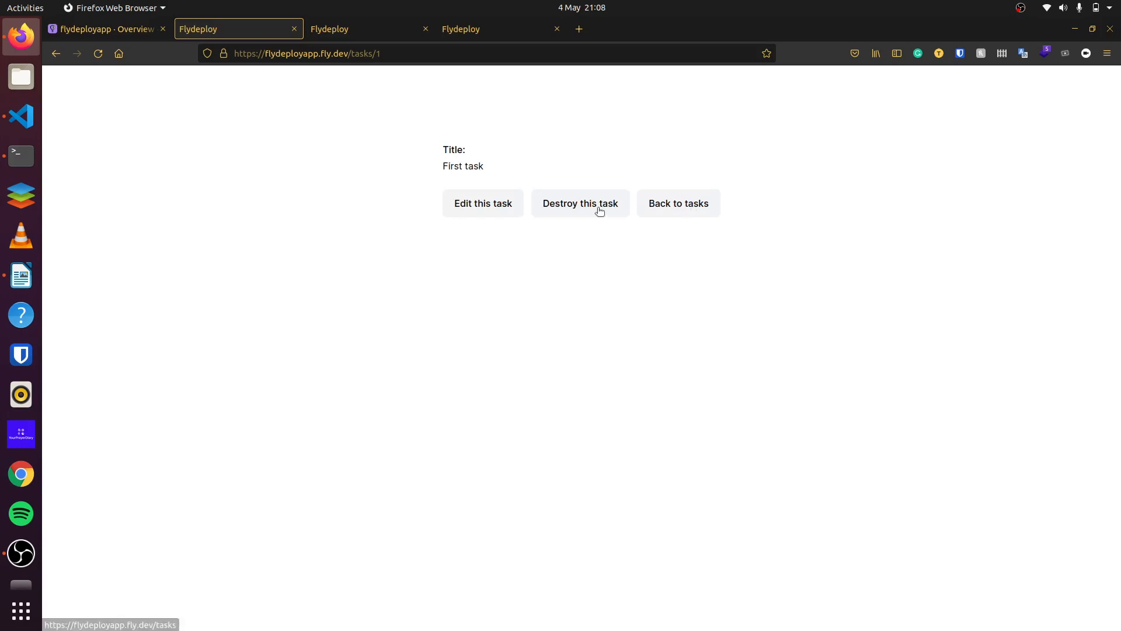
mouse_move(550, 236)
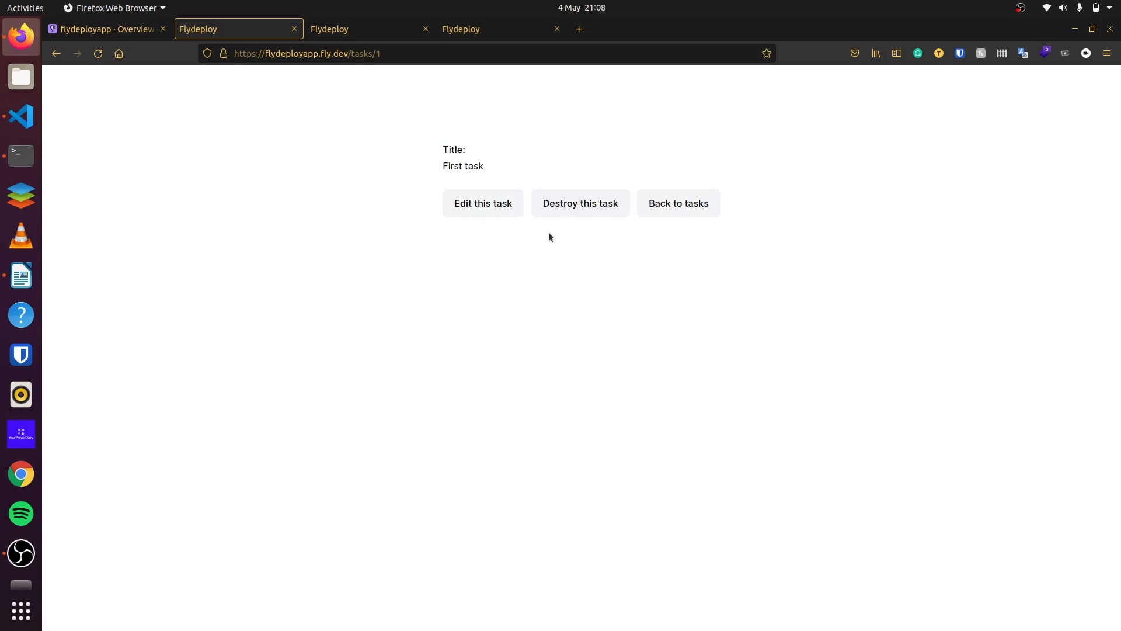
mouse_move(612, 211)
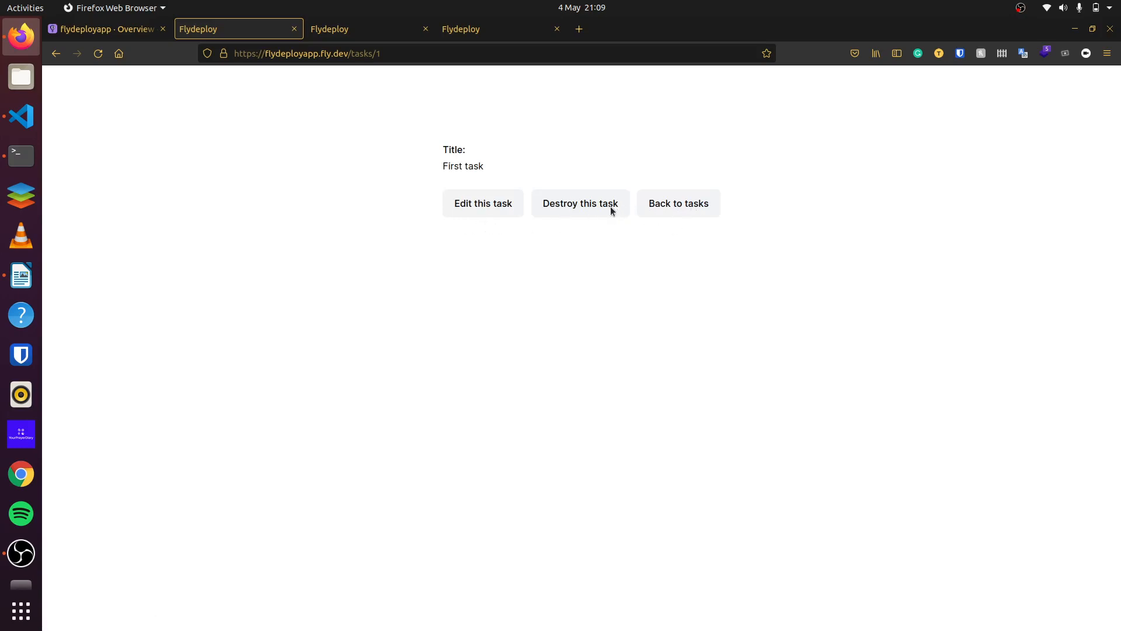
left_click(579, 203)
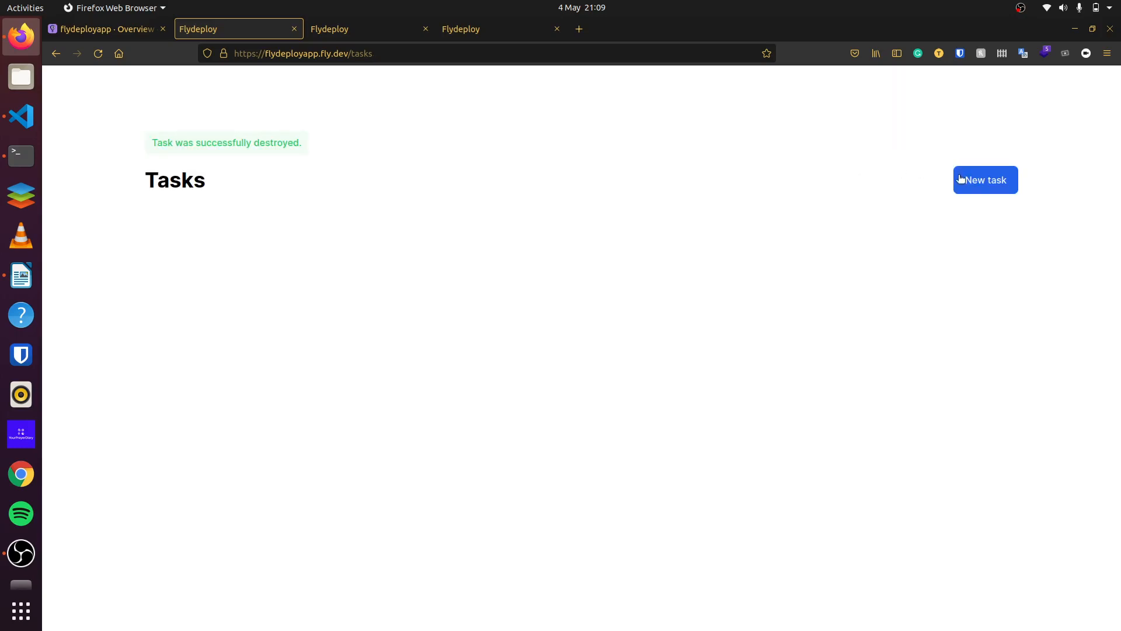
left_click(986, 180)
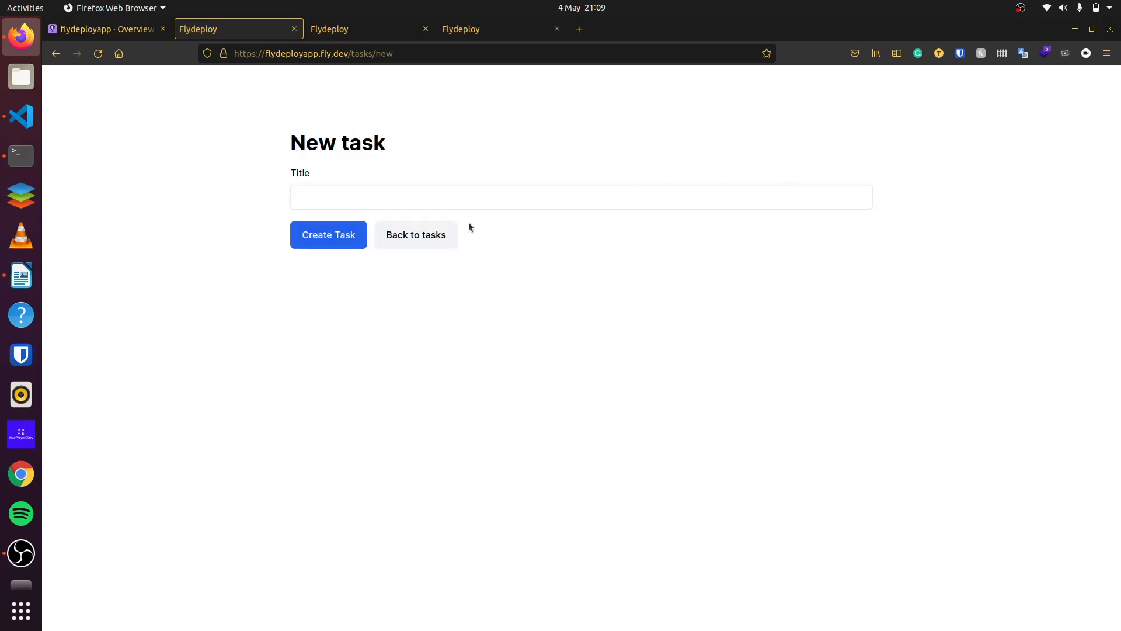